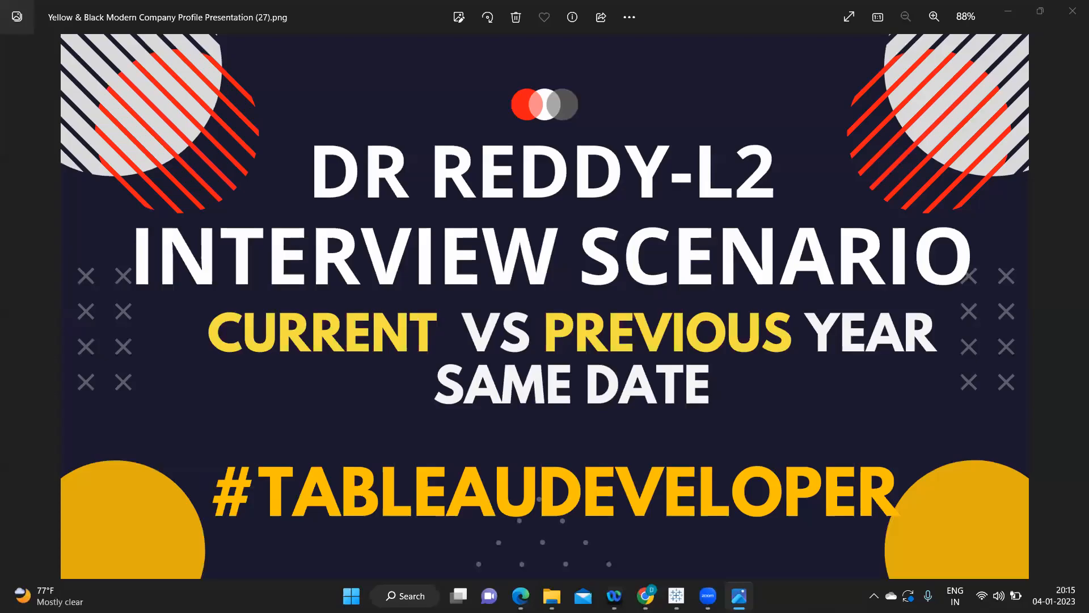
mouse_move(837, 388)
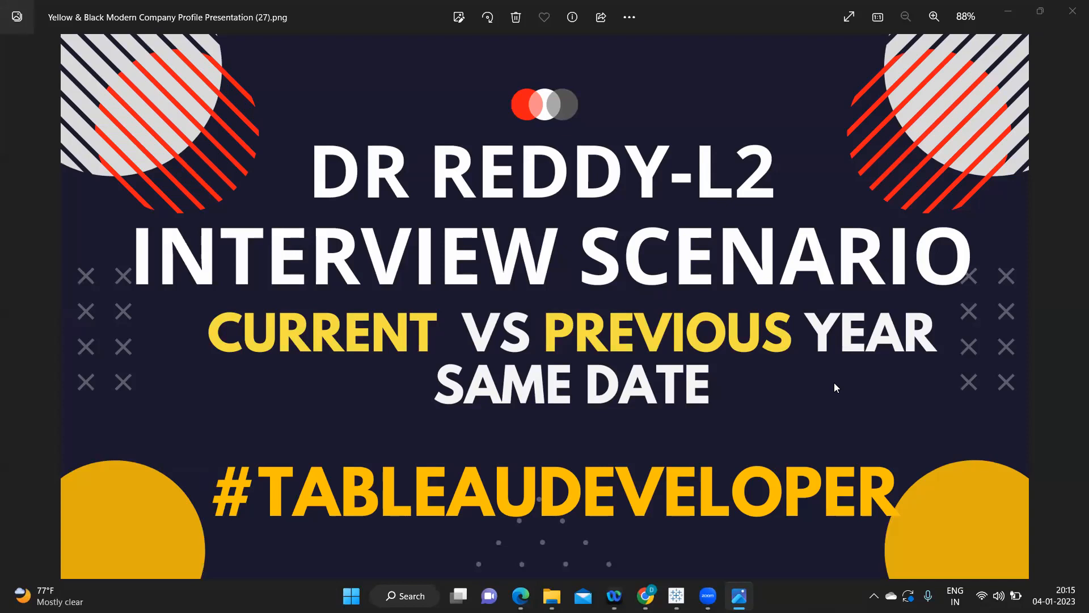
mouse_move(708, 365)
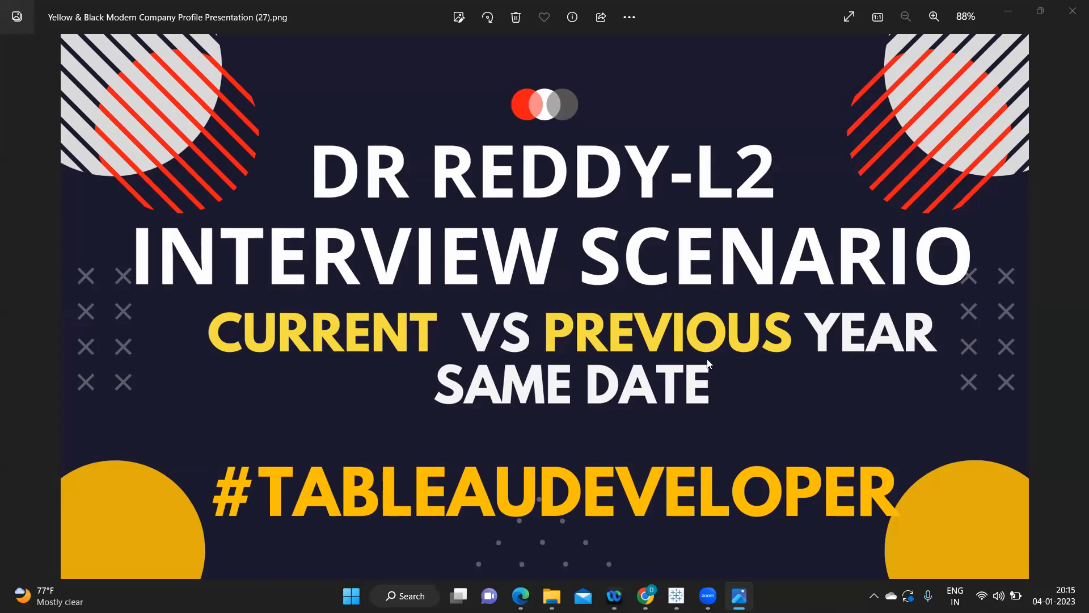
mouse_move(646, 301)
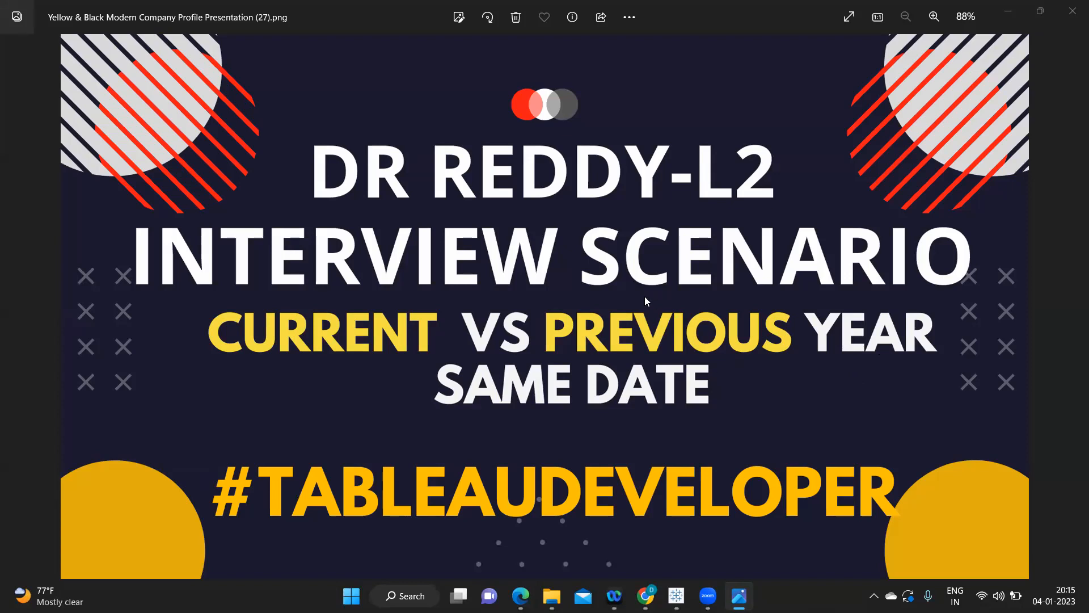
mouse_move(676, 596)
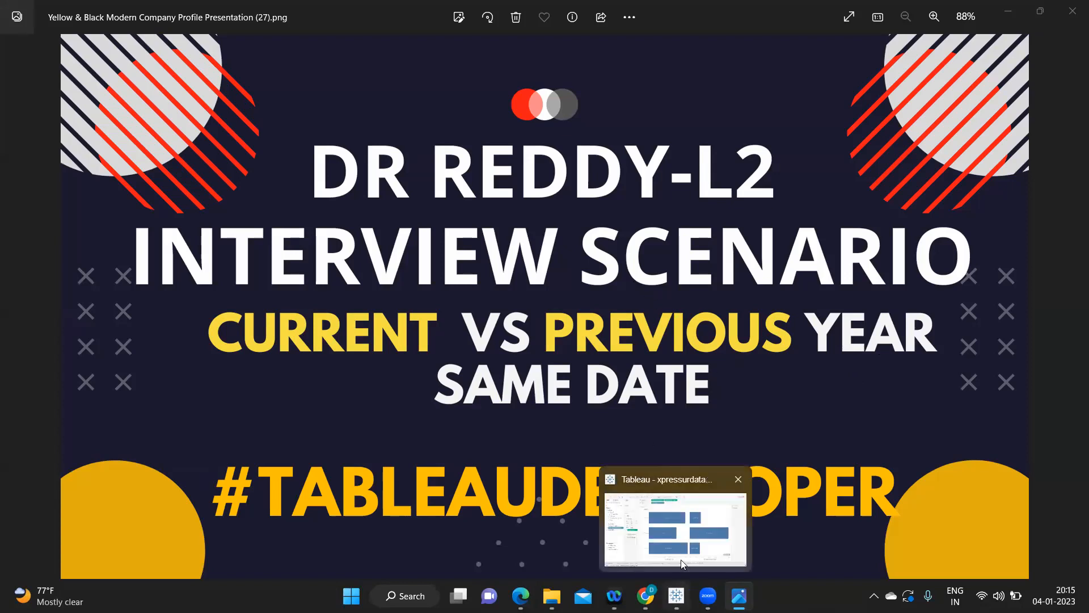
Bring the Tableau workbook to the front, showing Sheet 7's current versus previous-year category bars.
click(673, 529)
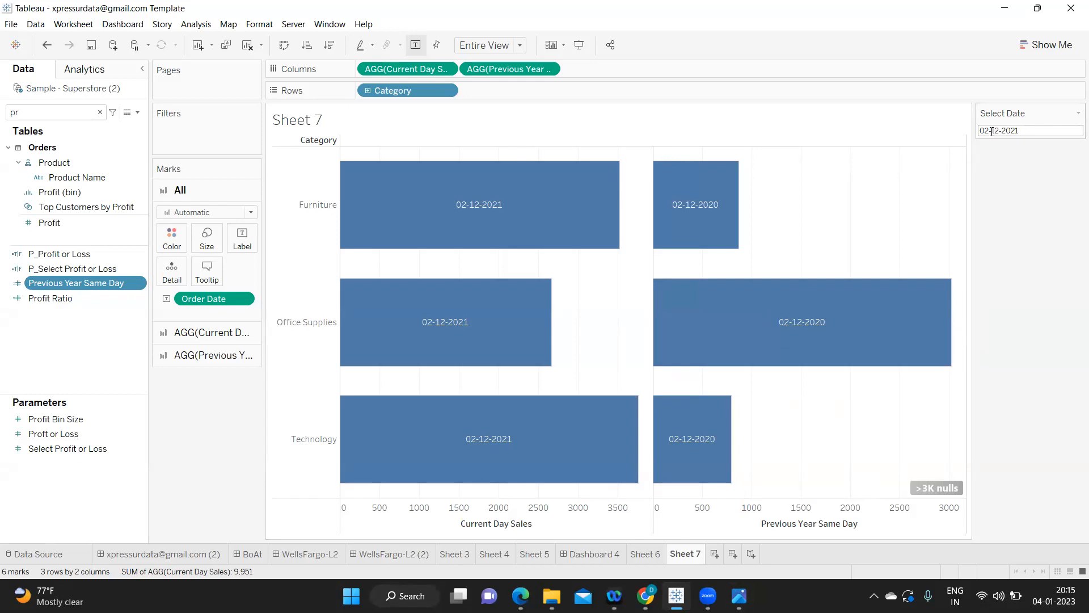
mouse_move(479, 205)
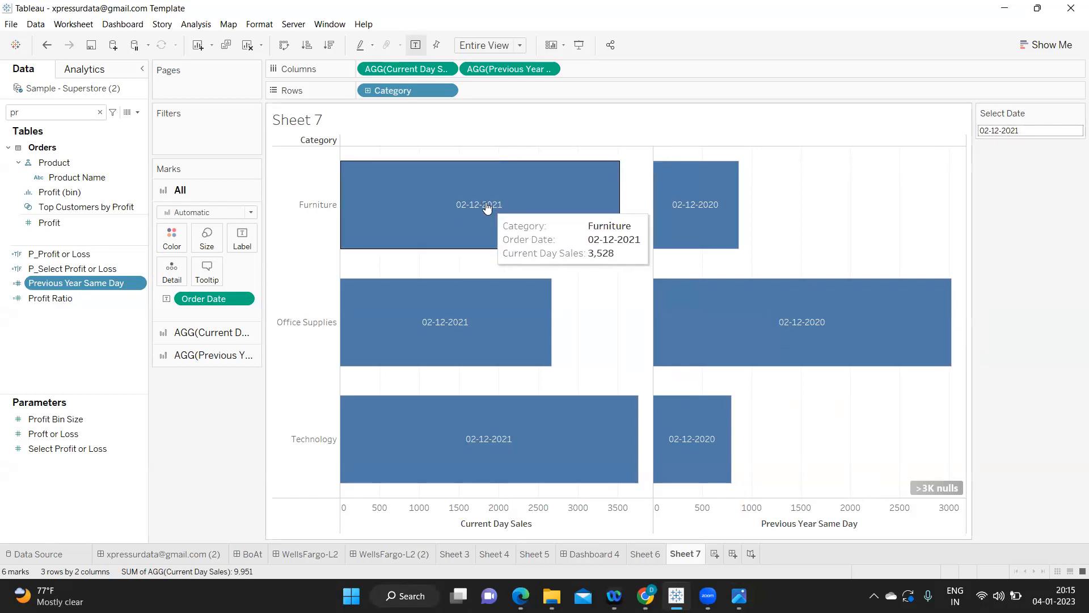
mouse_move(652, 220)
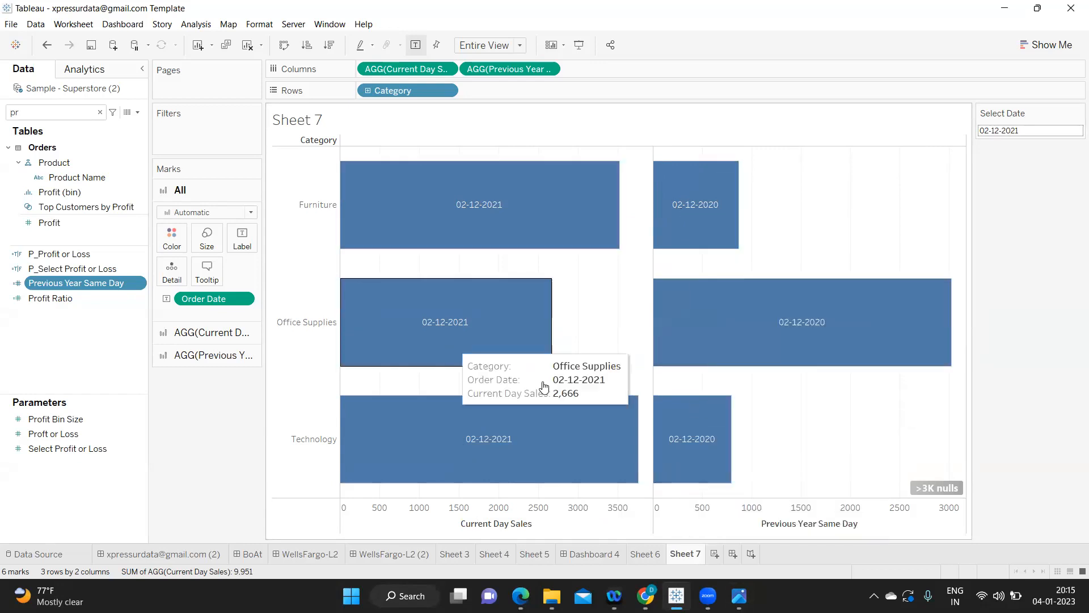
mouse_move(585, 309)
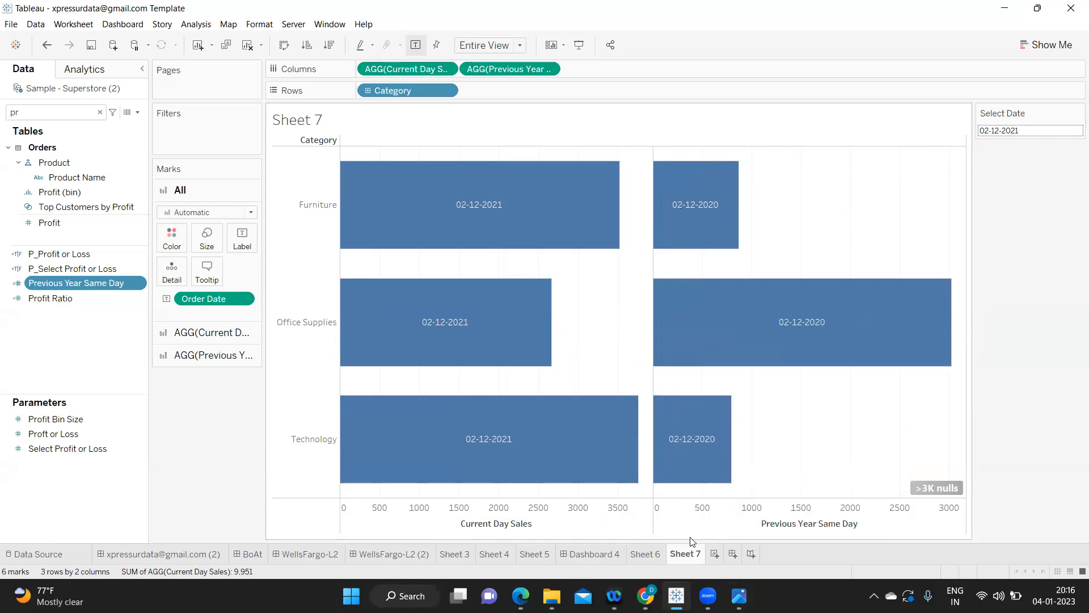
mouse_move(714, 554)
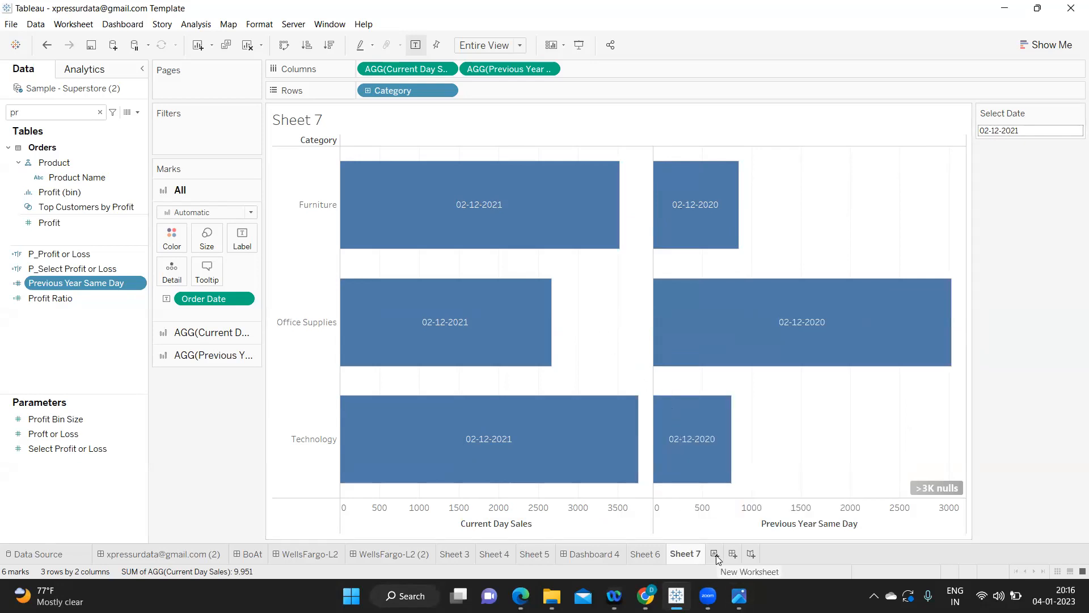
Add a blank Sheet 8 and start a new parameter, renaming it.
click(715, 554)
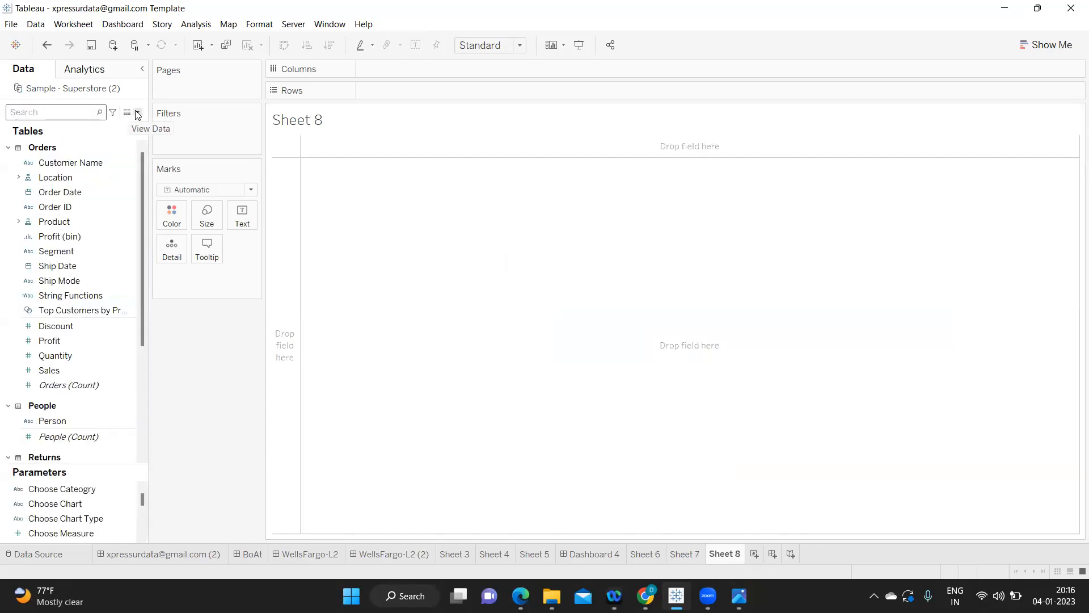
click(136, 112)
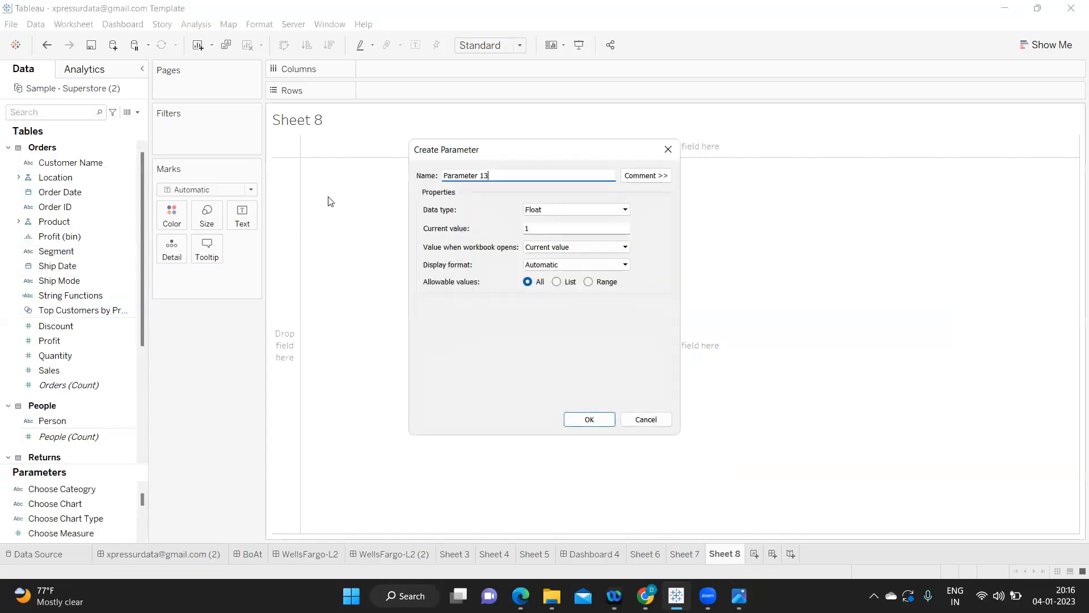
triple_click(529, 175)
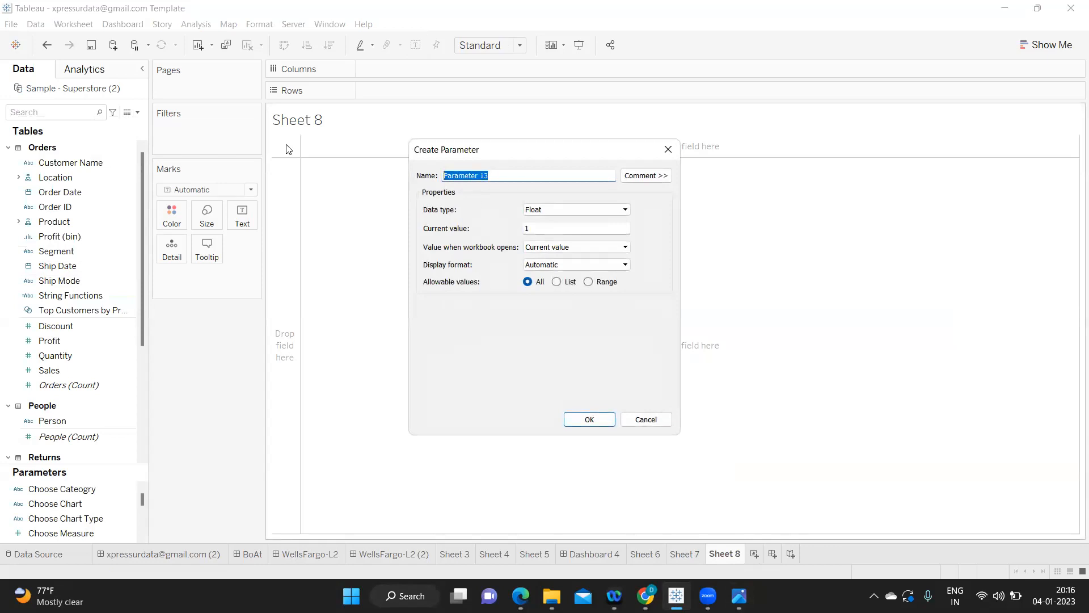
text(Date INp)
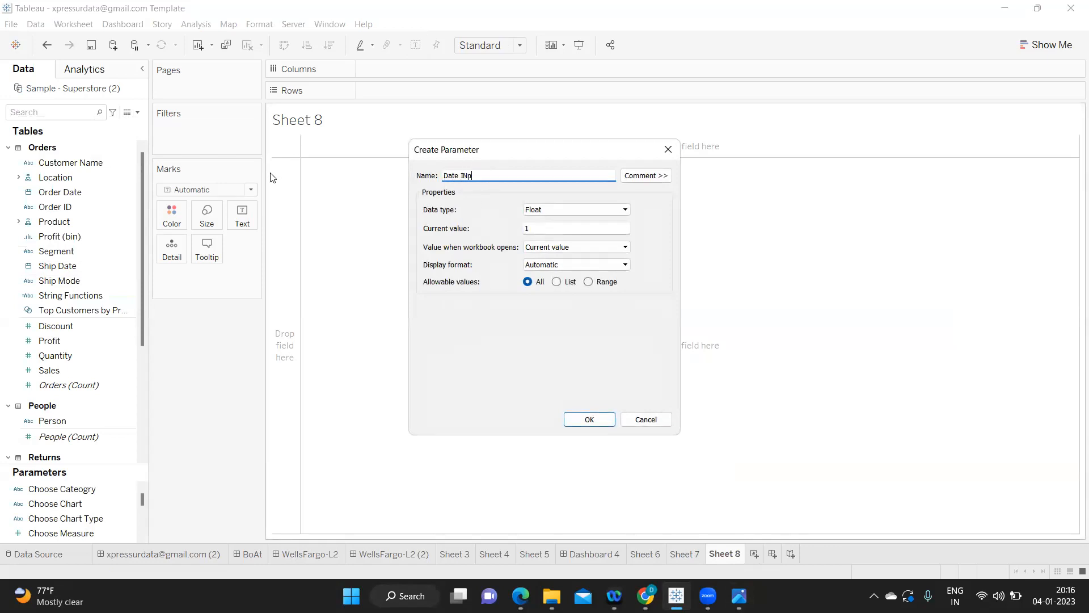
key(BackSpace)
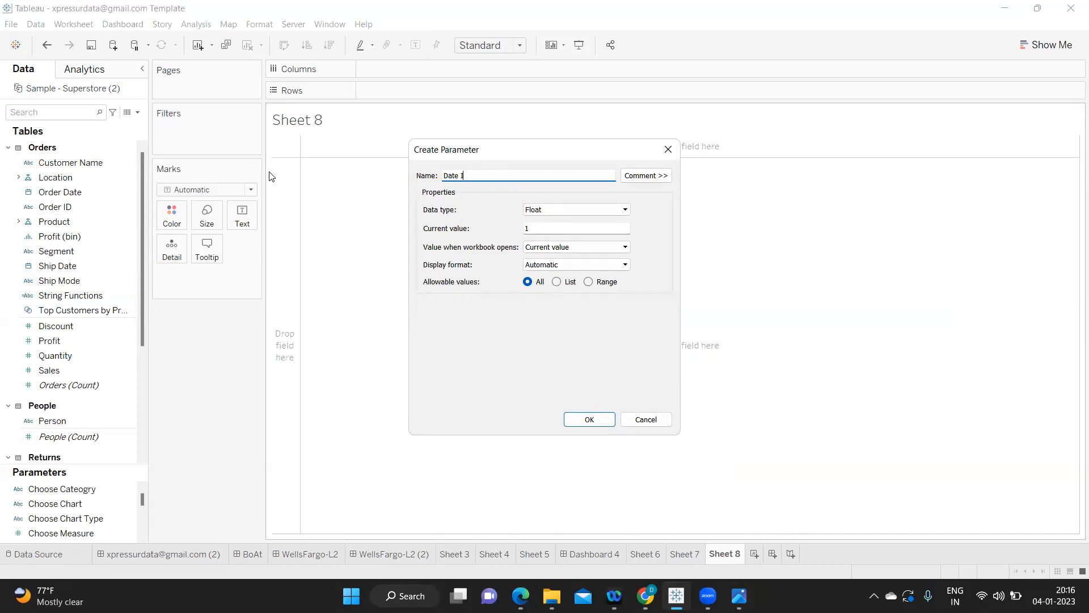
text(nput)
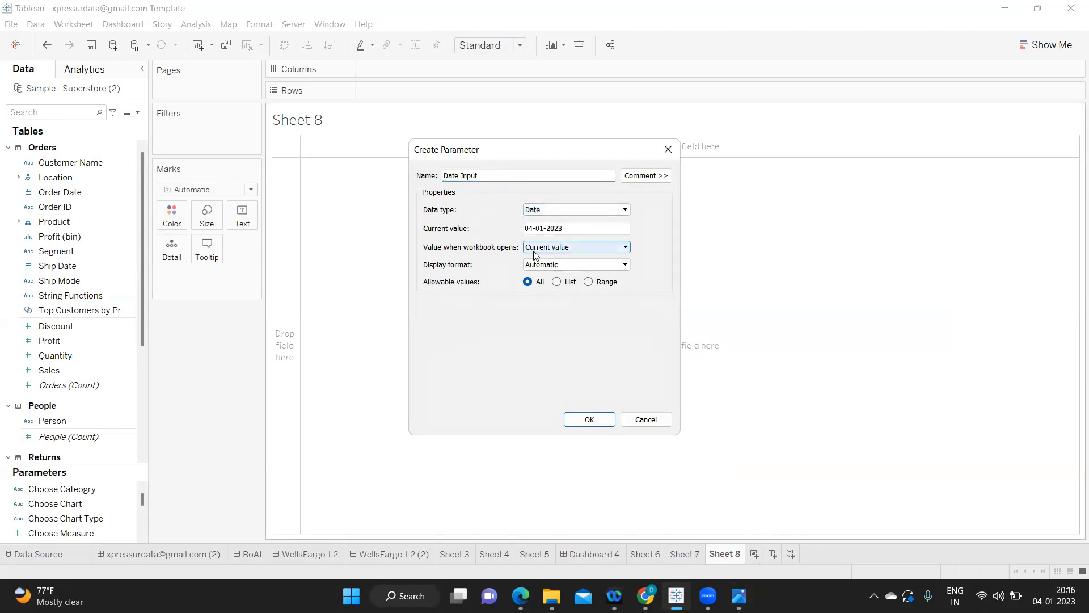
Set the Date parameter's range from Order Date (03-01-2018 to 30-12-2021) and confirm it.
click(588, 281)
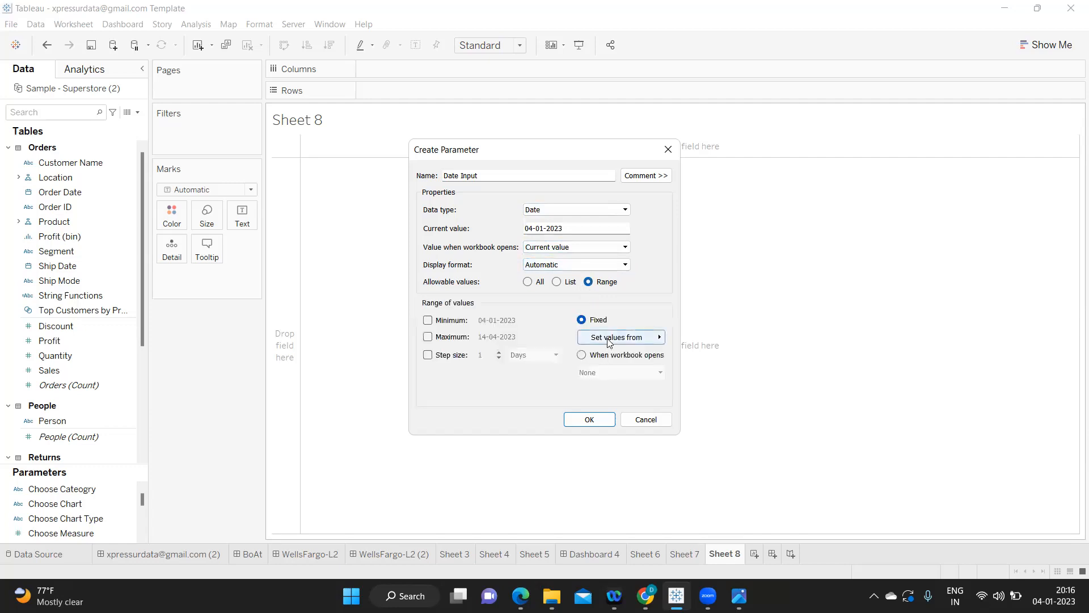
click(616, 337)
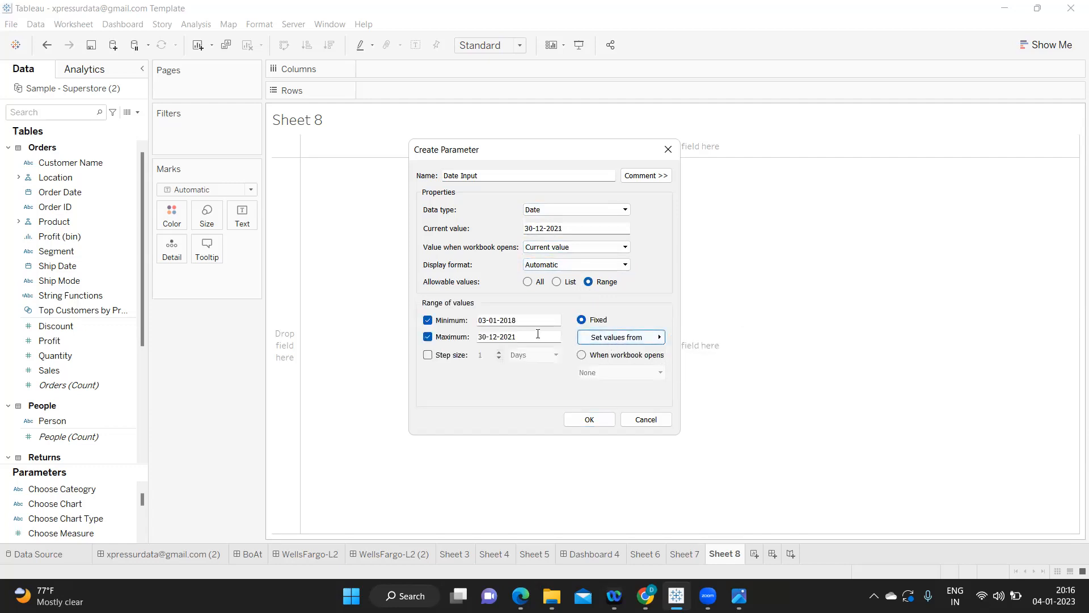
click(518, 320)
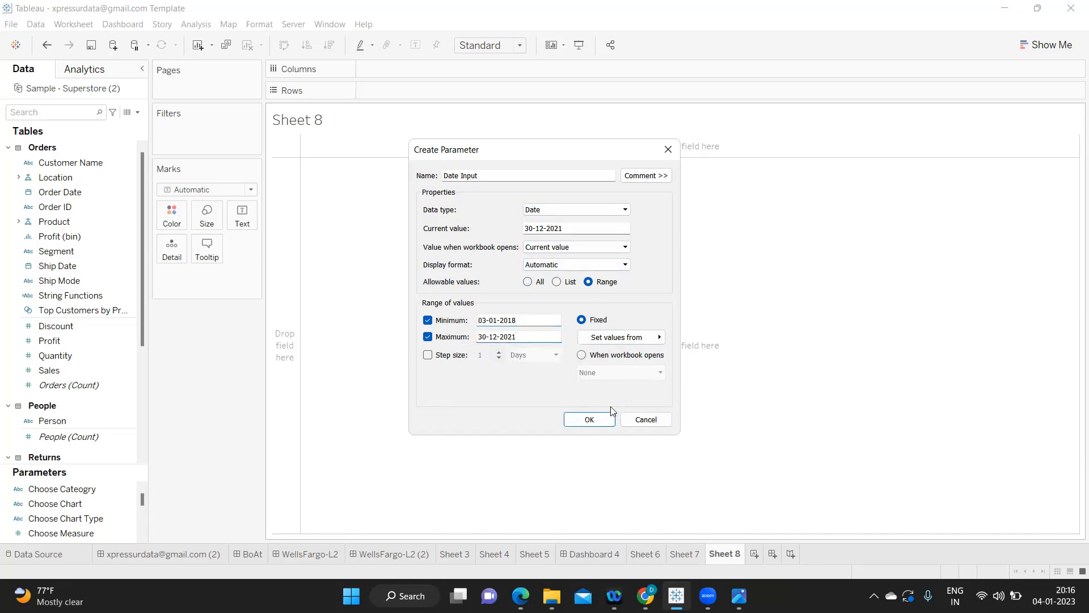
click(589, 419)
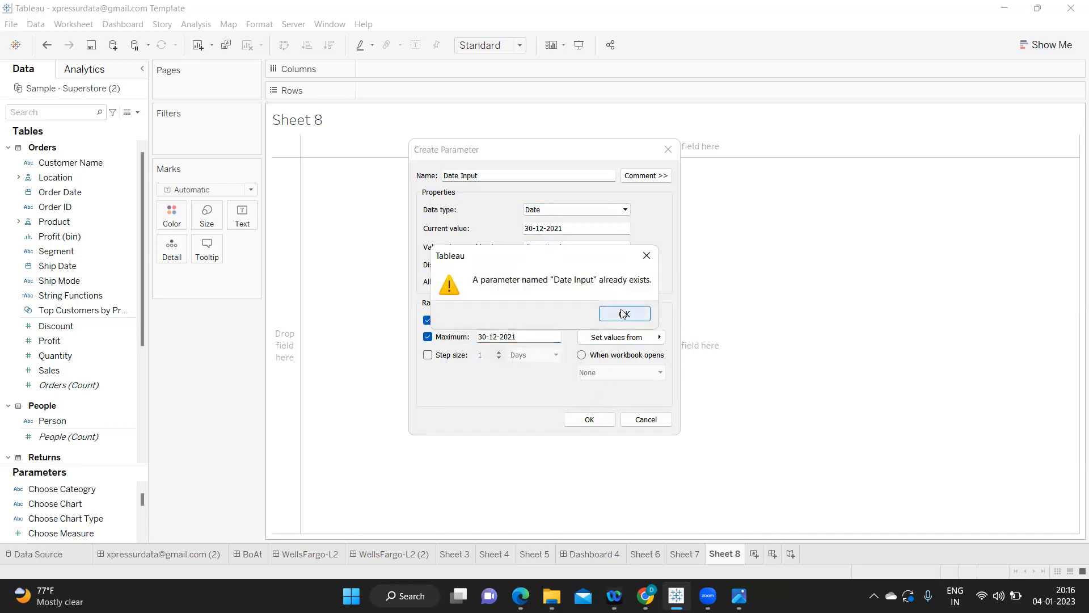
click(622, 313)
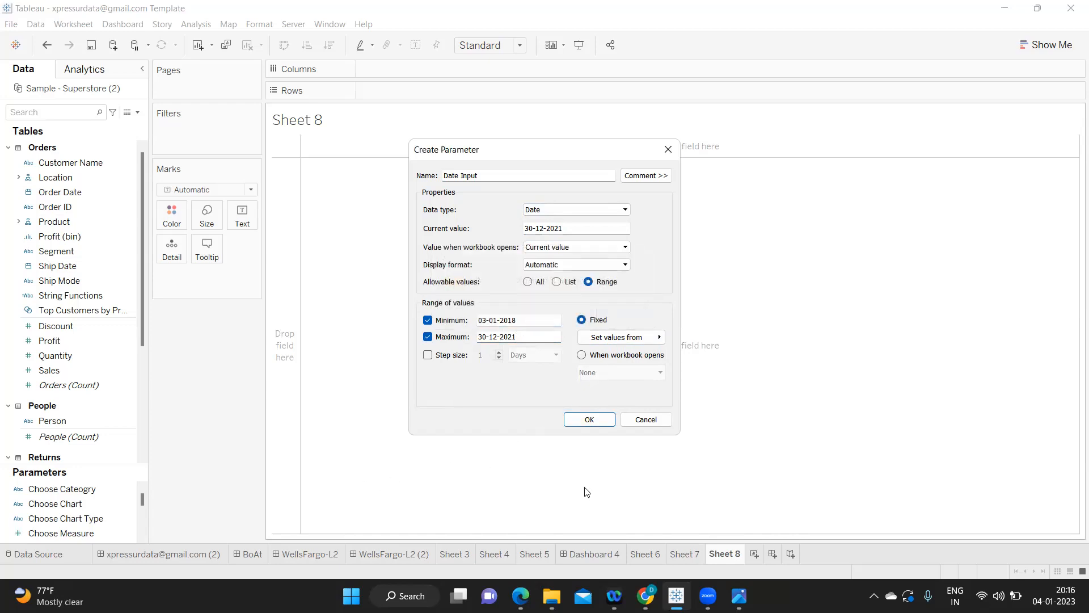
mouse_move(577, 240)
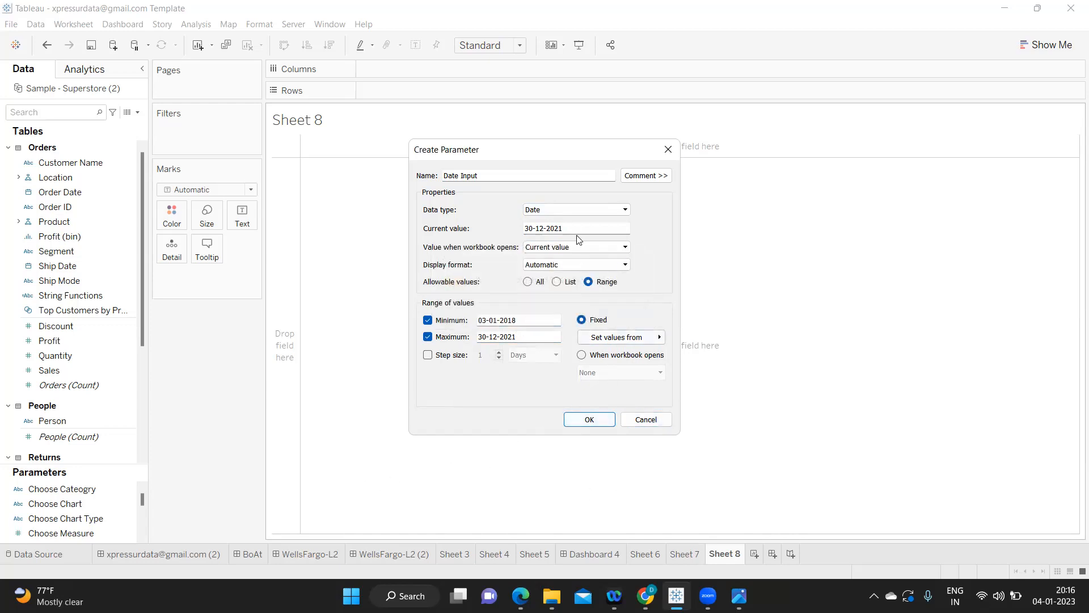
click(588, 419)
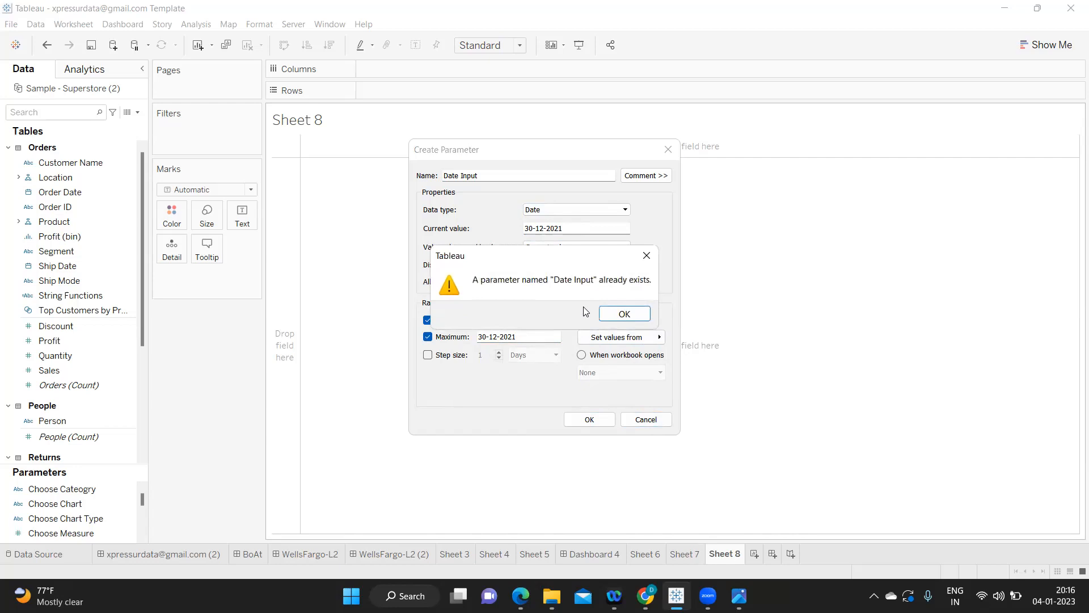
click(623, 313)
text(Date)
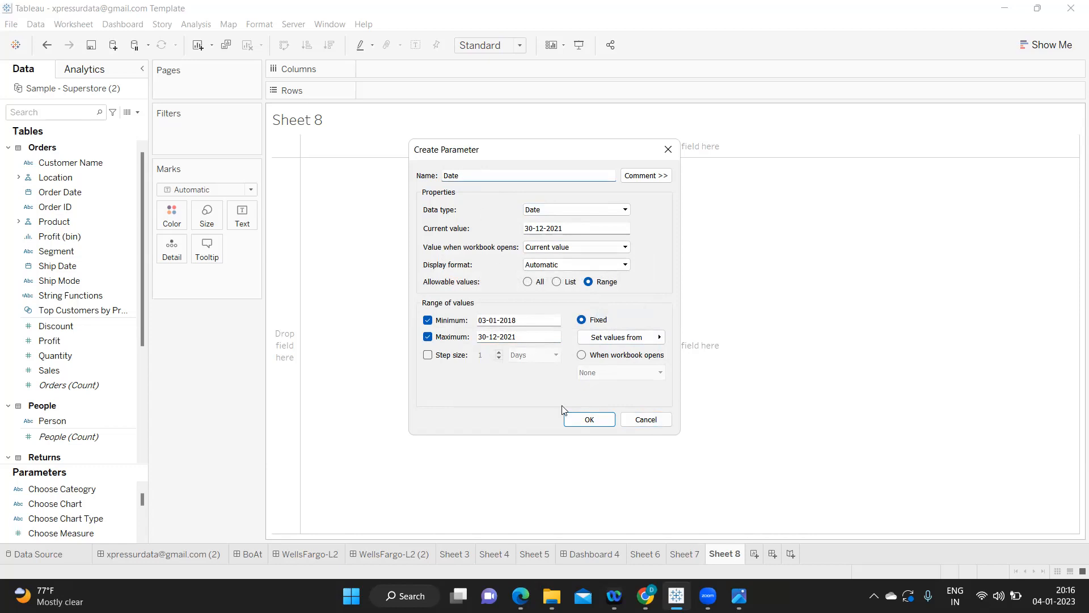
click(588, 418)
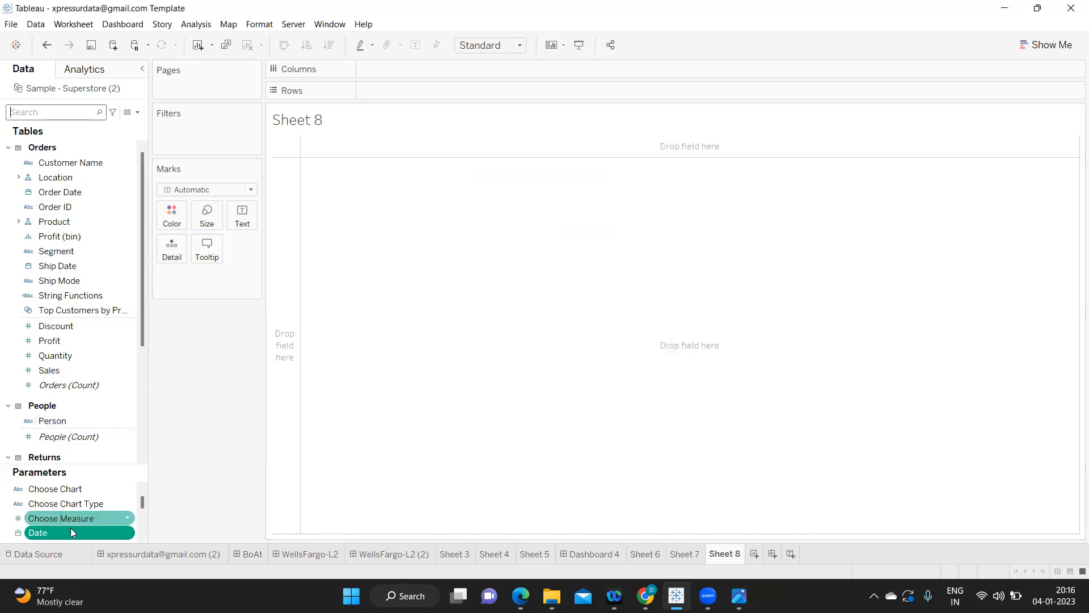
Show the Date parameter as a type-in date control and put Sub-Category on Rows.
right_click(37, 532)
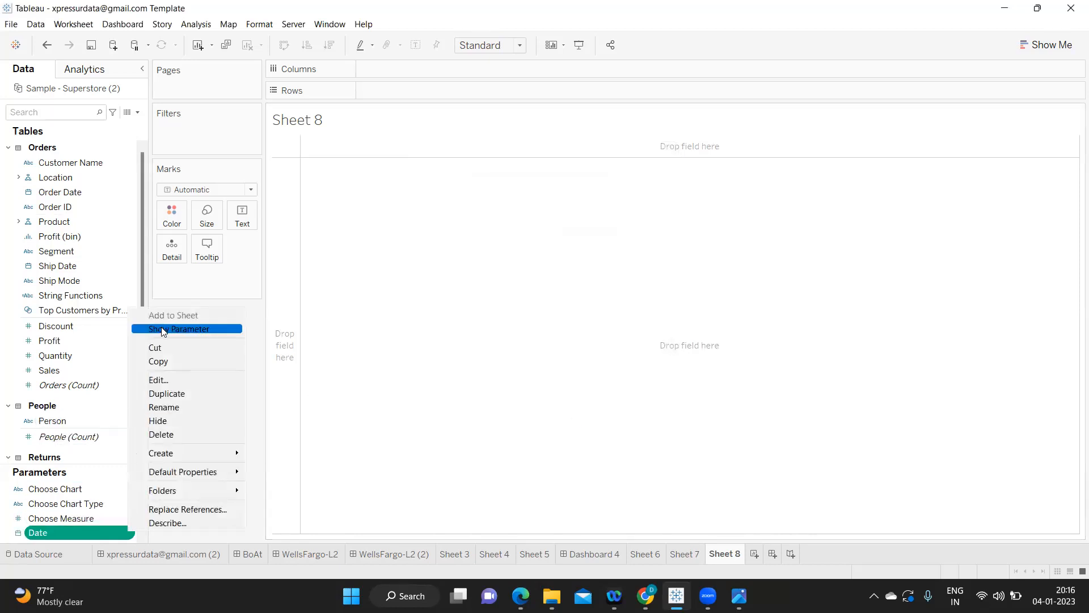
click(179, 329)
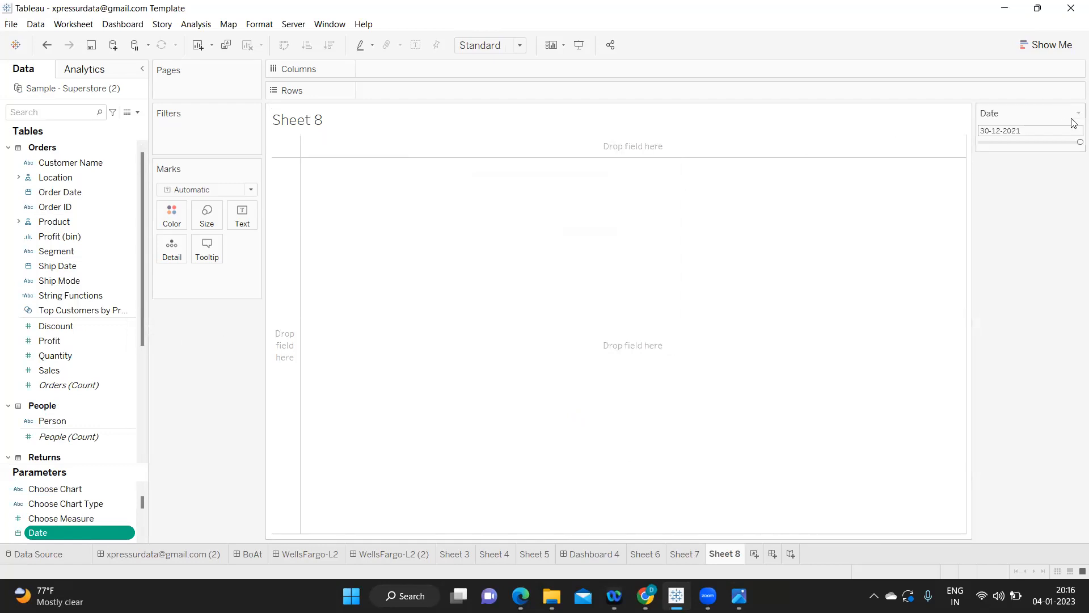
click(1078, 113)
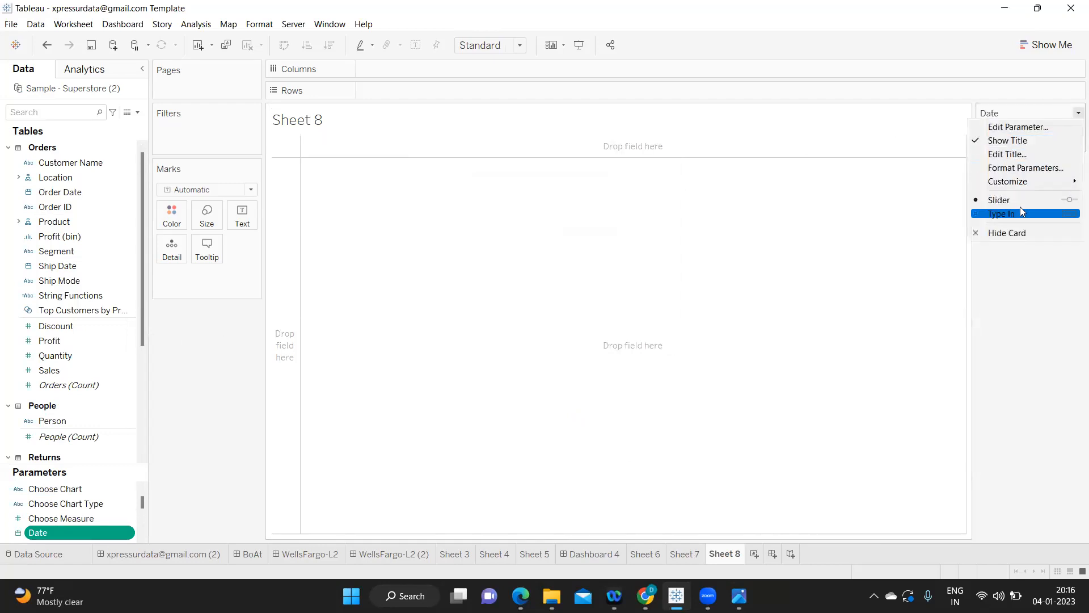
click(1003, 213)
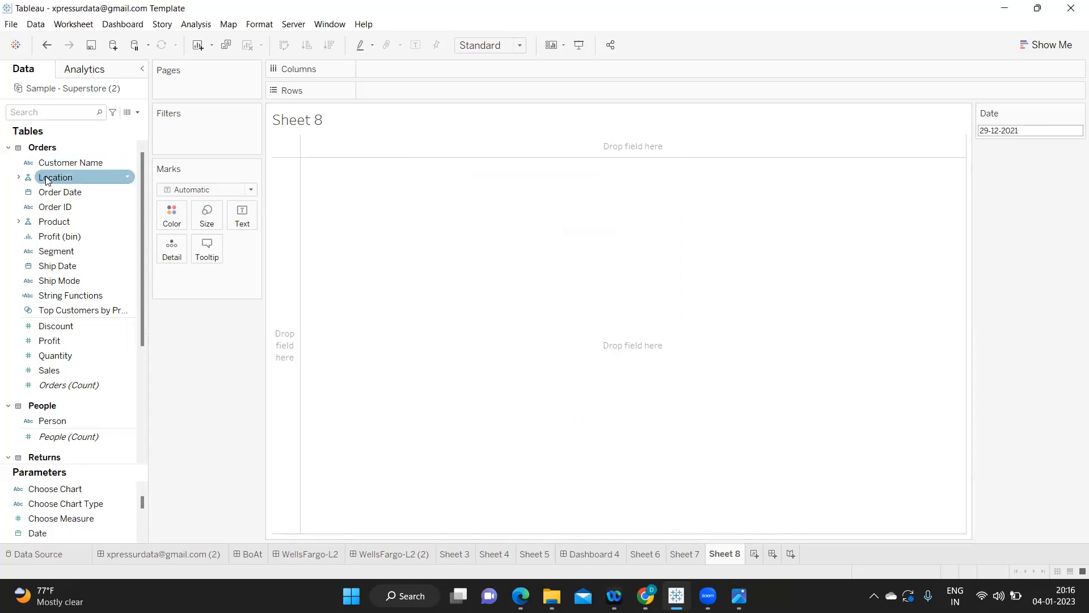
text(ca)
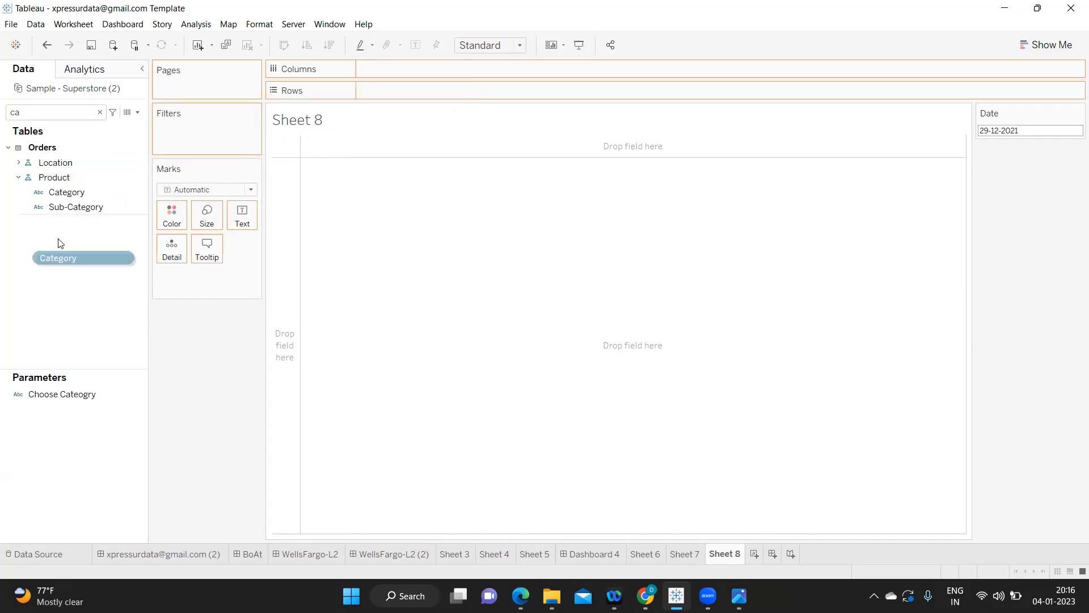
drag(76, 207, 407, 90)
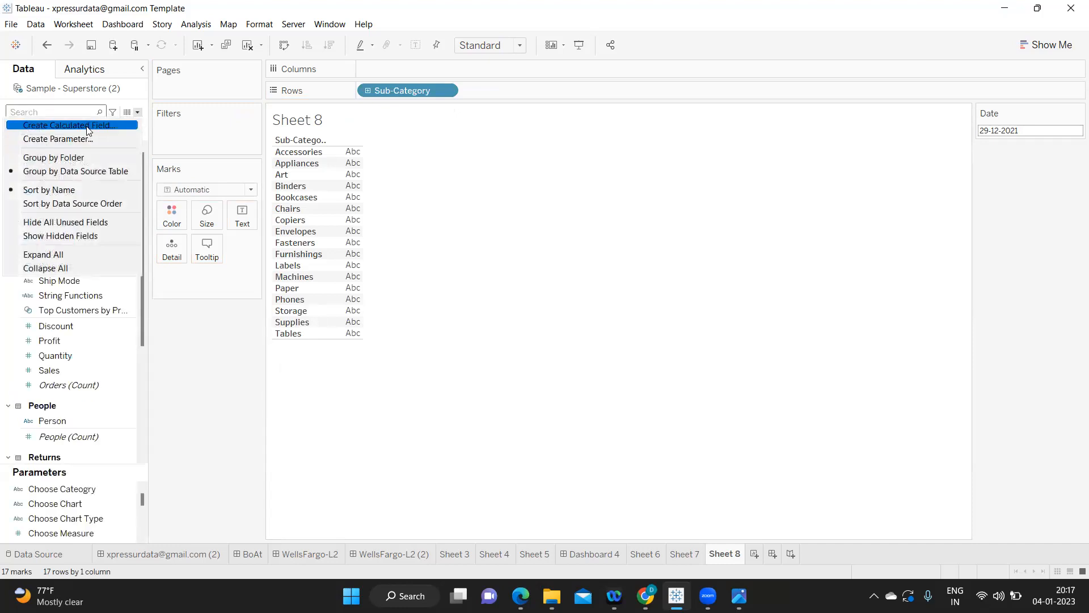
Write Current Year Sales as SUM(IF [Order Date]=[Date] THEN [Sales] ELSE 0 END).
click(68, 125)
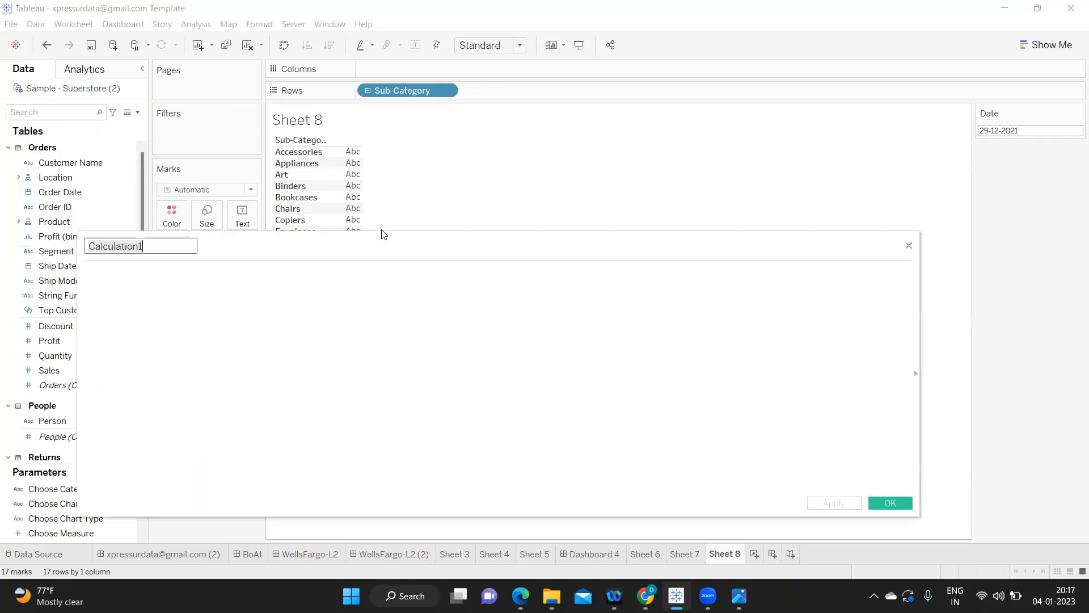
text(Current Year Sales)
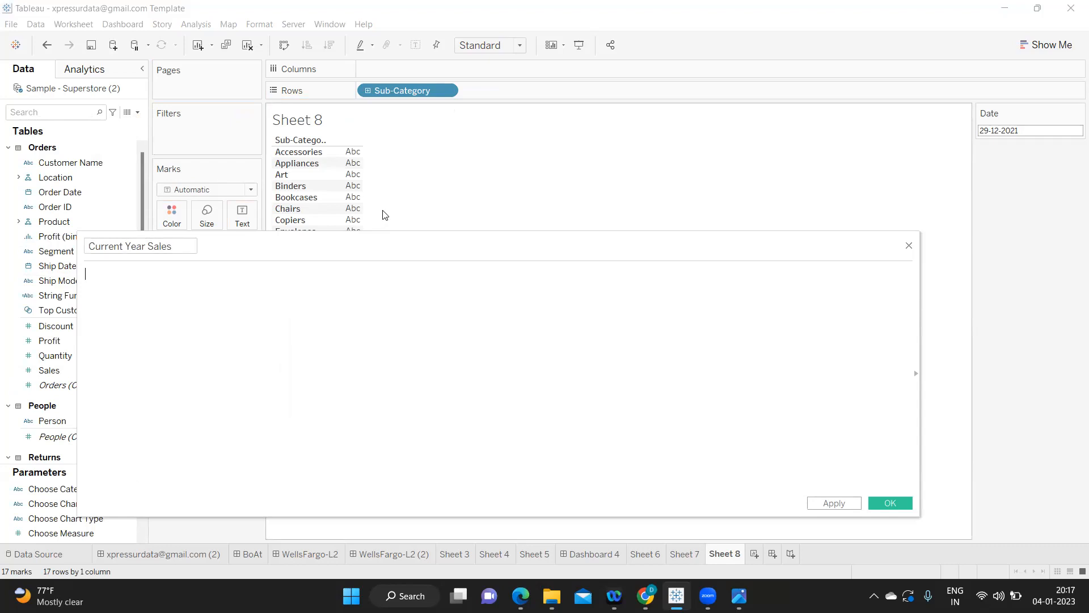
text(IF ORD)
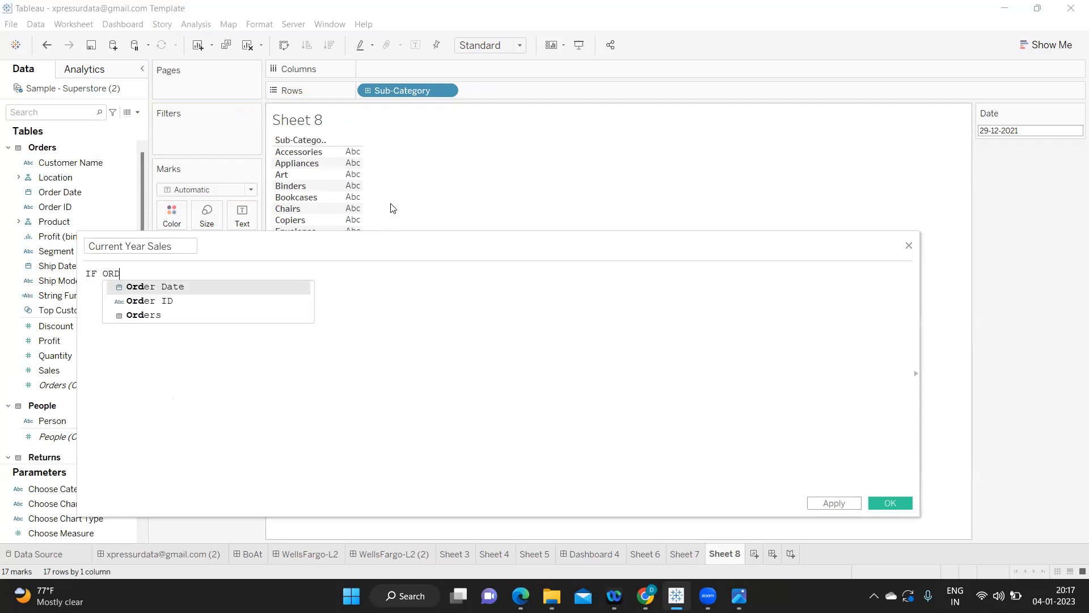
text([Order Date]=D)
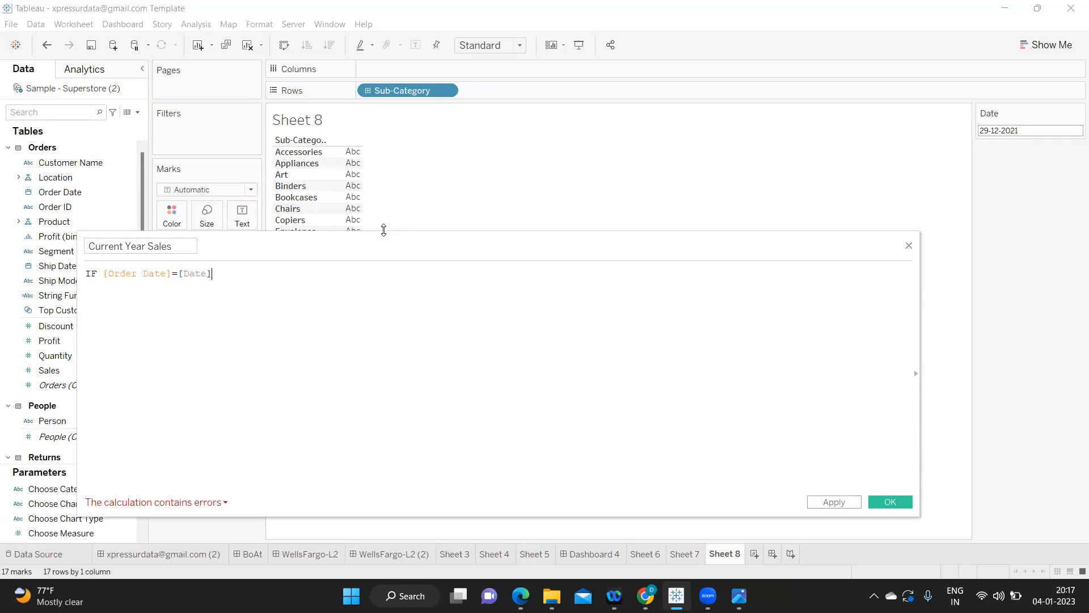
text(THEN SAL)
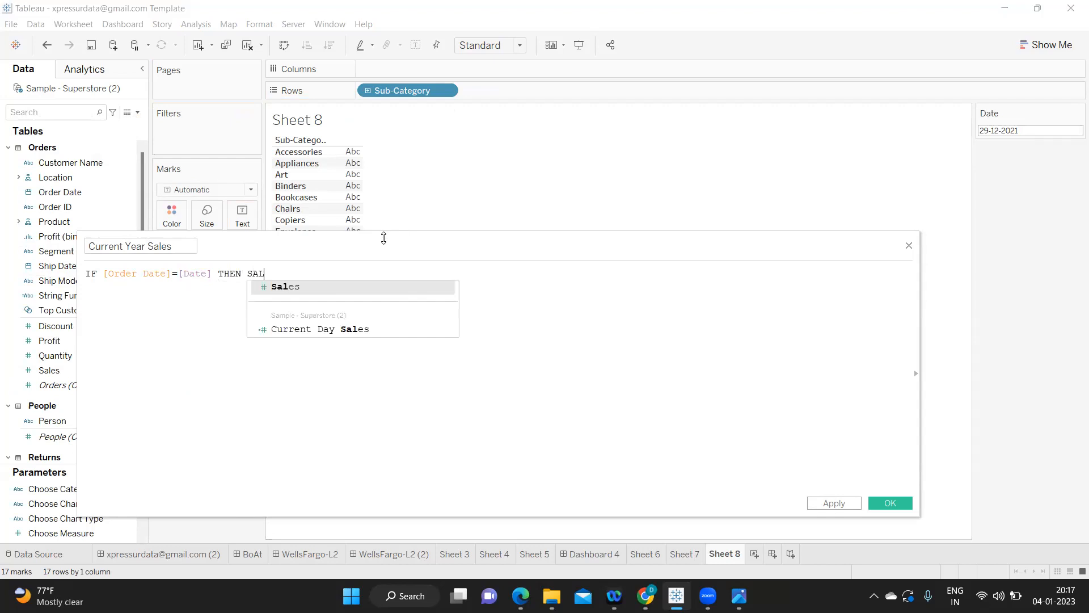
click(285, 286)
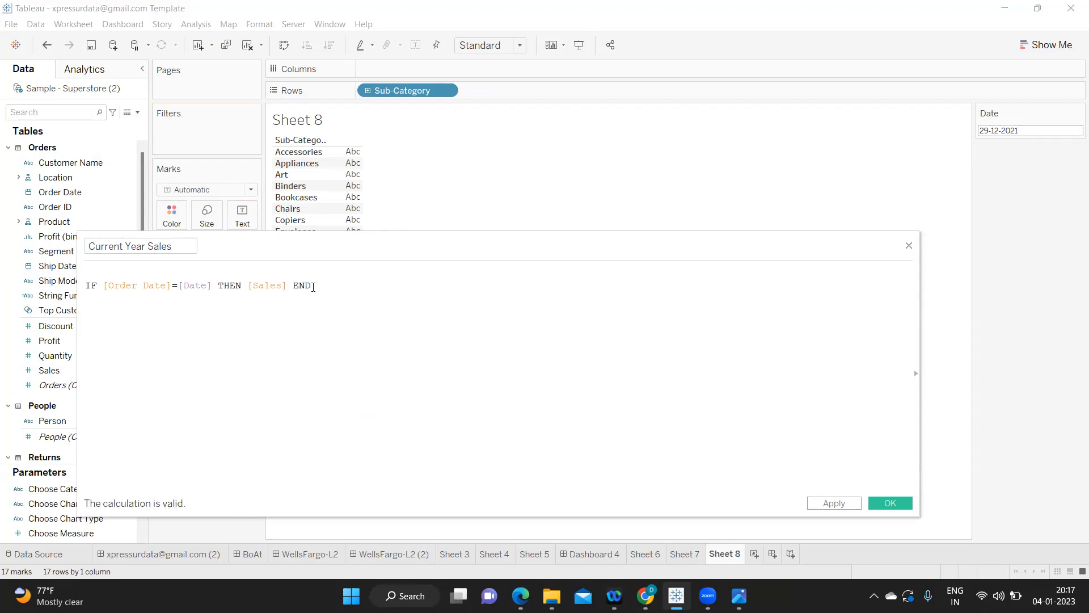
text(ELSE E)
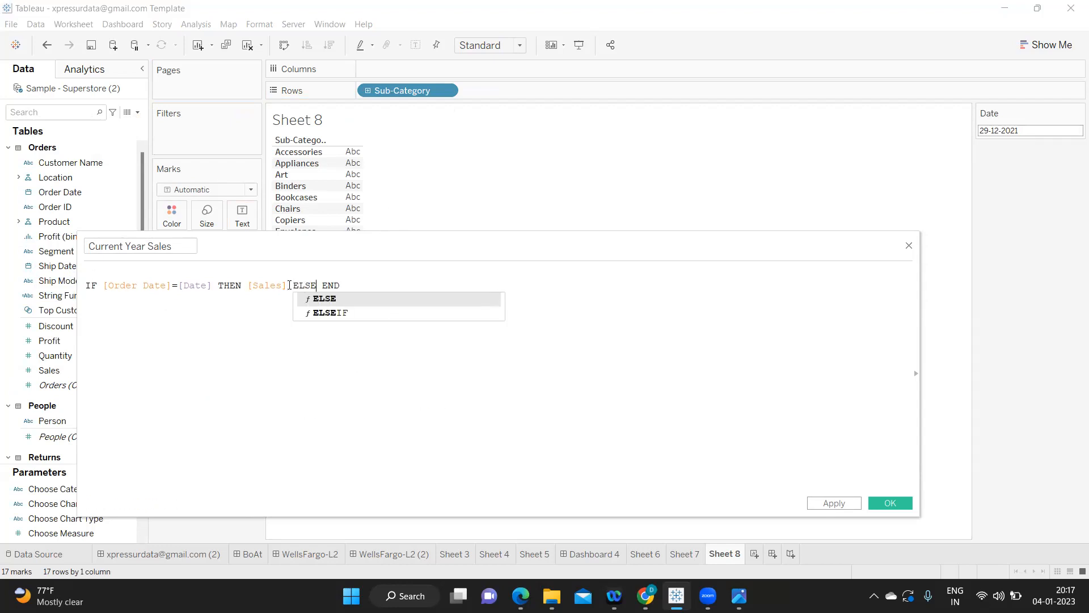
text(0)
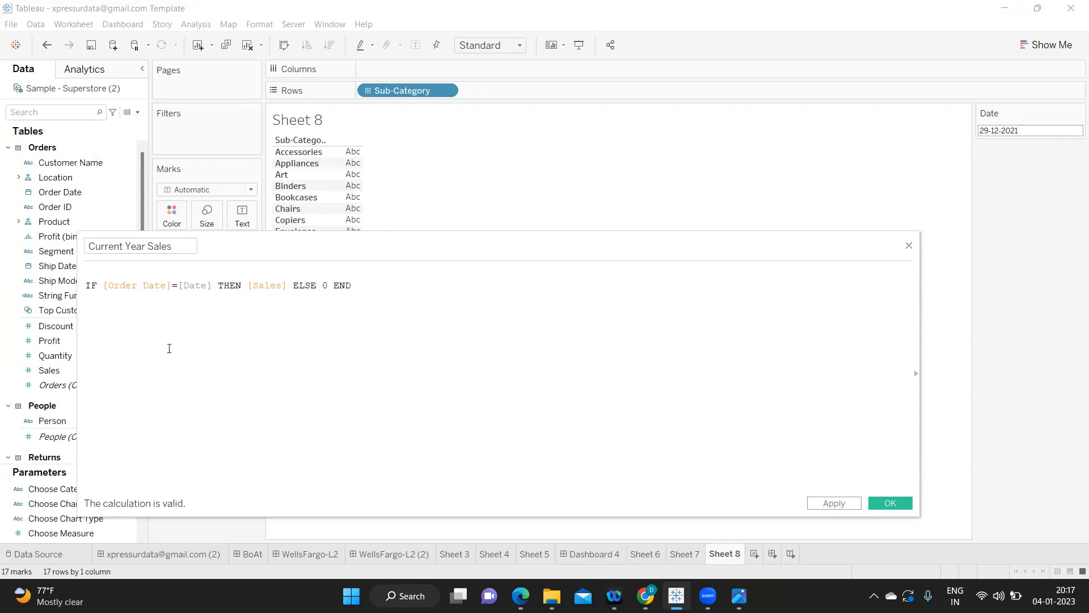
mouse_move(93, 271)
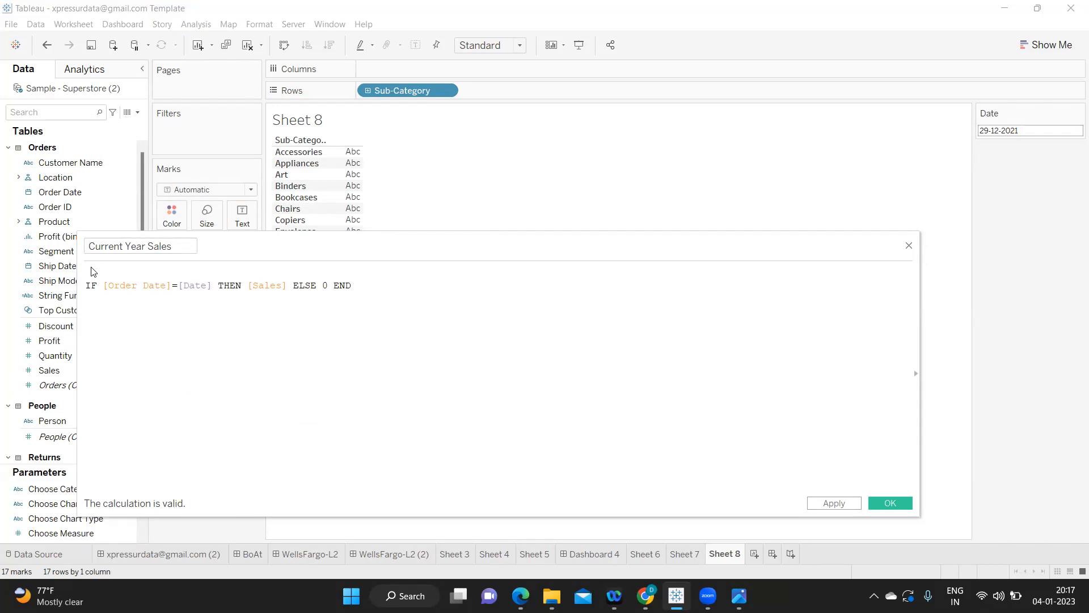
text(SUM)
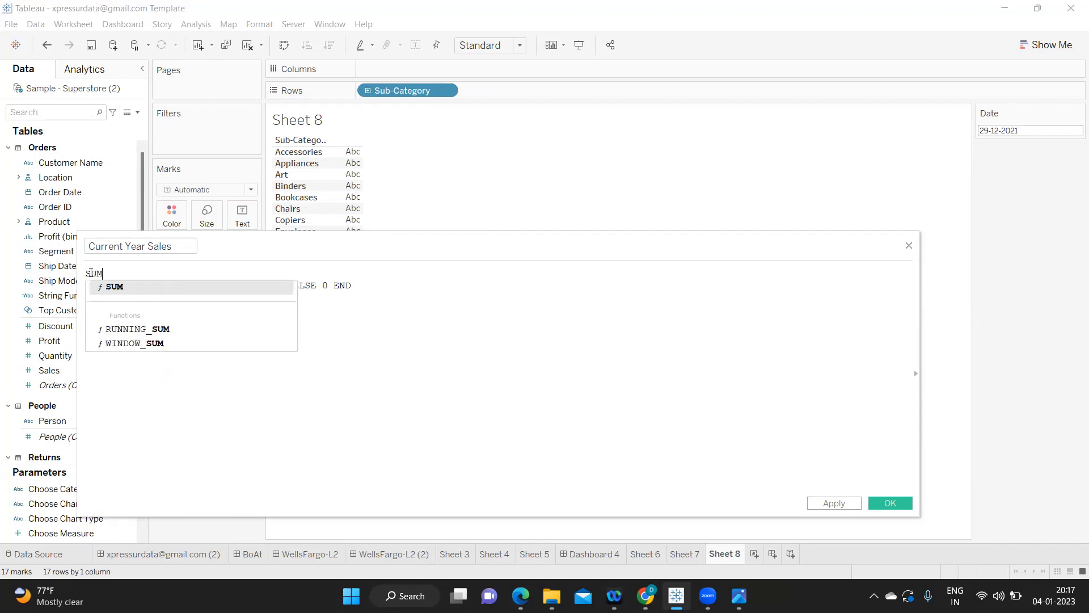
text(()
click(221, 285)
text())
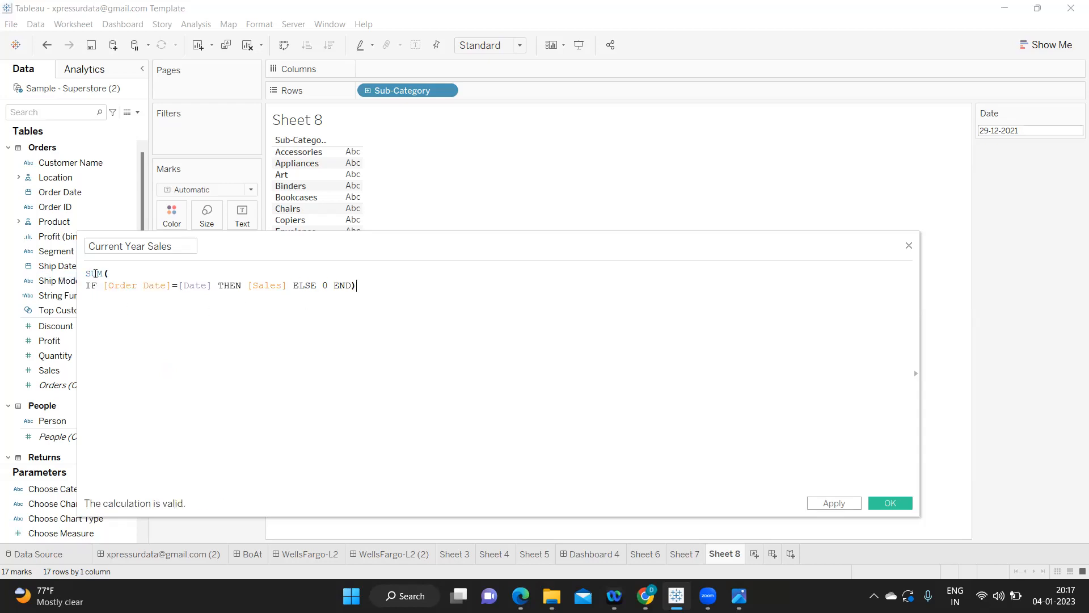
double_click(94, 273)
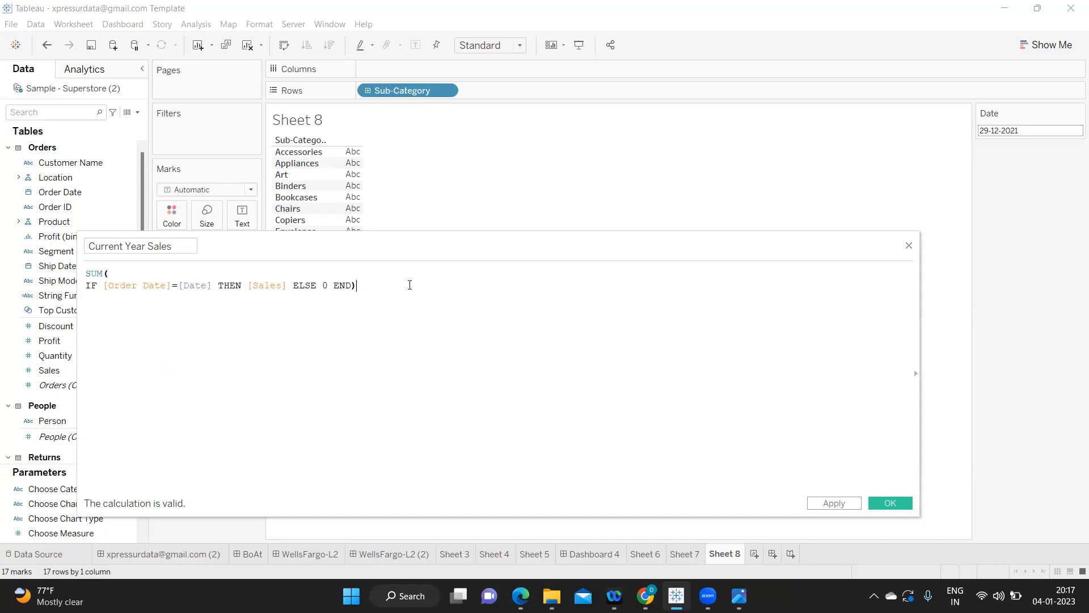
click(109, 273)
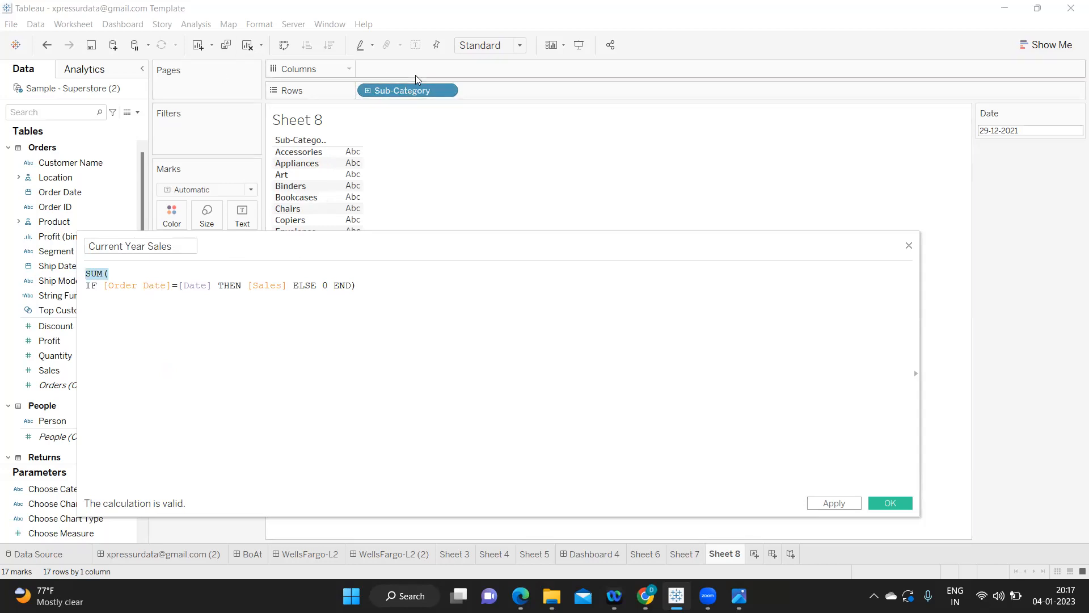
mouse_move(842, 505)
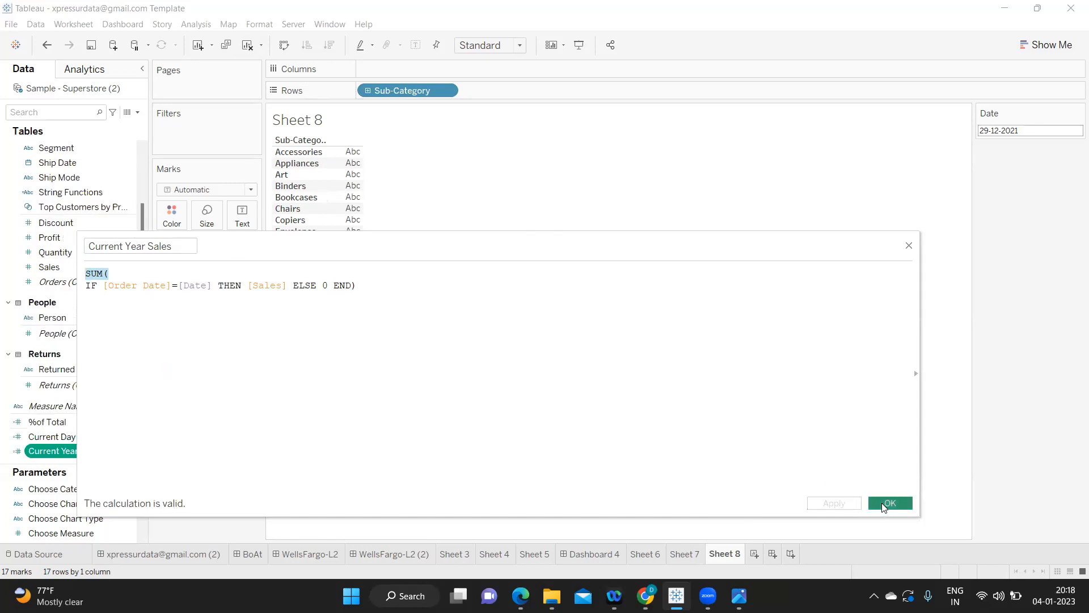
Save Current Year Sales, set the Date control to 01-12-2021, and add a blank Sheet 9.
click(891, 502)
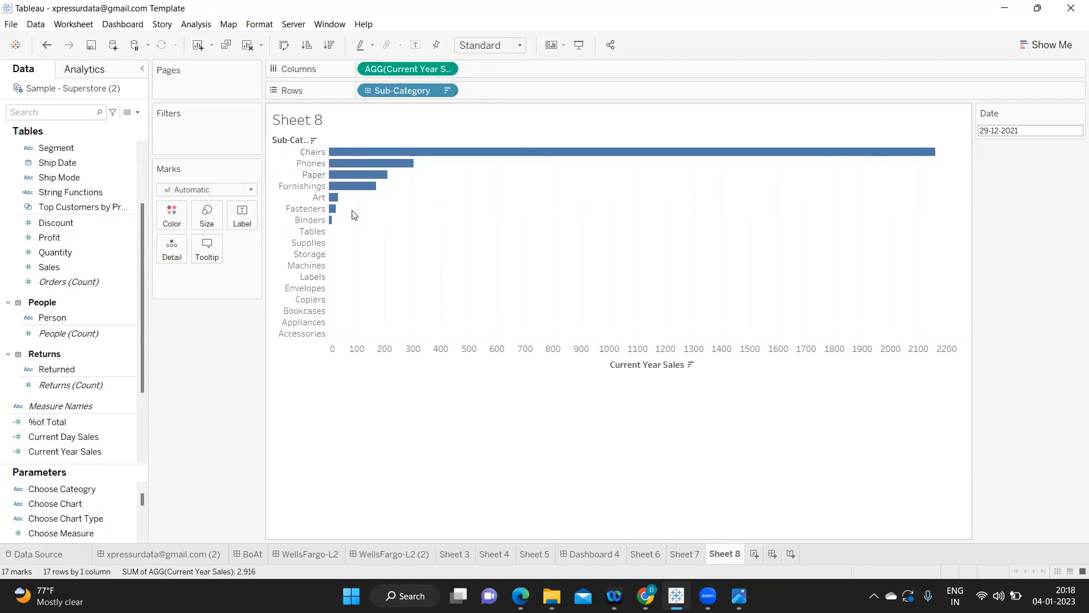
mouse_move(749, 193)
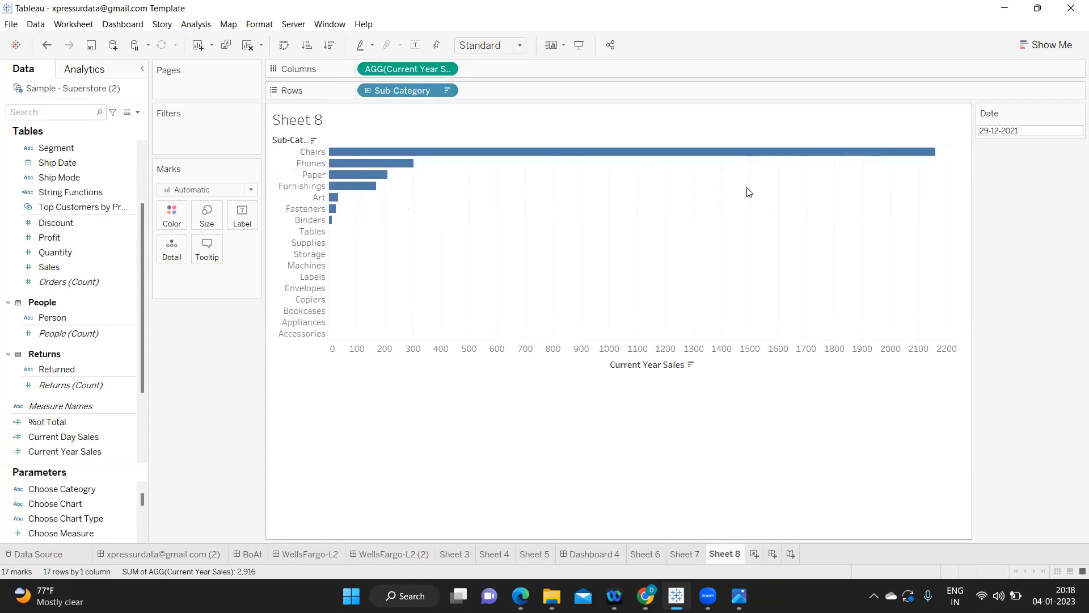
click(1030, 131)
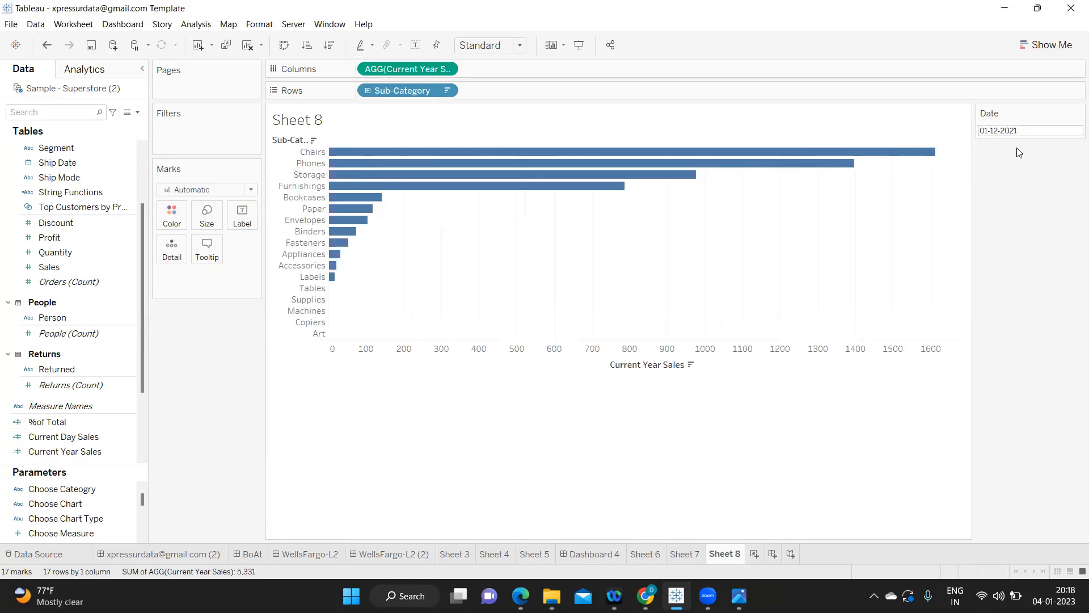
click(1031, 131)
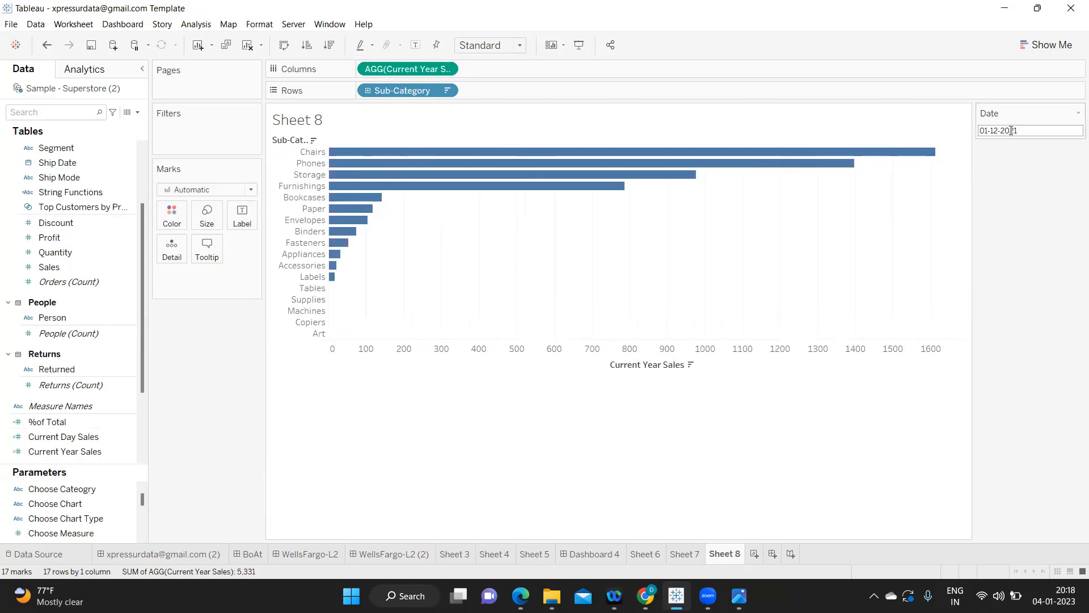
click(793, 554)
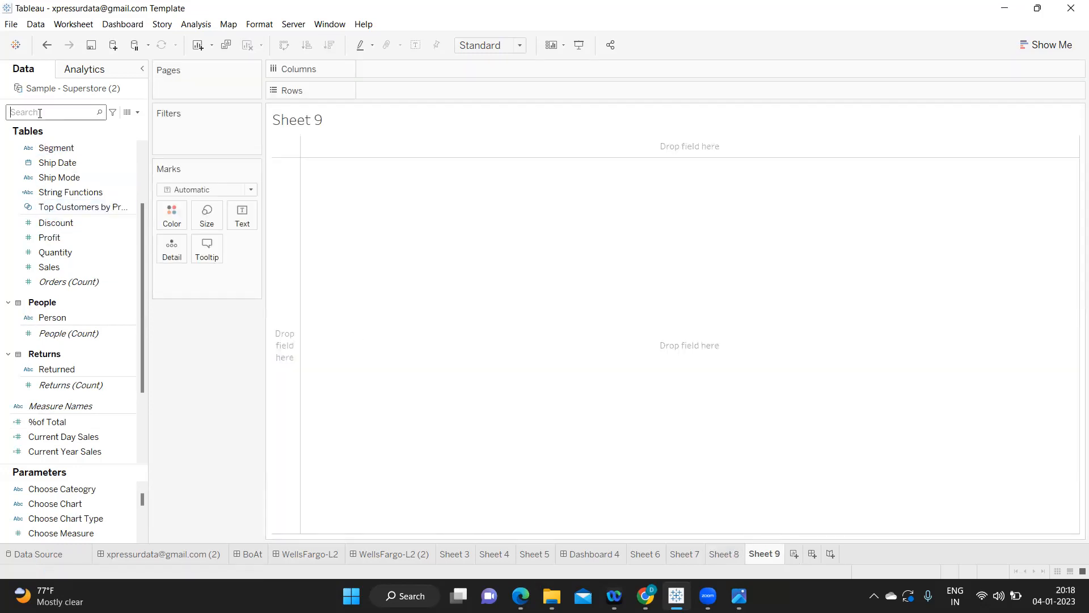
Put Order Date on Sheet 9's rows as exact dates instead of years.
text(OR)
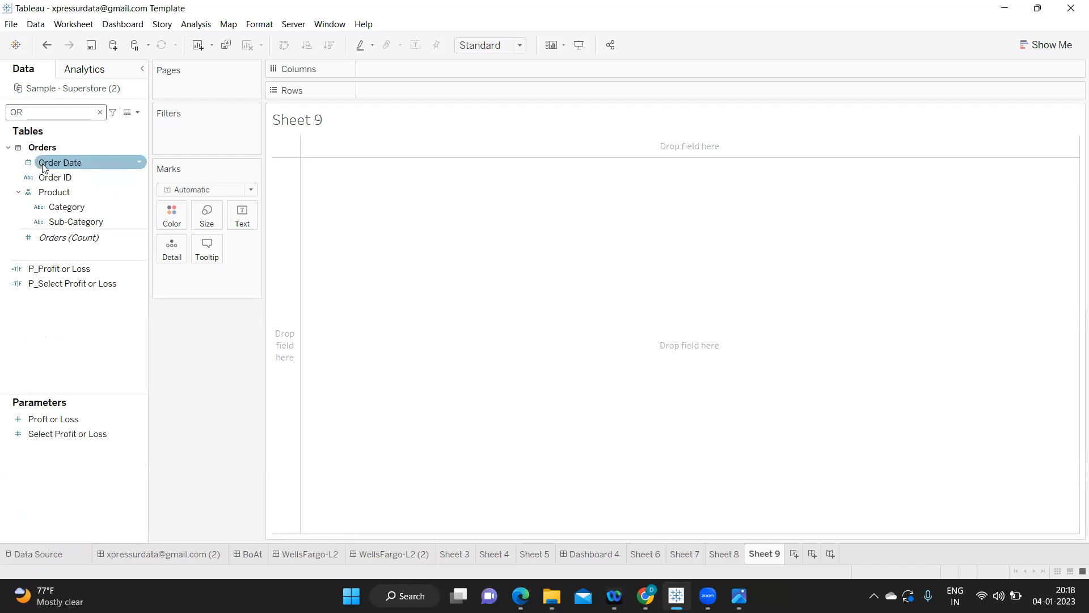
drag(61, 162, 407, 90)
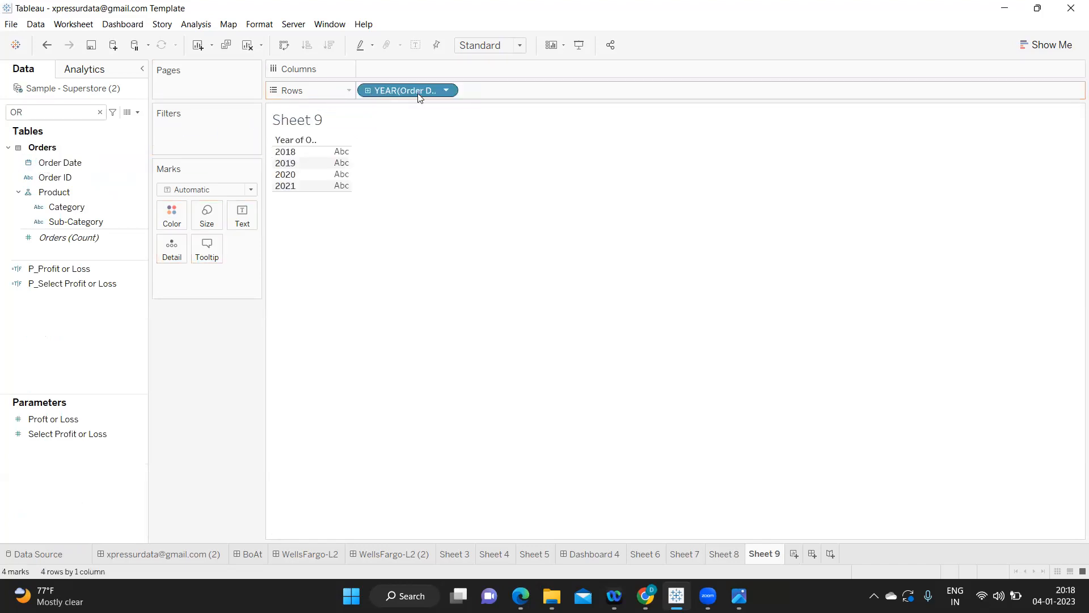
click(445, 91)
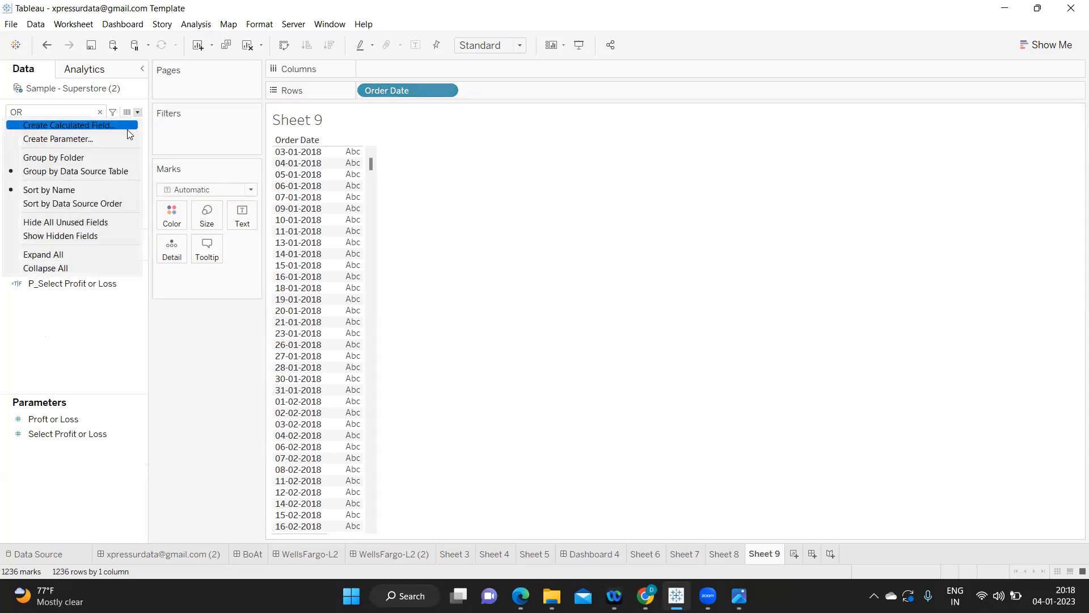
Start a new calculated field named Previous Year Sales.
click(68, 126)
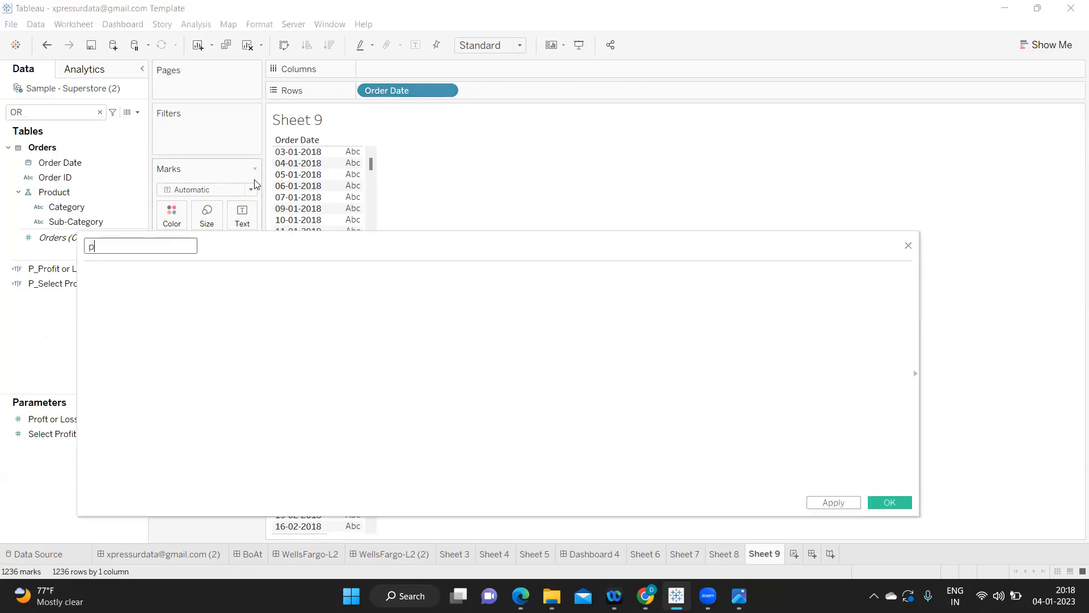
text(r)
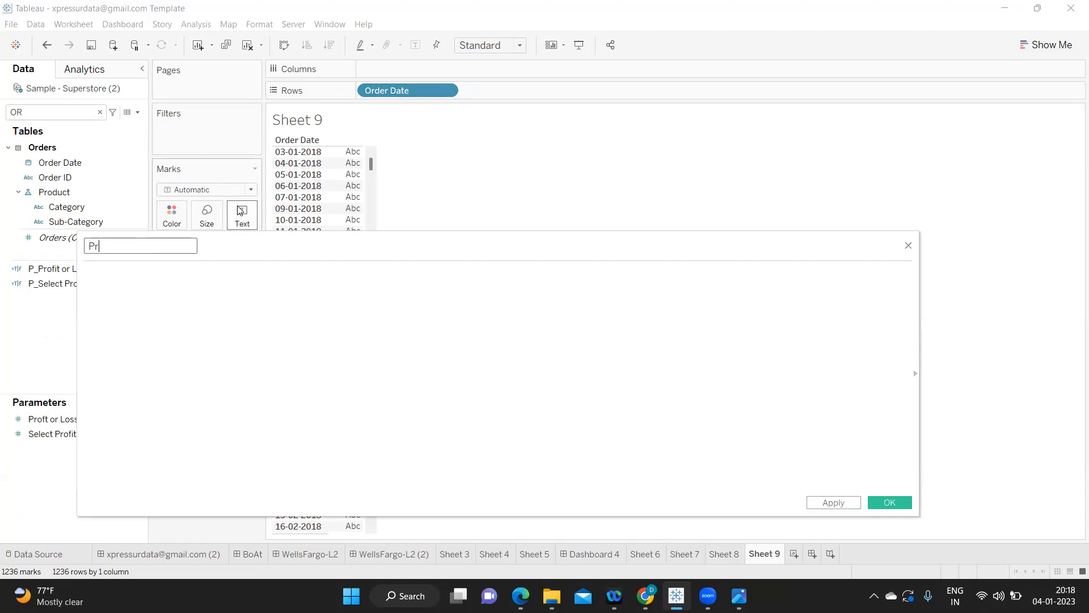
text(Previous Year)
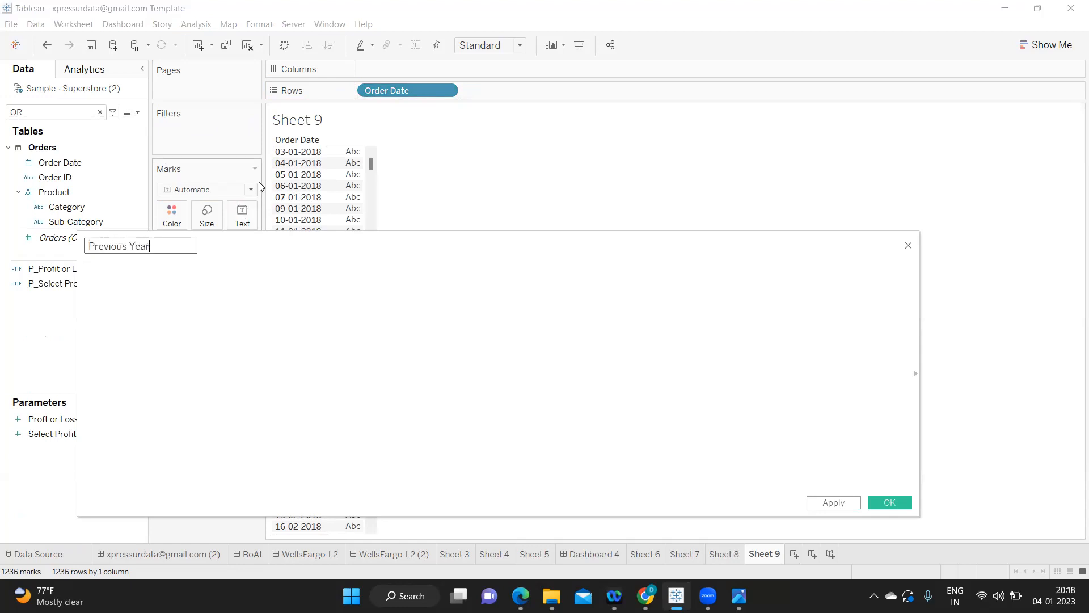
text(Sales)
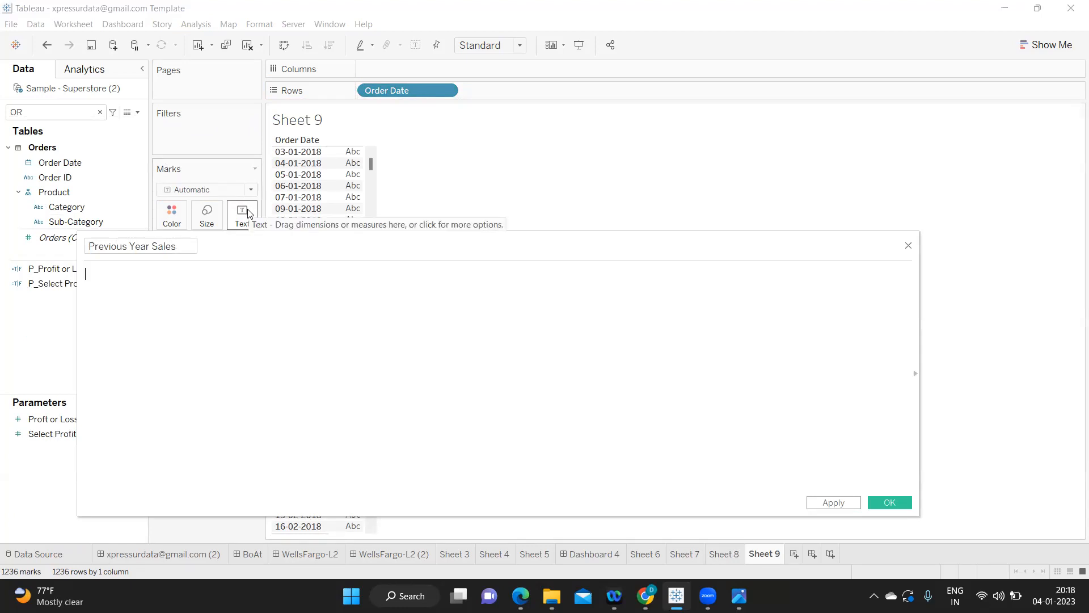
Enter DATEADD('year',-1,[Order Date]) as its formula and save it.
text(date)
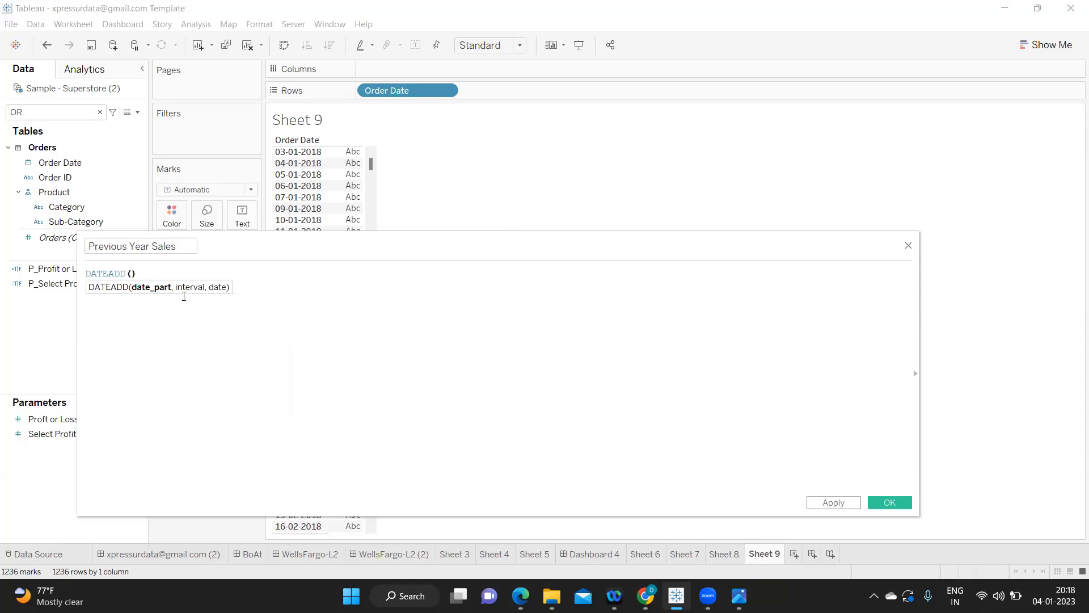
text(')
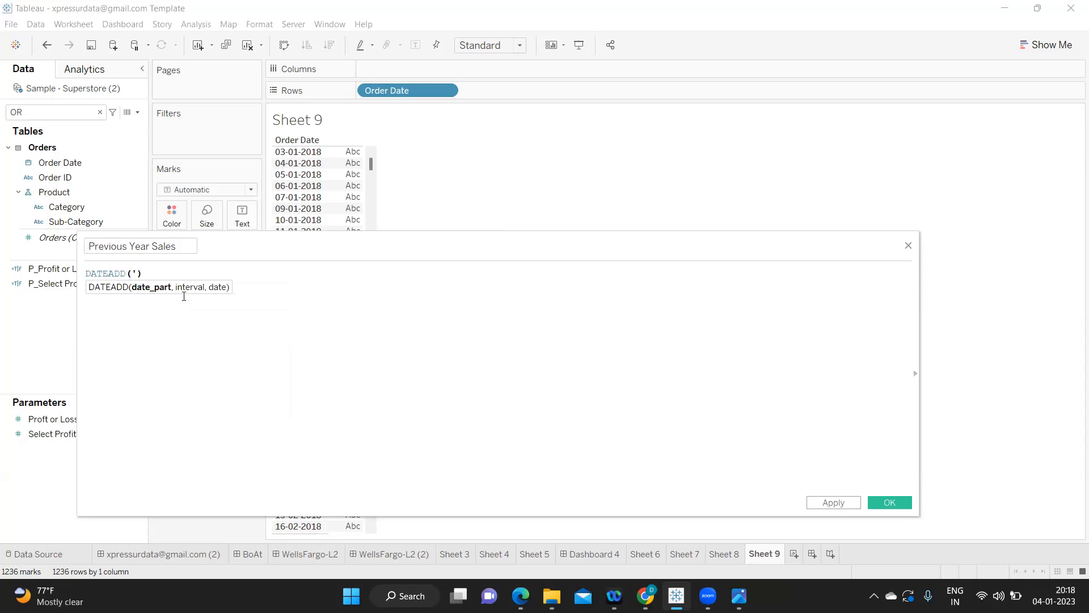
text(year)
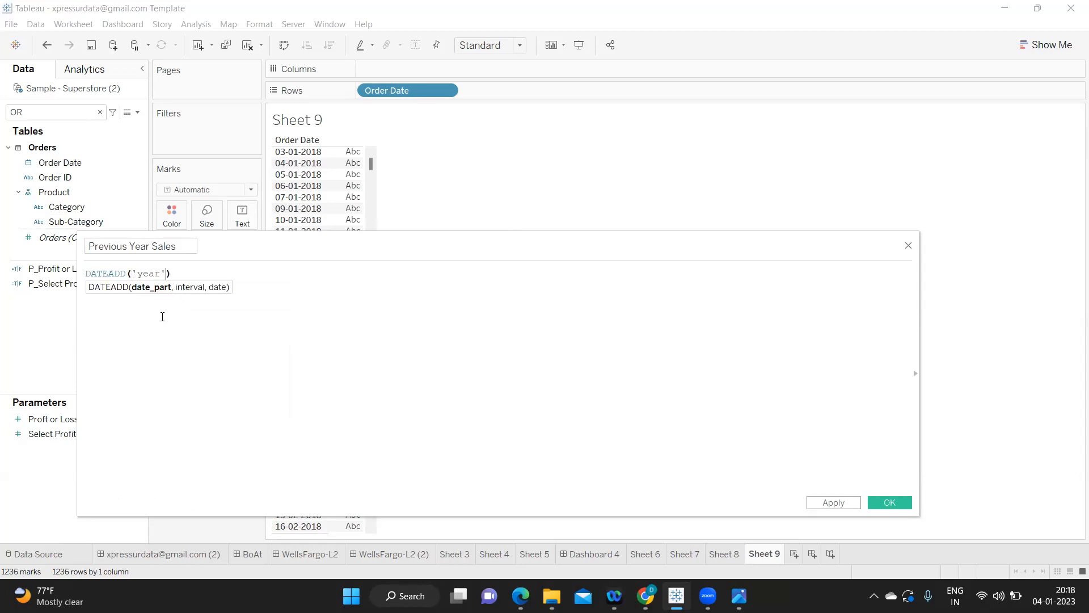
text(,)
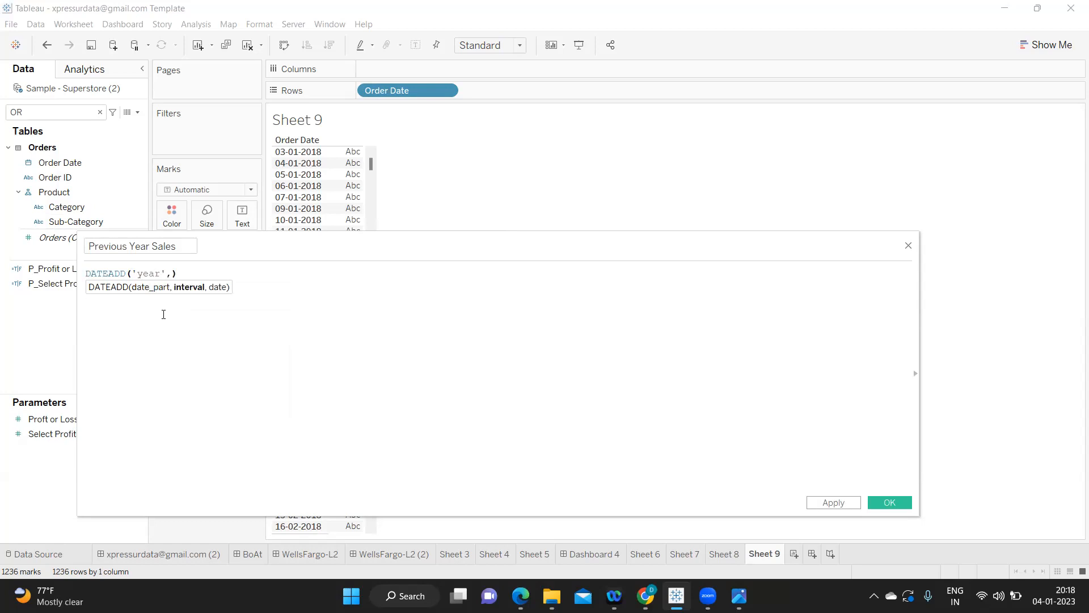
text(-1,)
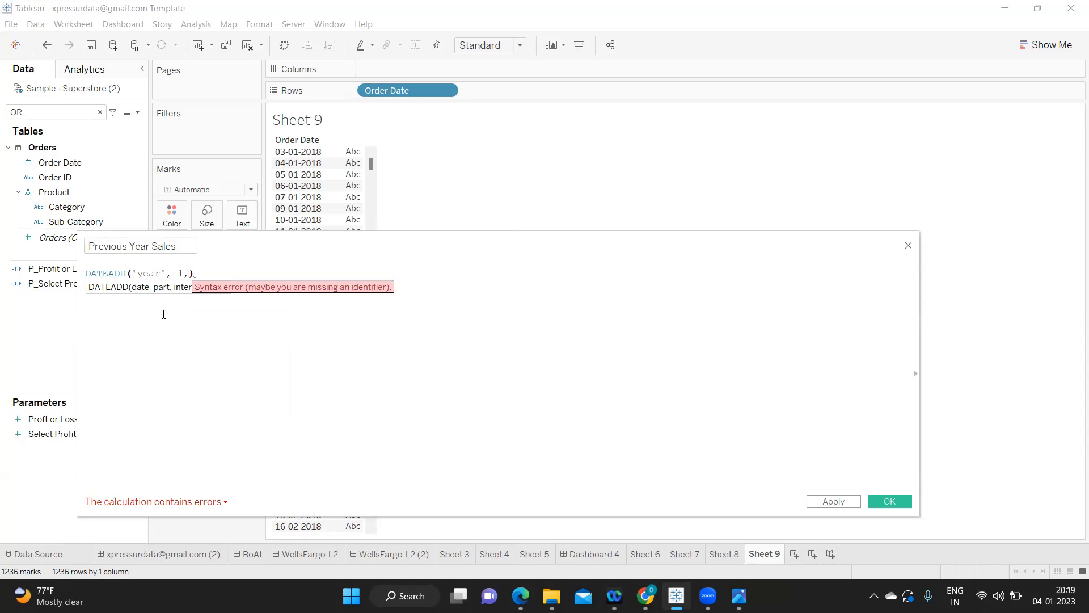
click(194, 273)
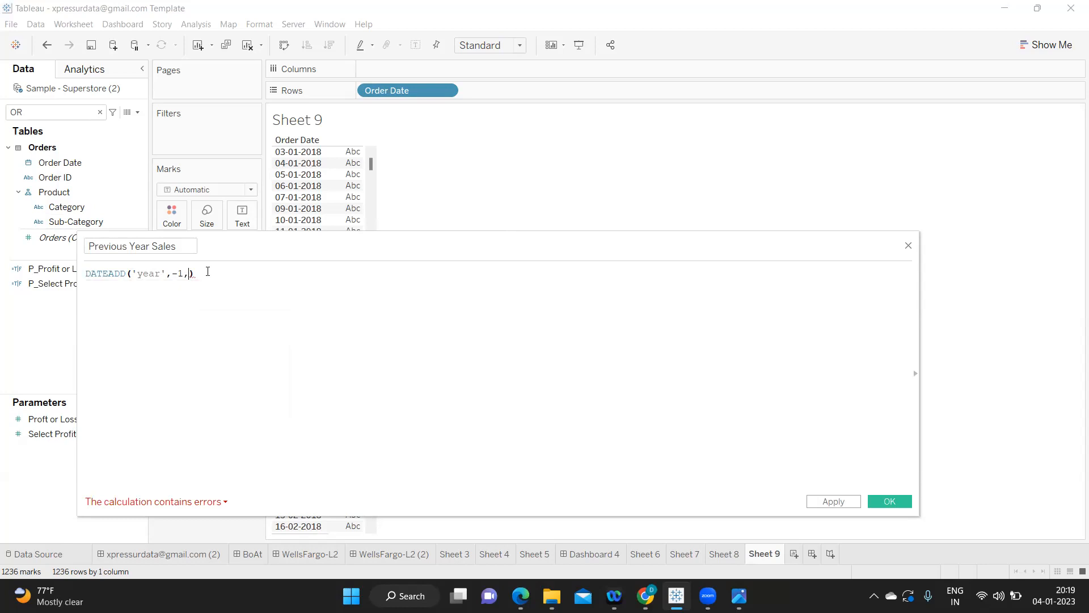
text(or)
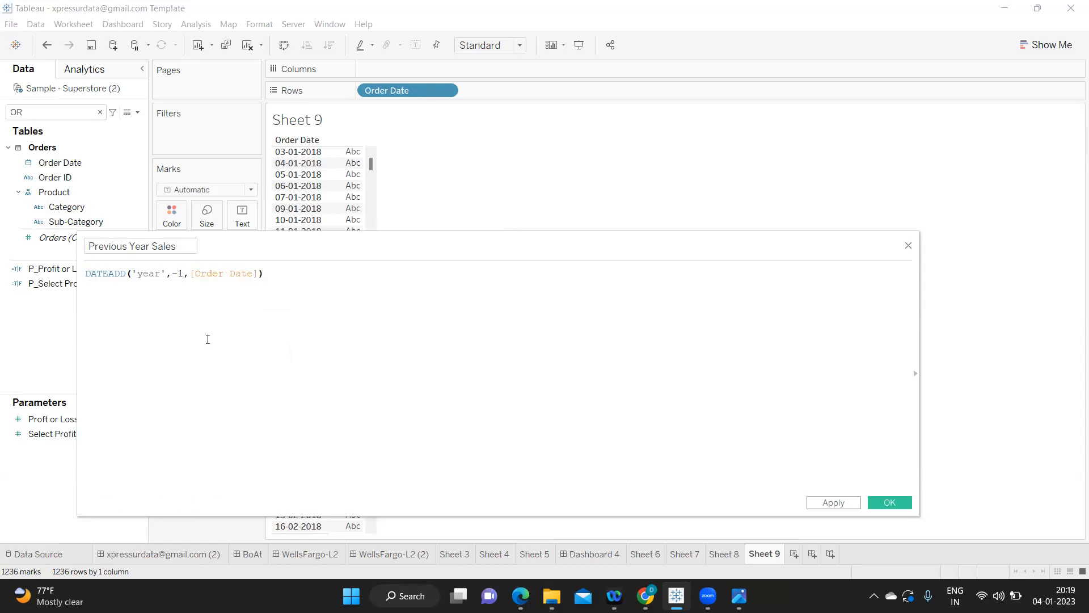
click(179, 273)
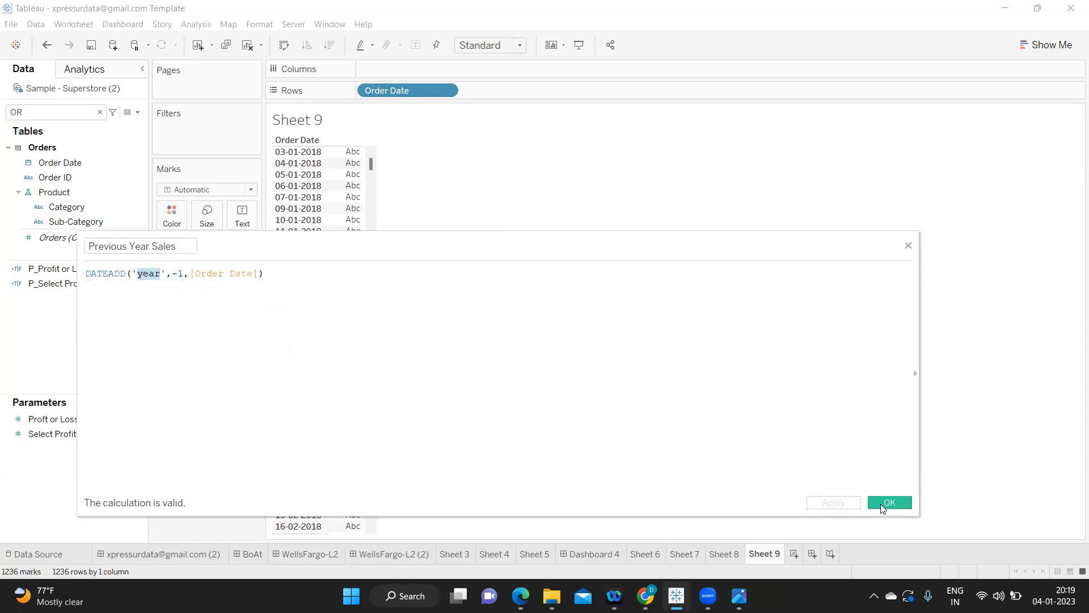
click(890, 501)
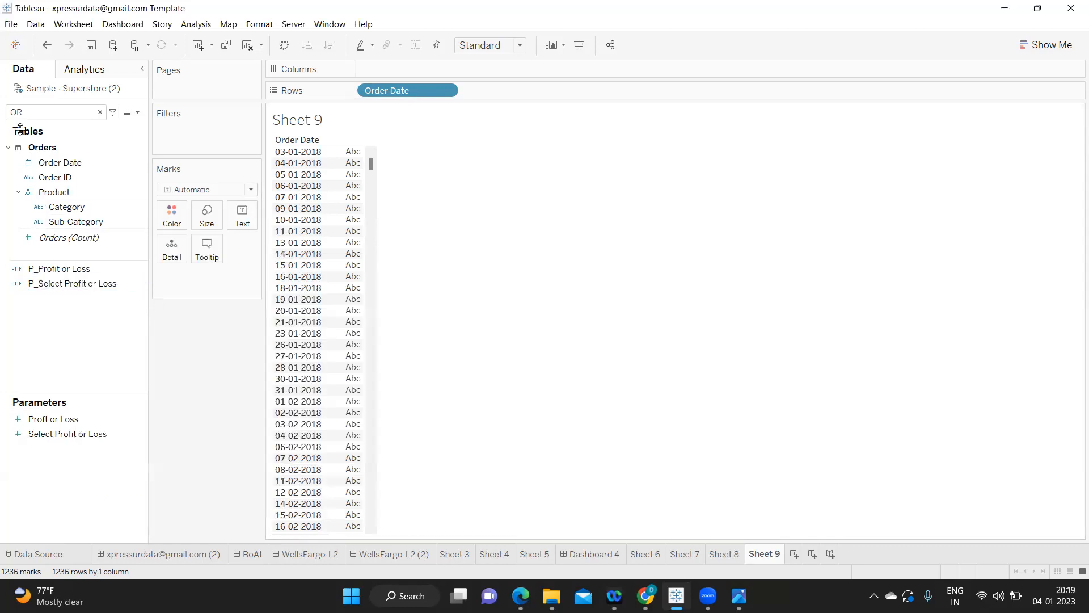
Place Previous Year Sales beside Order Date on Rows as exact, discrete dates.
text(prev)
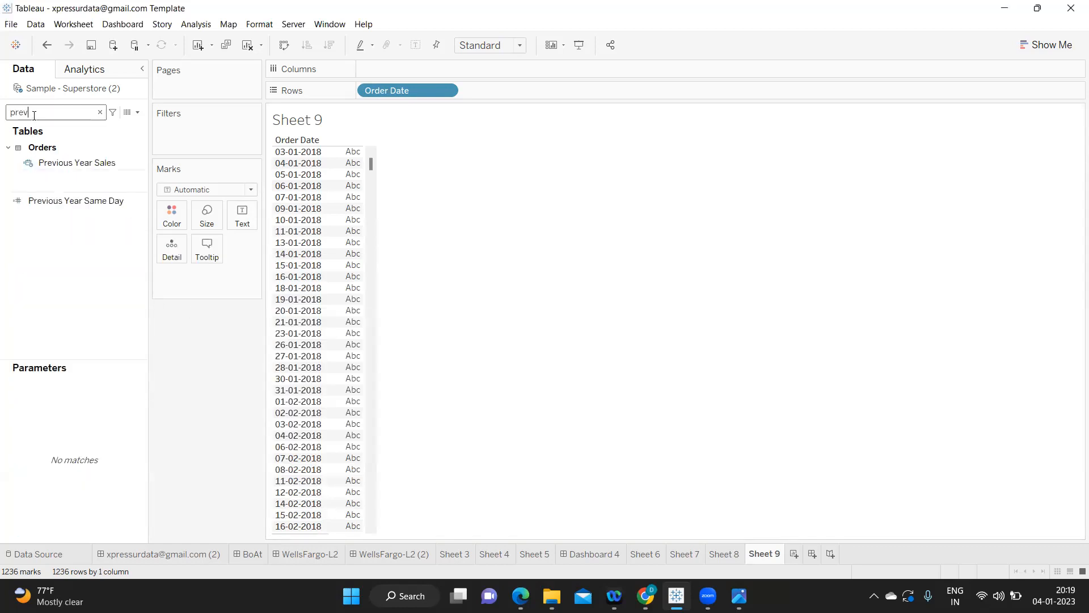
drag(76, 163, 521, 102)
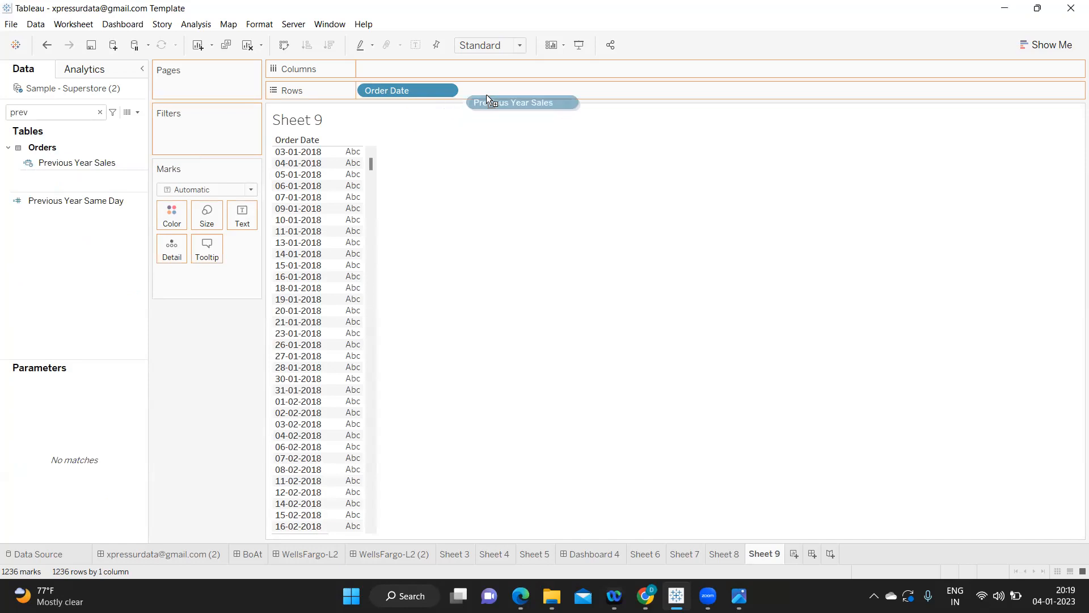
drag(522, 102, 511, 91)
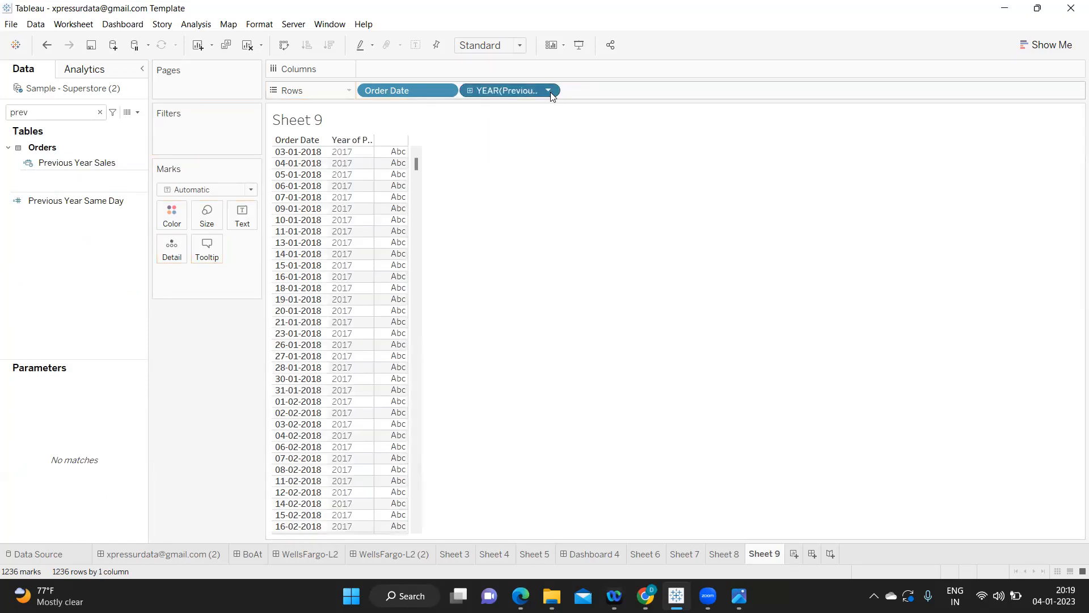
click(549, 90)
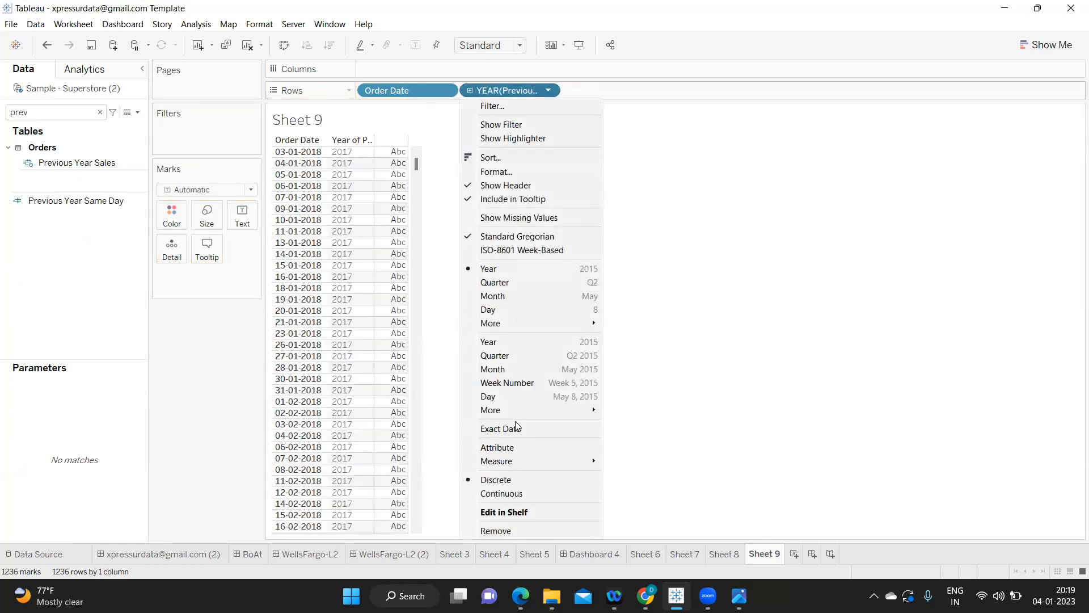
click(547, 90)
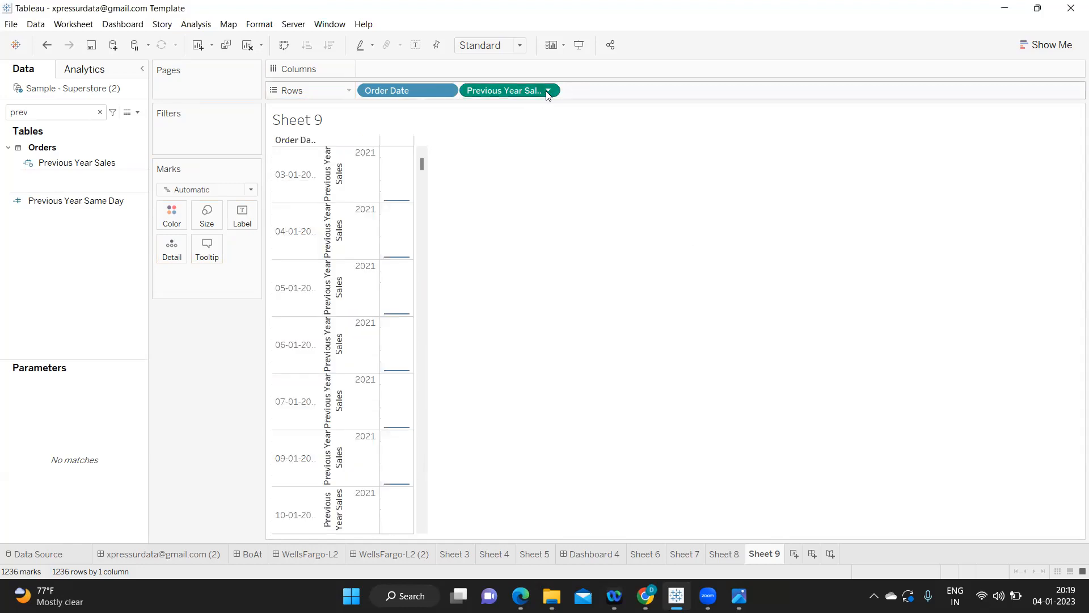
click(547, 91)
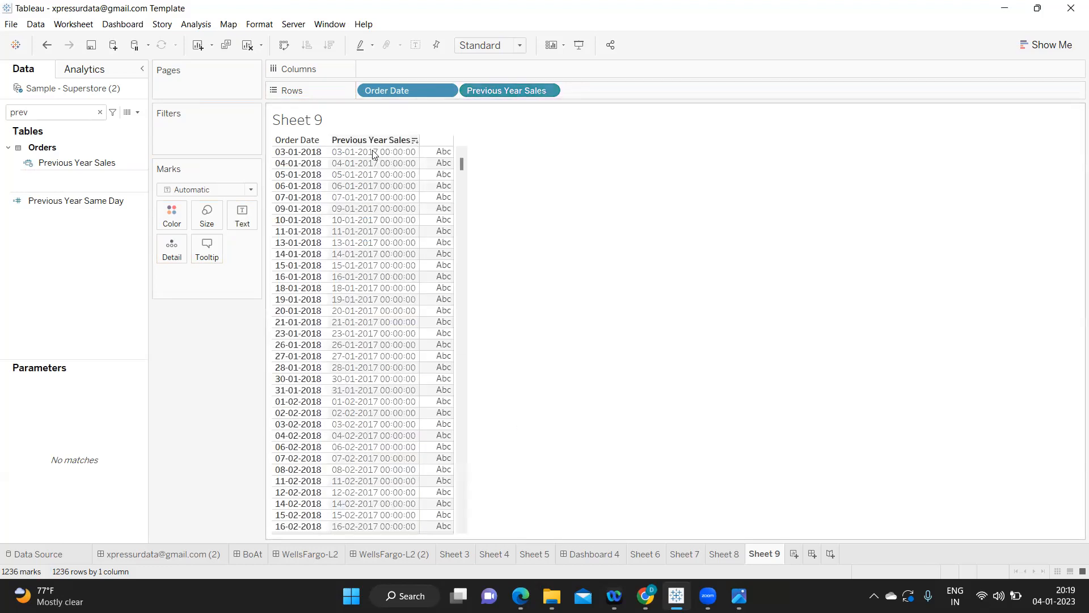
click(297, 152)
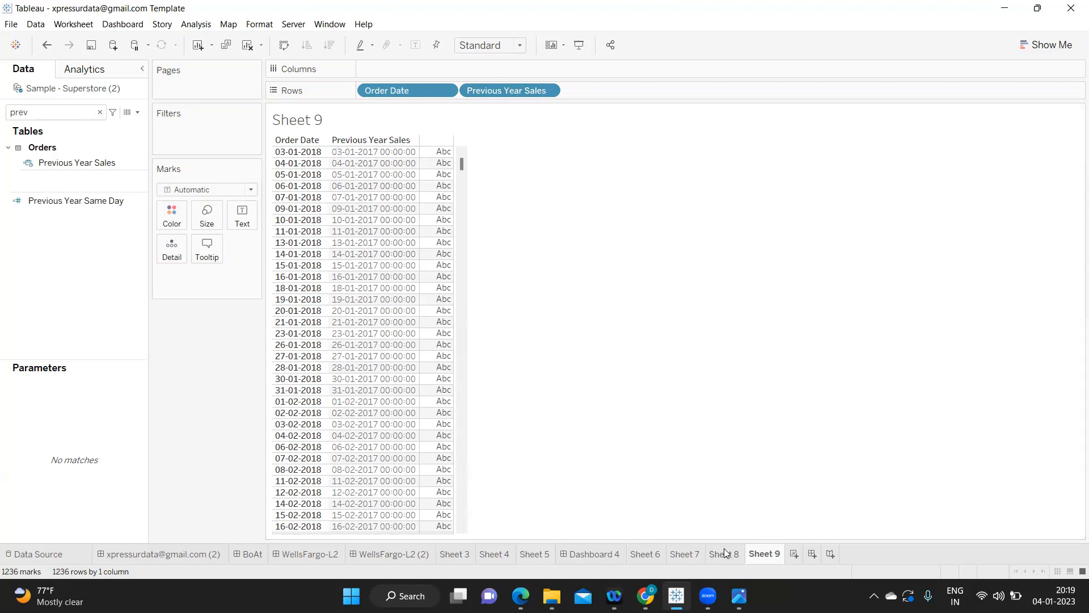
Glance at Sheet 8, return to Sheet 9, and review the Previous Year Sales formula.
click(724, 554)
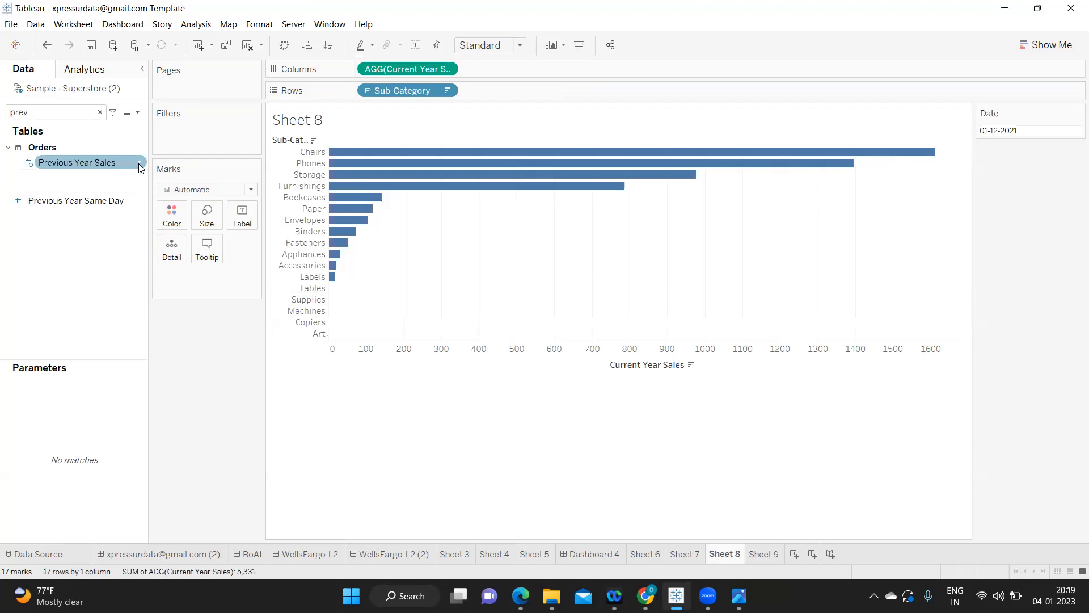
click(764, 554)
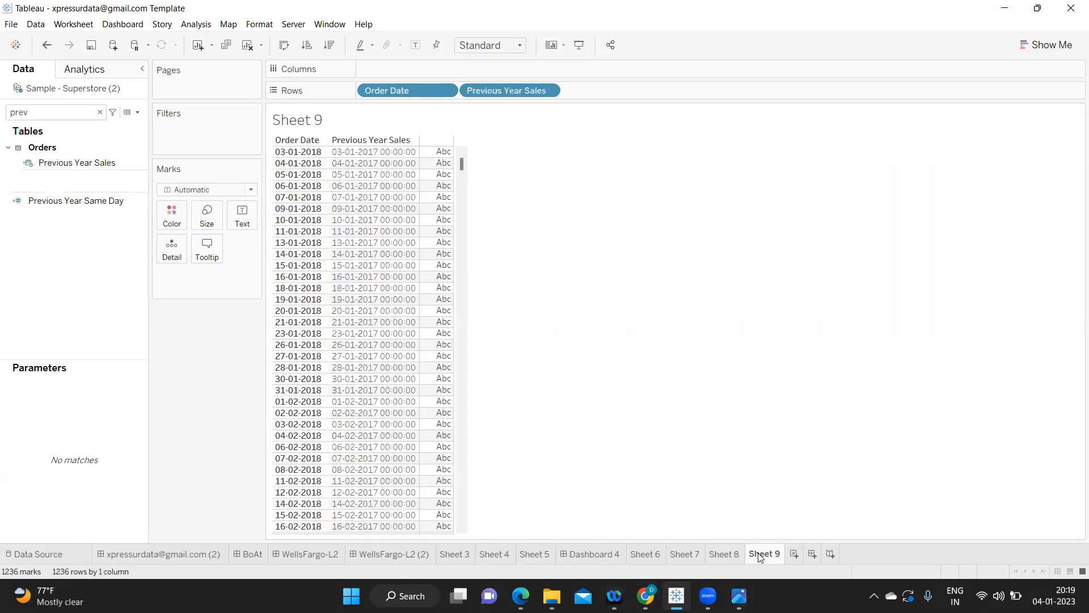
click(297, 152)
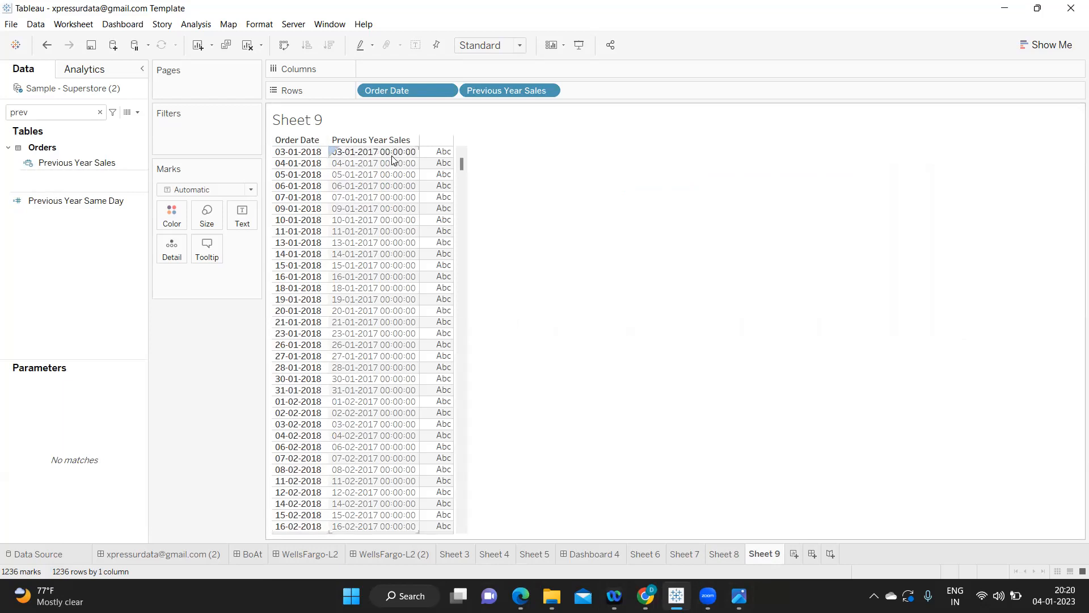
click(76, 162)
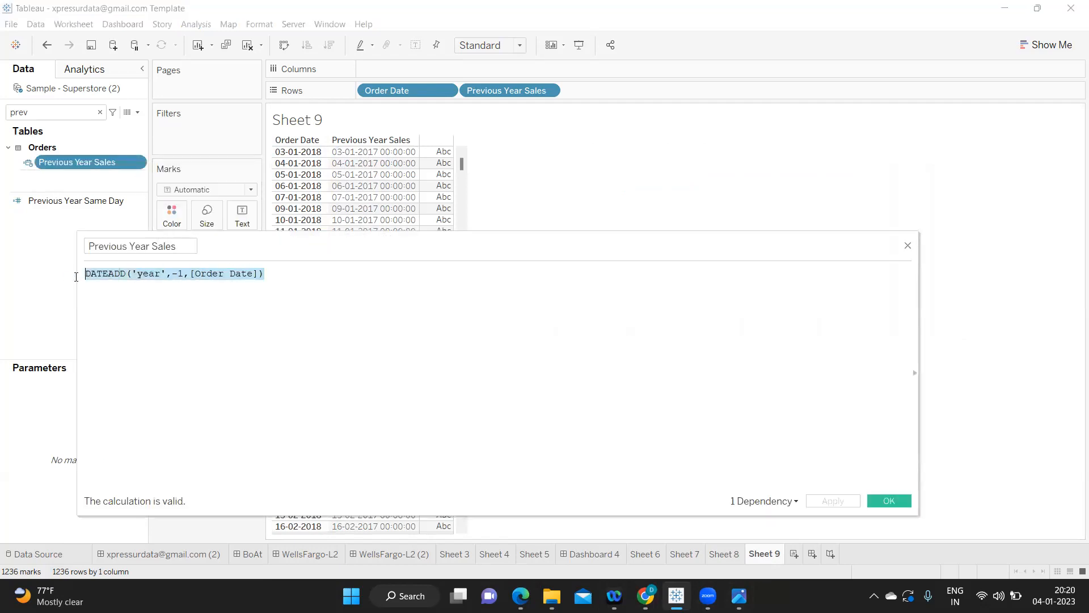
click(889, 500)
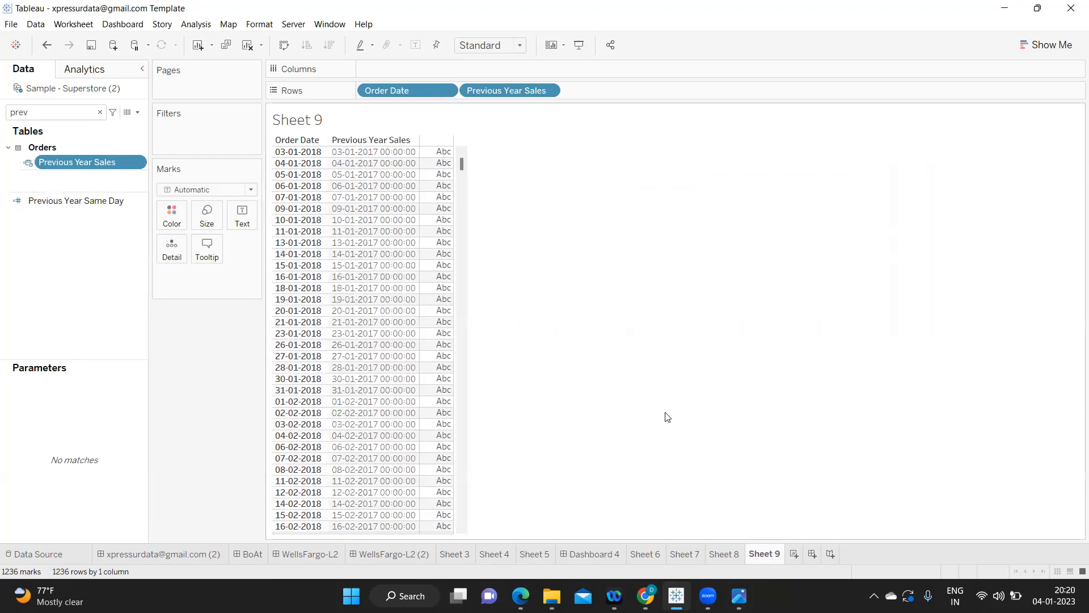
Change Previous Year Sales' data type to Date and check its DATE() wrapper.
right_click(77, 162)
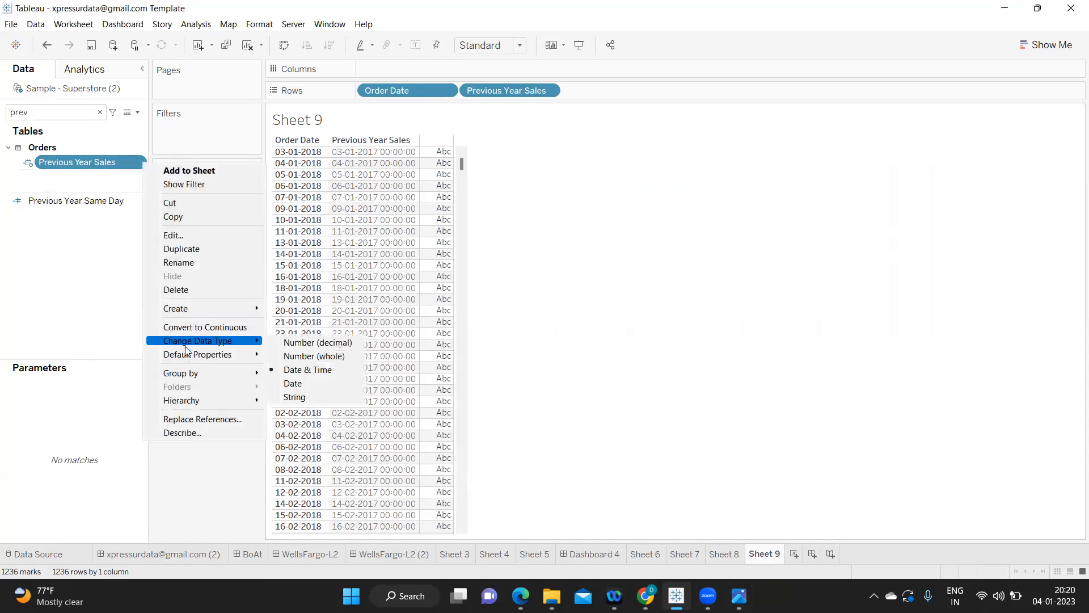
click(293, 383)
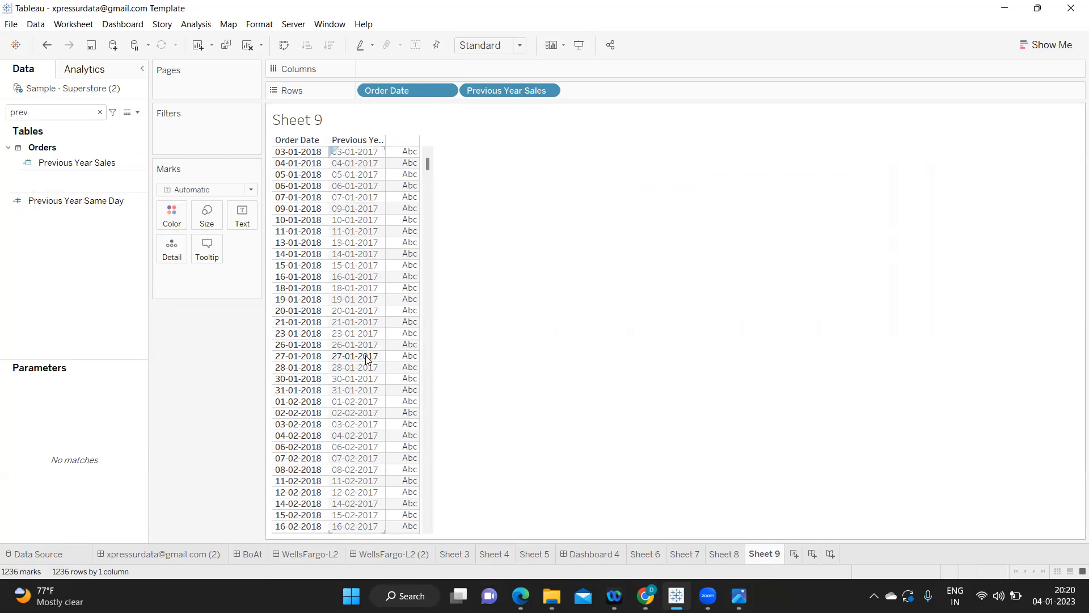
click(76, 161)
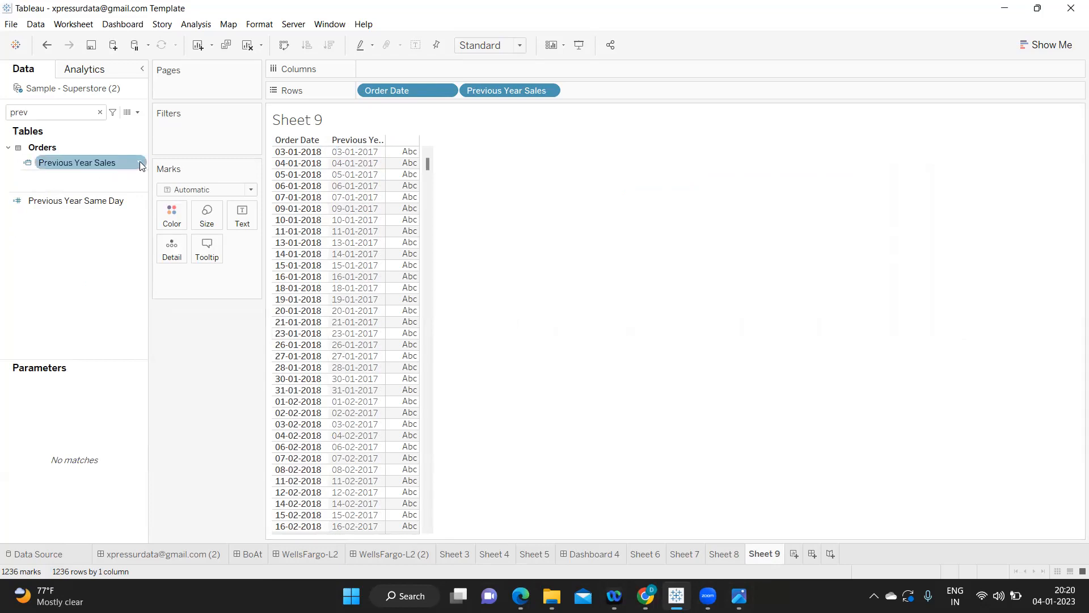
double_click(77, 161)
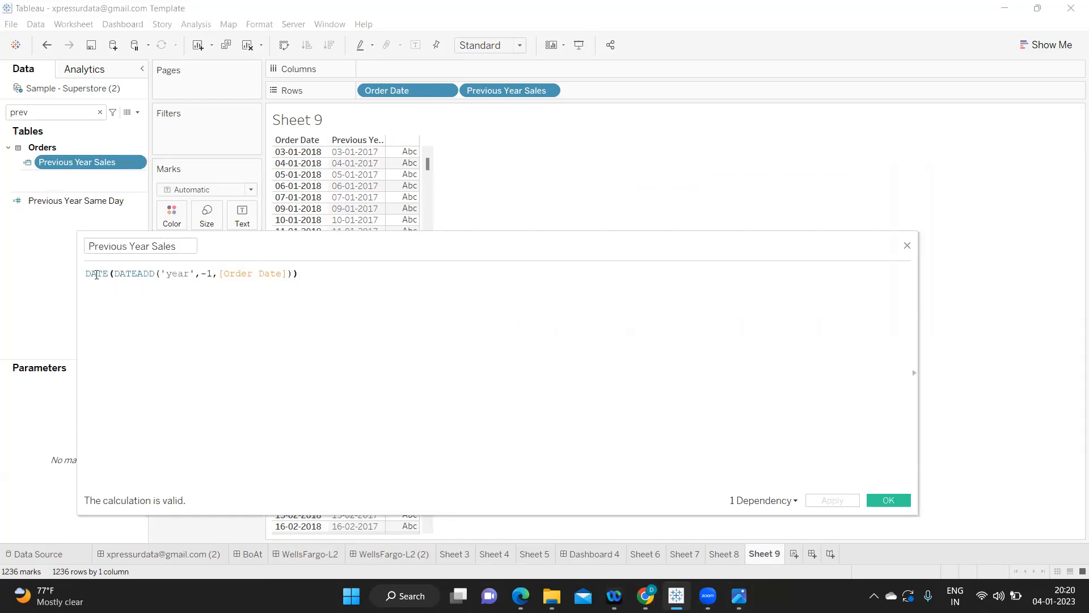
double_click(96, 273)
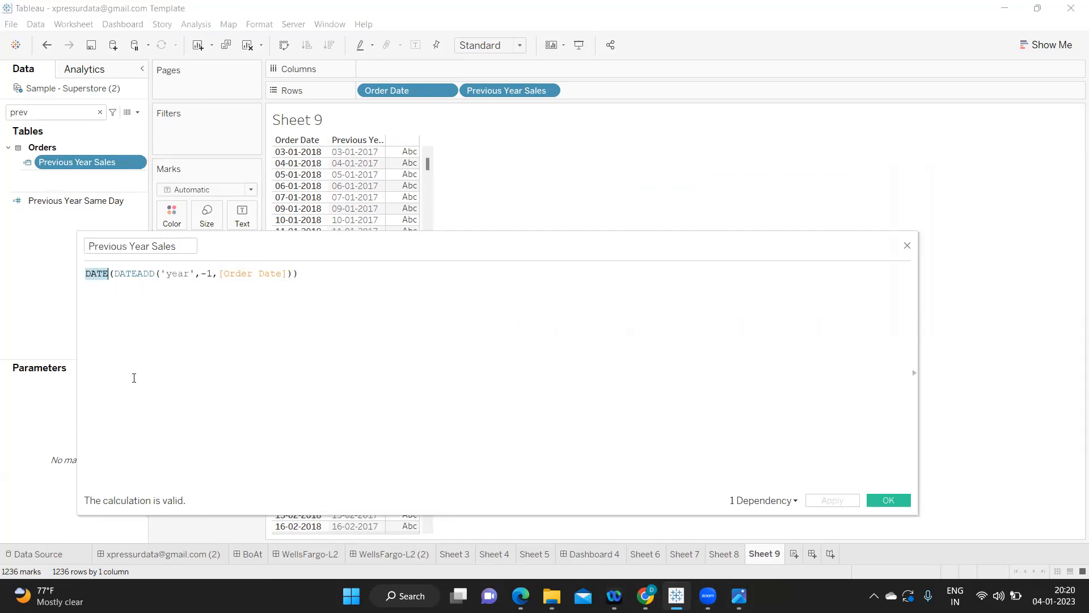
mouse_move(446, 365)
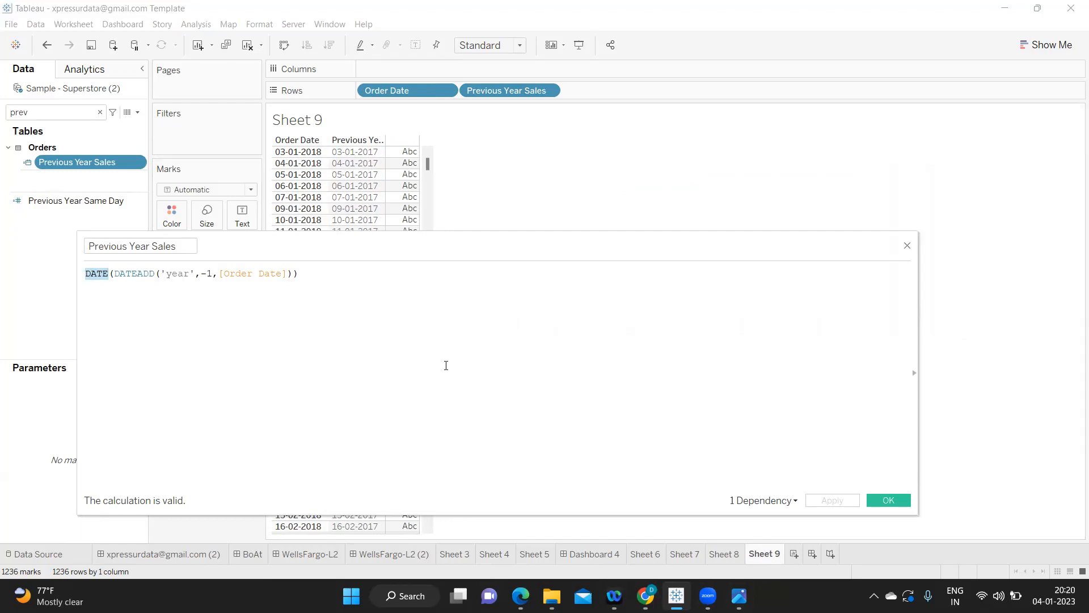
click(888, 501)
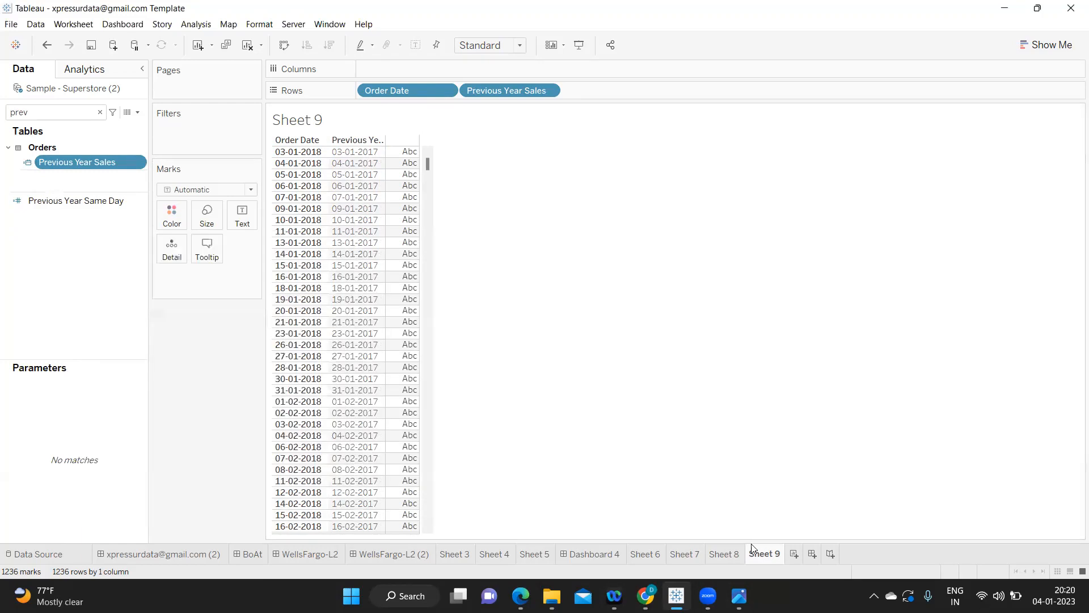
On Sheet 8, begin rewriting Previous Year Sales as IF [Order Date]=DATE(DATEADD('year',-1,[Date])).
click(724, 554)
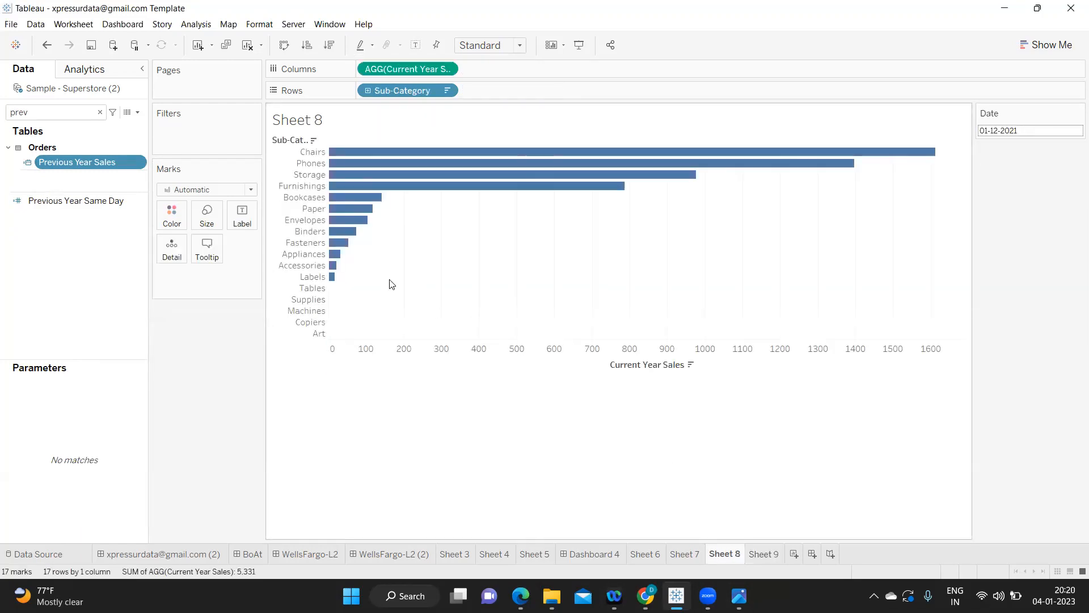
right_click(76, 162)
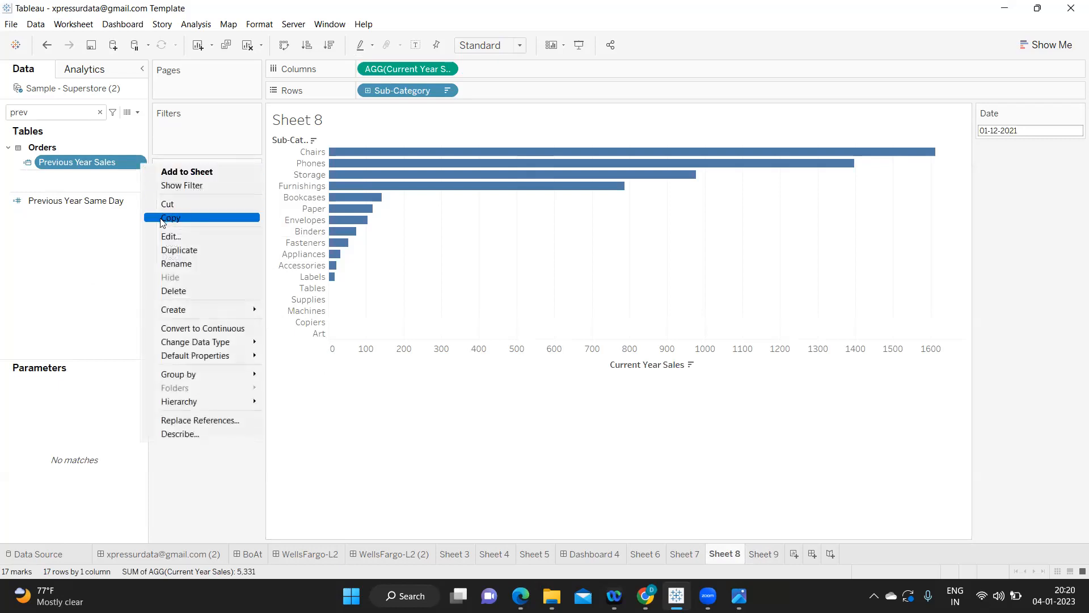
click(170, 236)
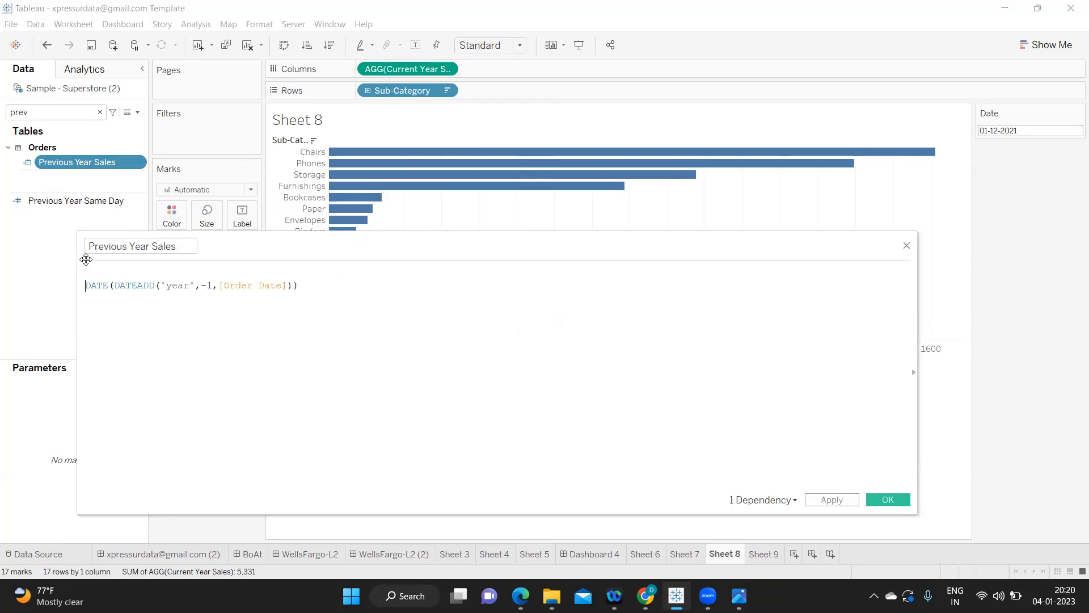
text(if)
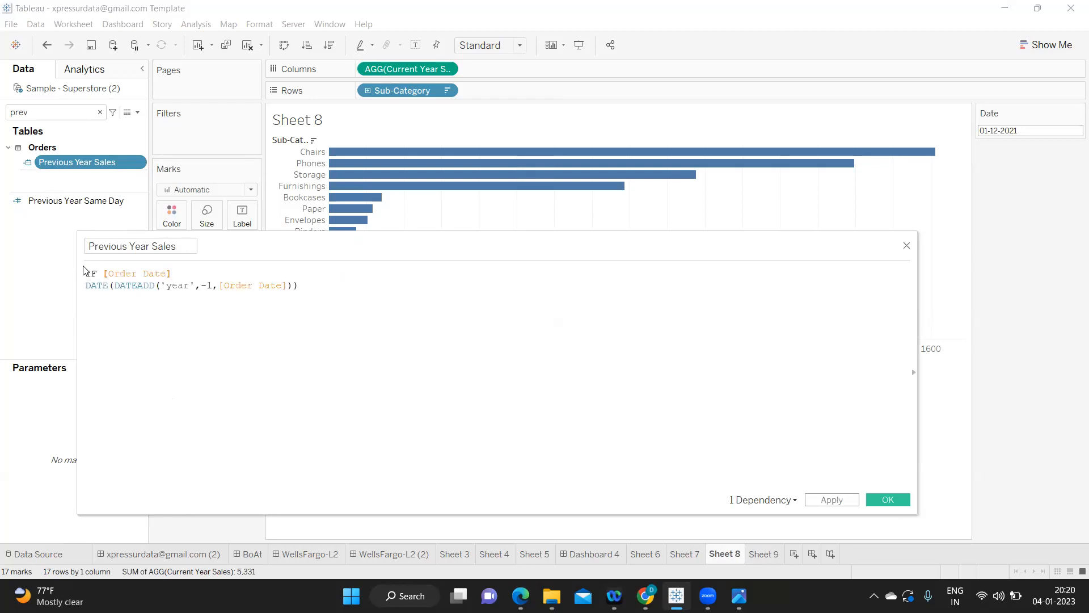
text(=)
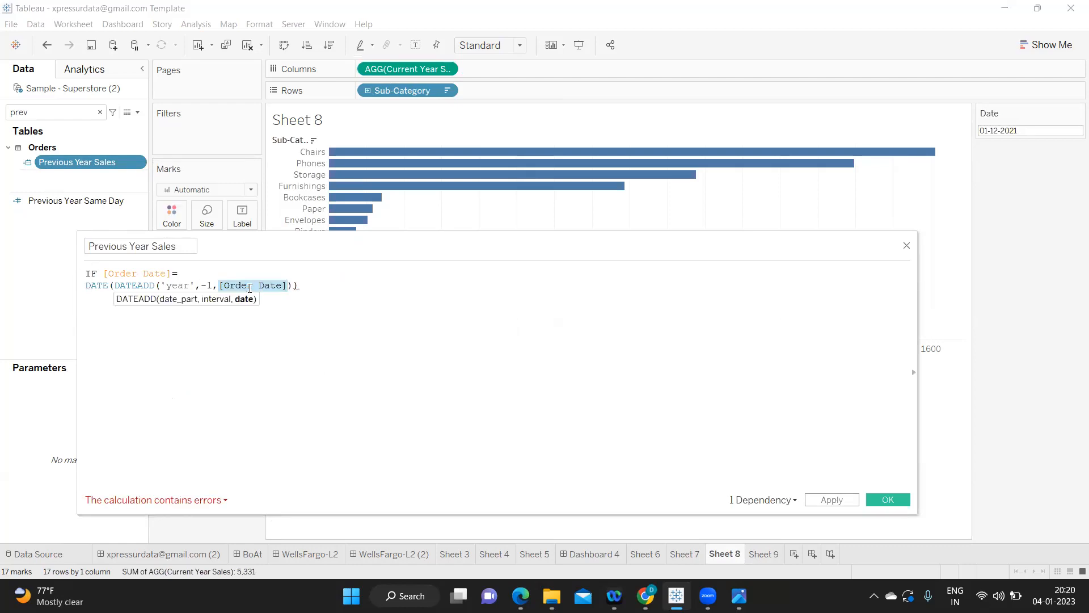
text(sele)
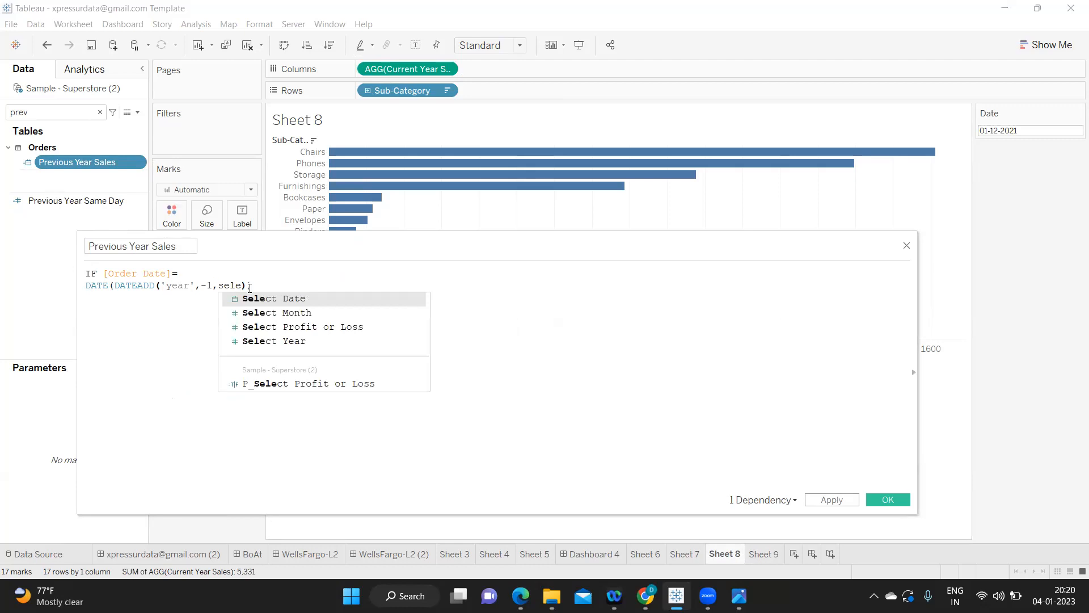
text(d)
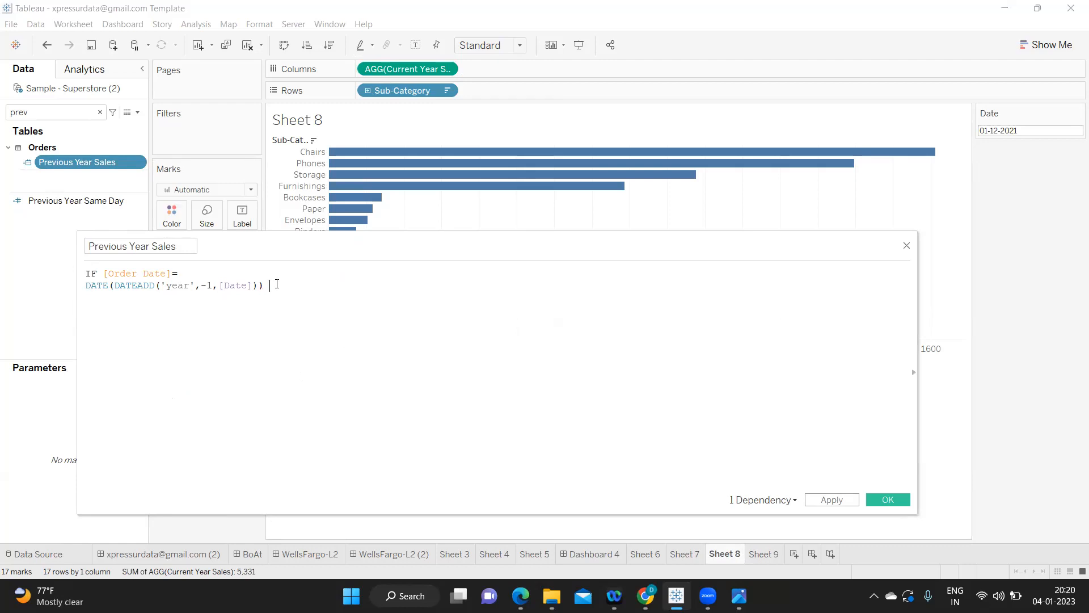
Complete it with THEN [Sales] ELSE 0 END, wrap it in SUM, and save.
text(THEN [Sales])
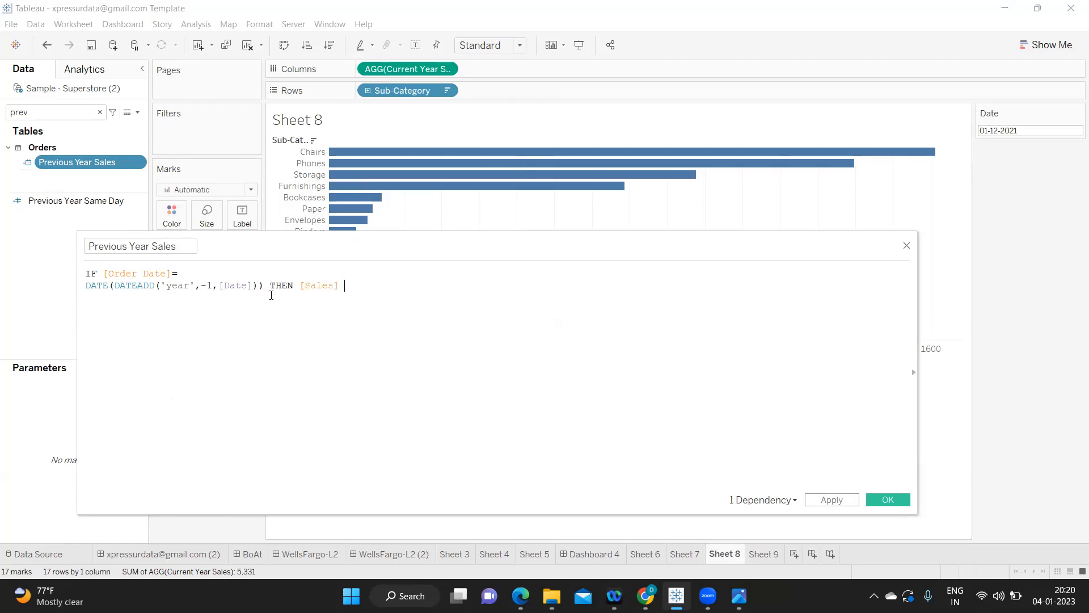
text(END===)
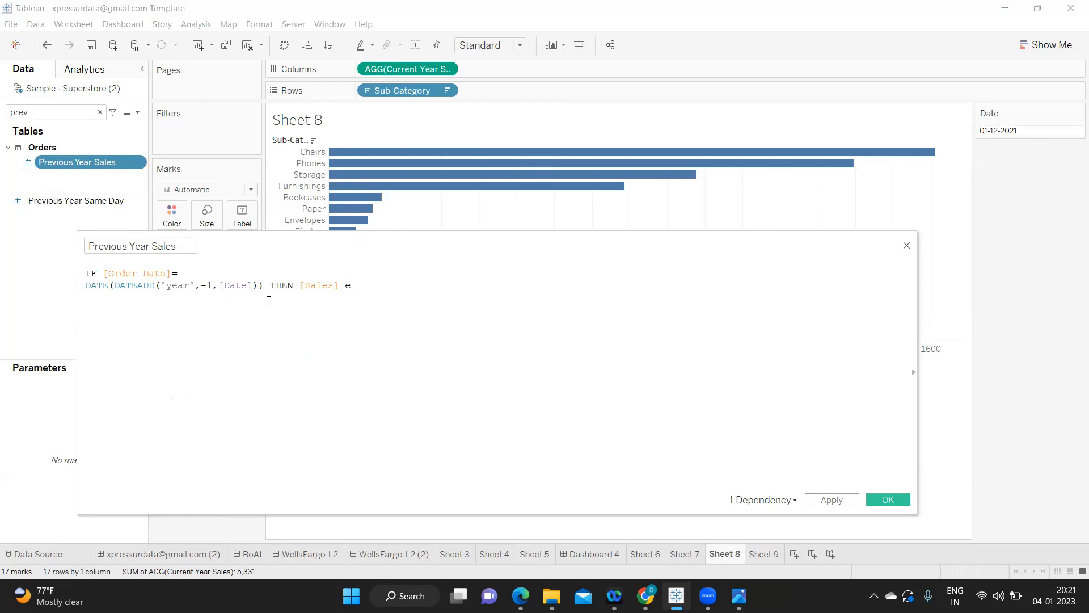
text(LSE 0 end)
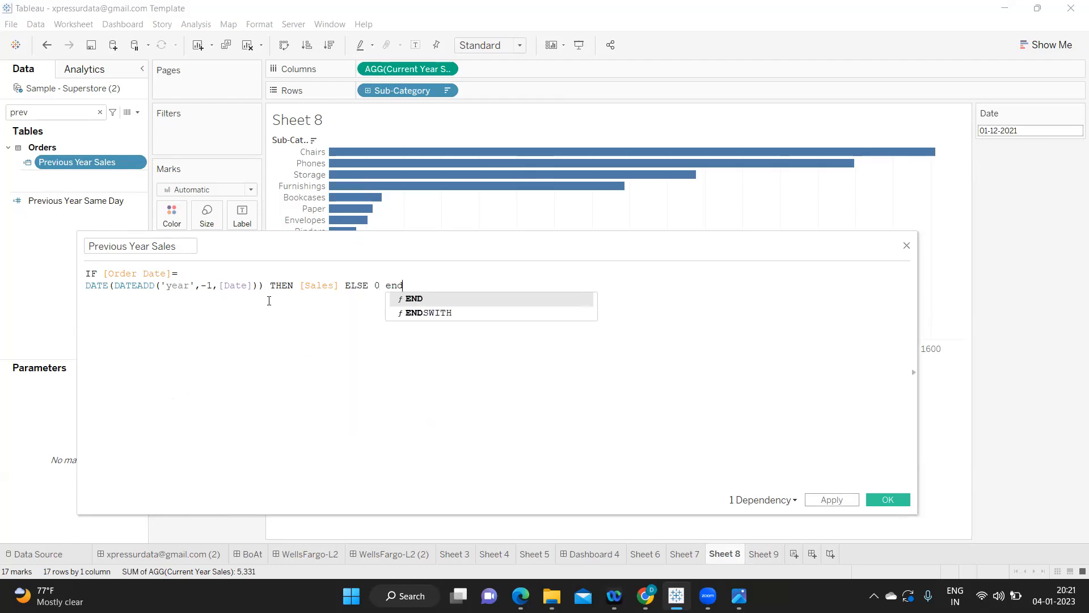
key(Enter)
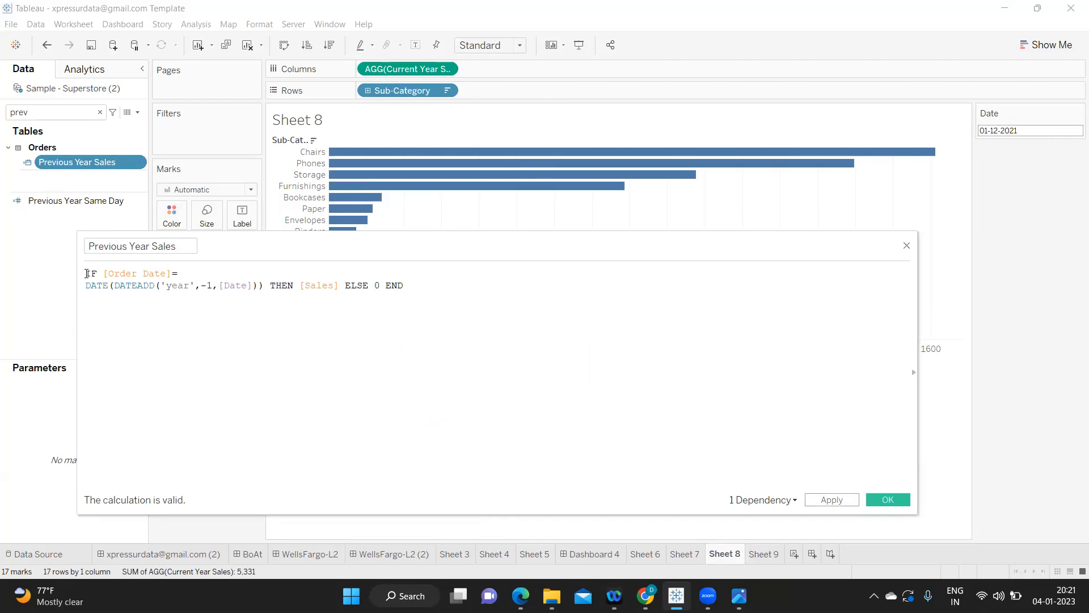
text(sum)
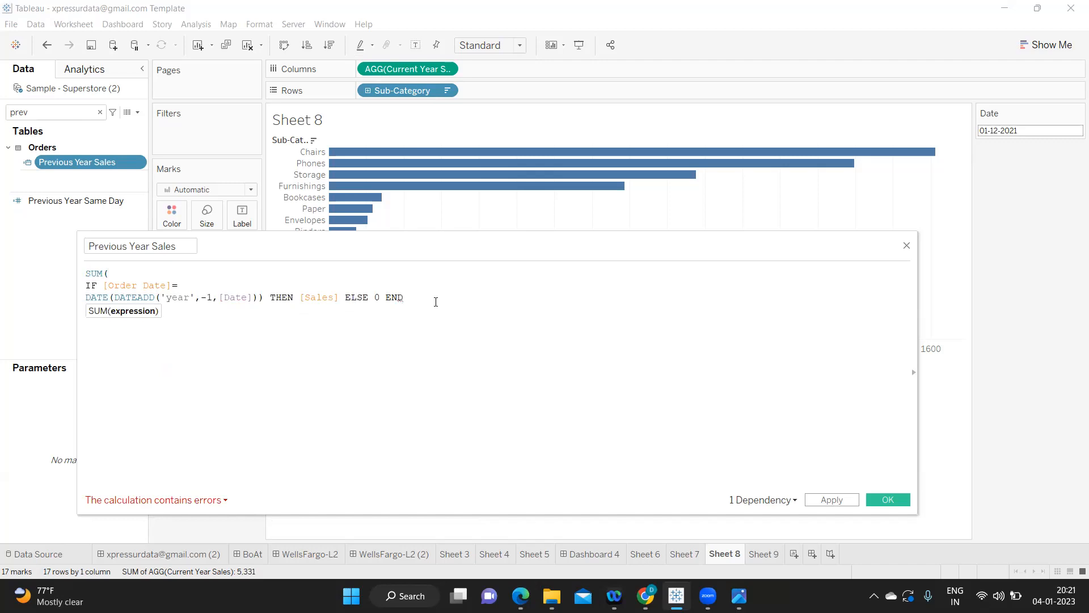
text())
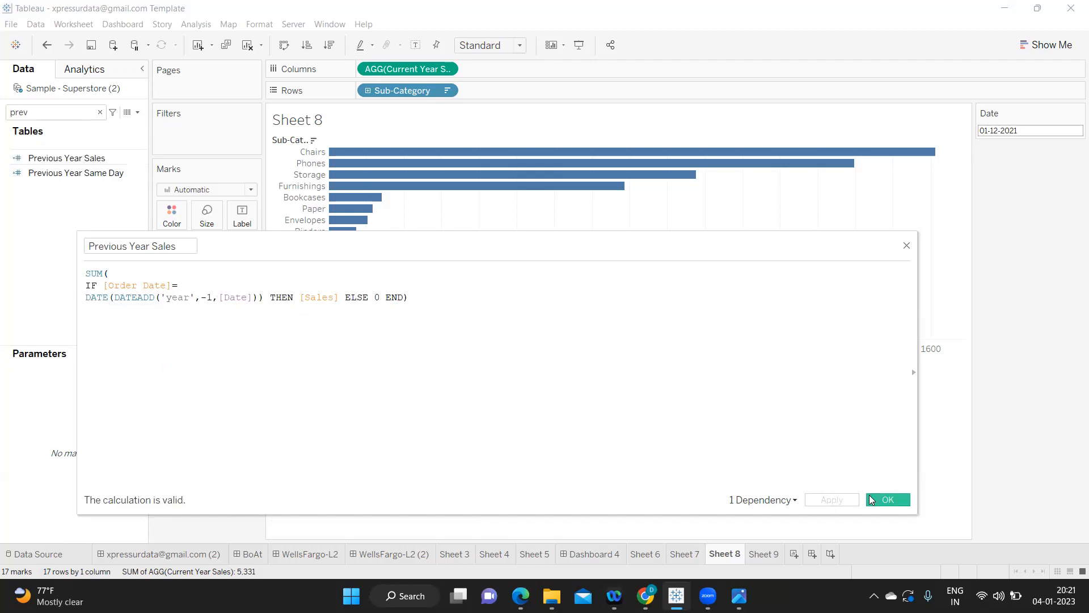
click(888, 499)
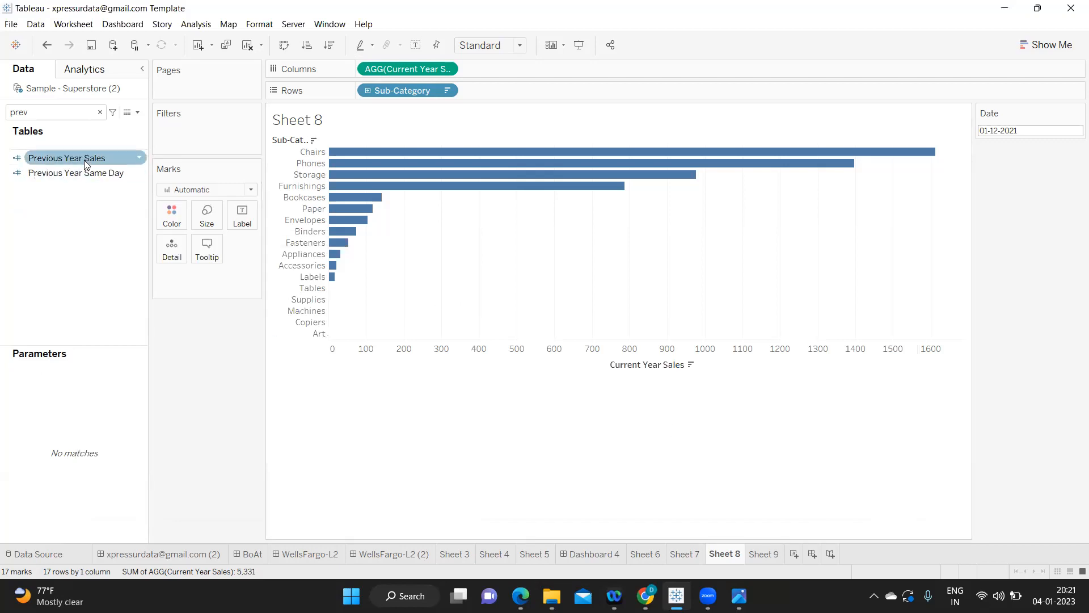
Add Previous Year Sales to Columns beside Current Year Sales, with bars broken down by Category.
drag(67, 158, 514, 70)
text(ca)
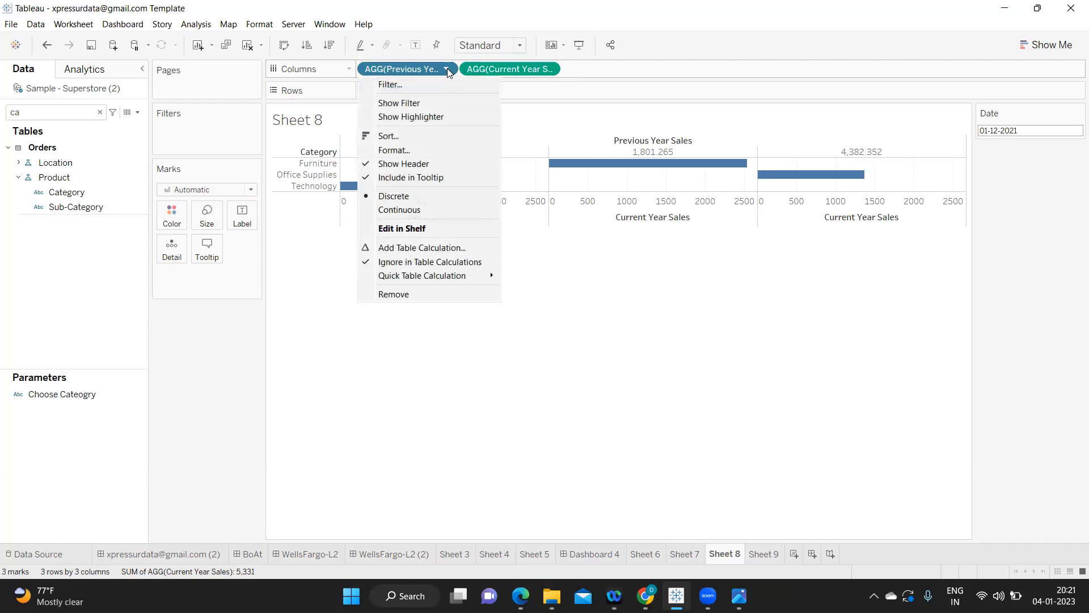
mouse_move(401, 228)
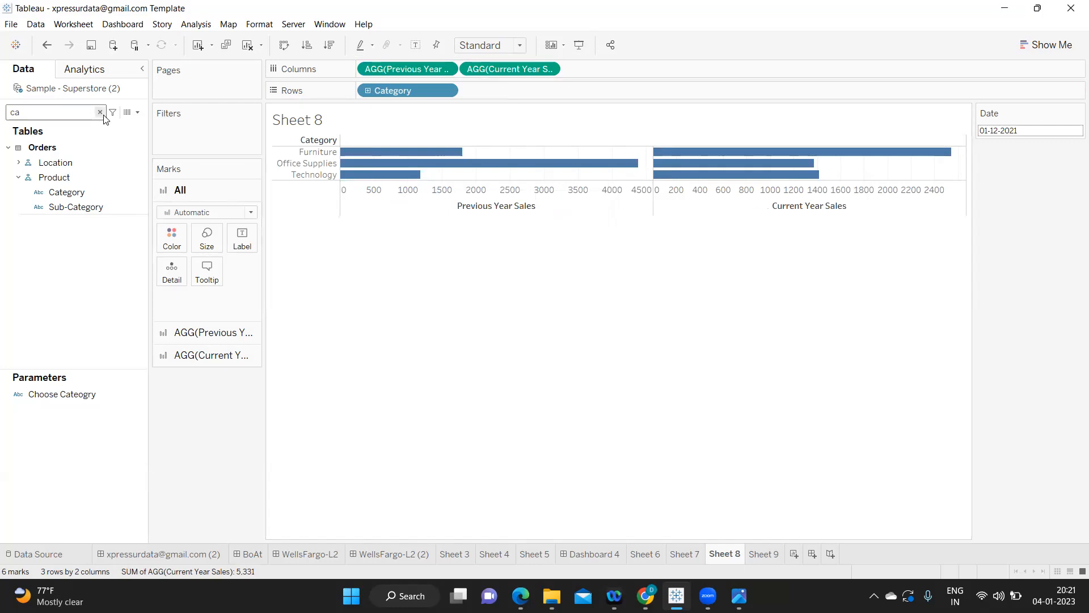
Label the bars with exact-day Order Date and make the chart fill the Entire View.
click(100, 112)
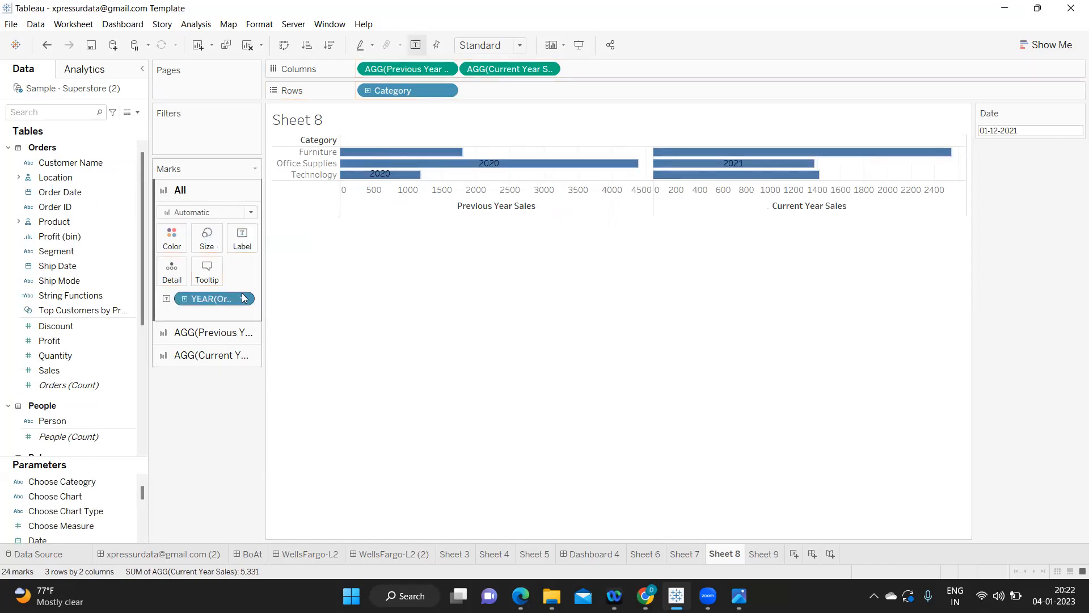
right_click(208, 298)
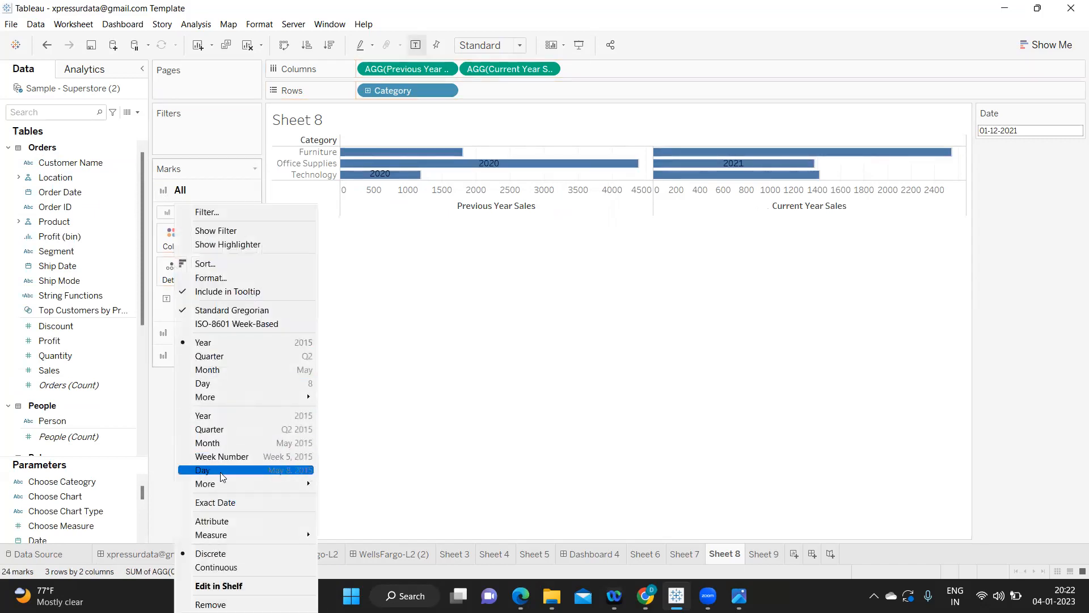
click(203, 470)
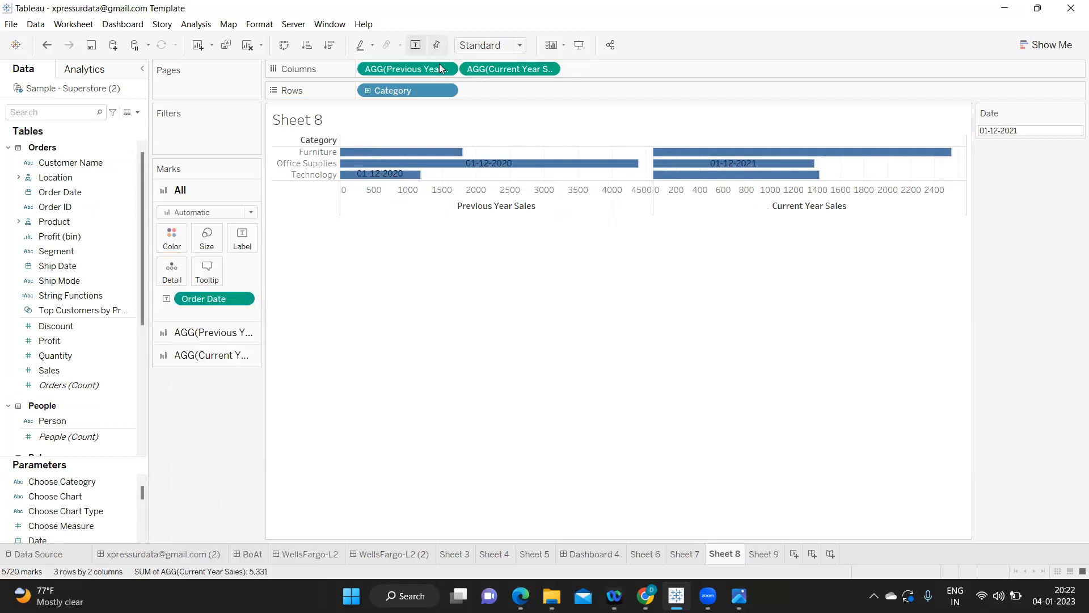
click(518, 45)
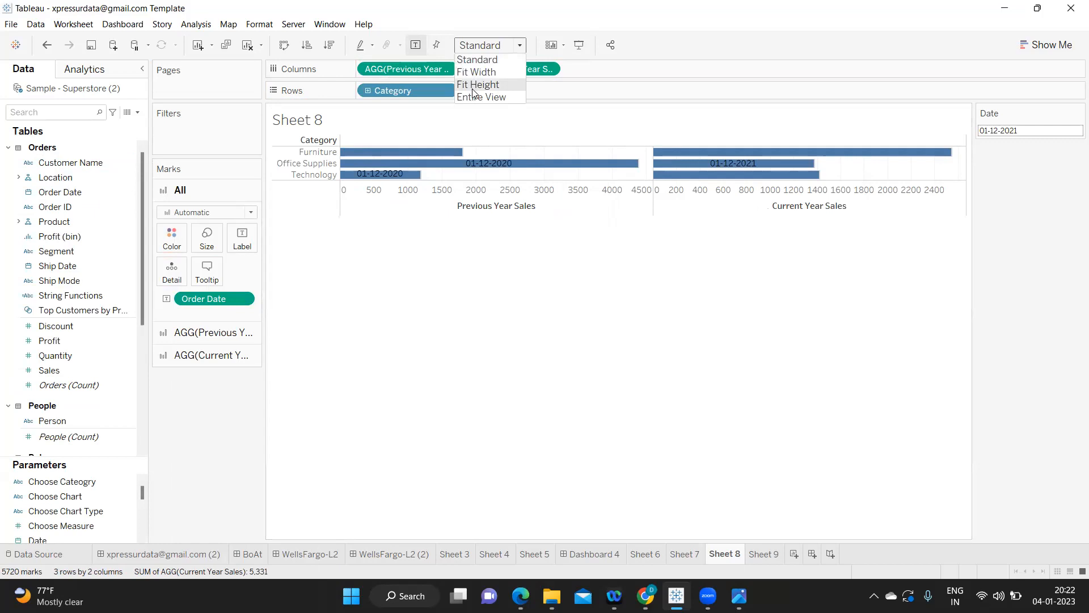
click(481, 96)
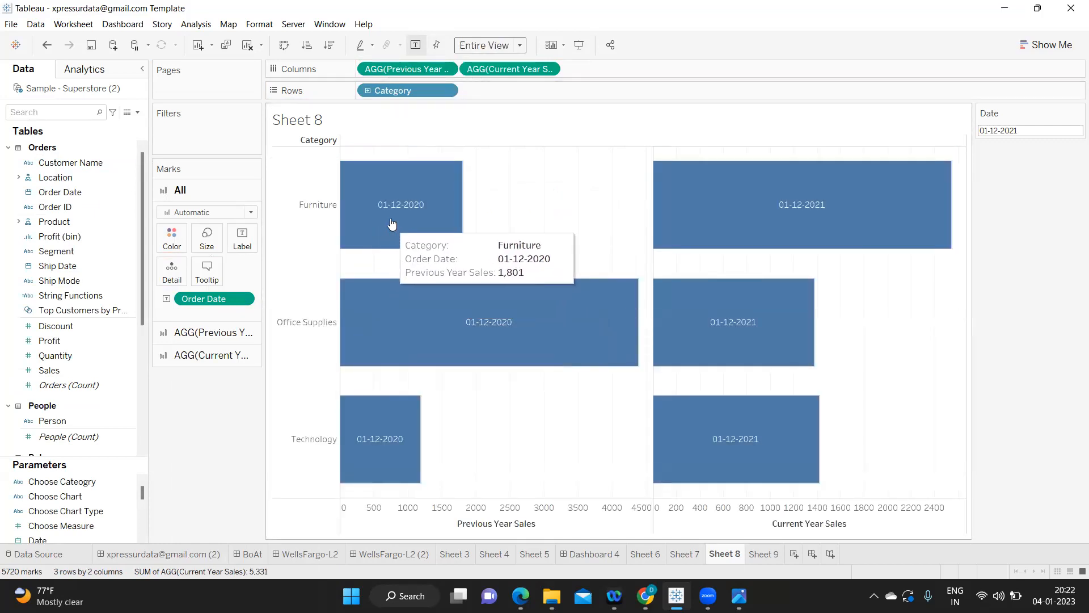
mouse_move(424, 136)
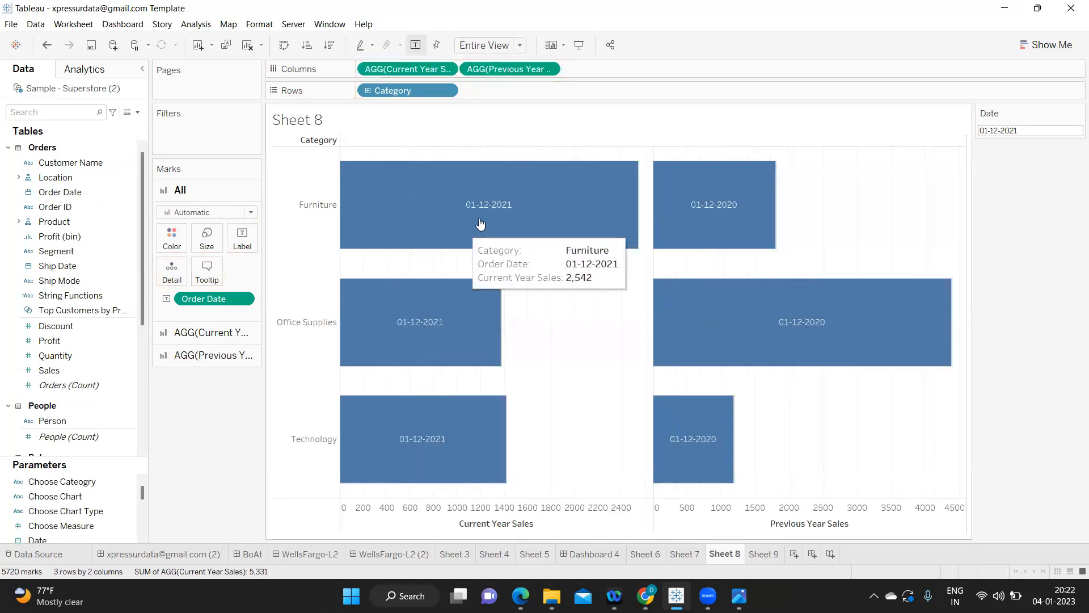
mouse_move(803, 322)
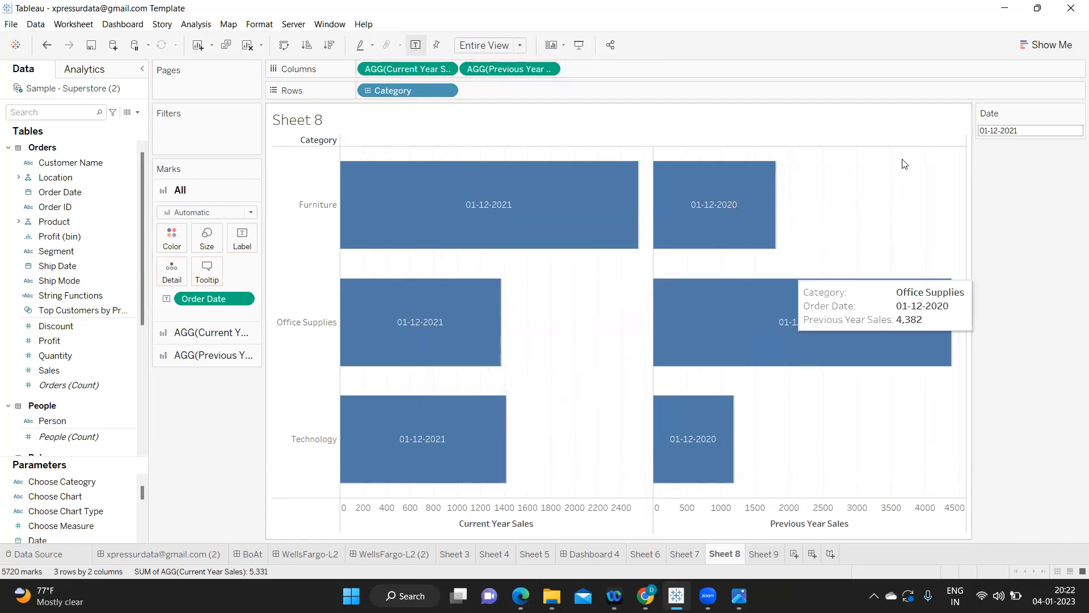
Set the Date parameter to 02-12-2021, then switch to Sheet 7.
click(1028, 130)
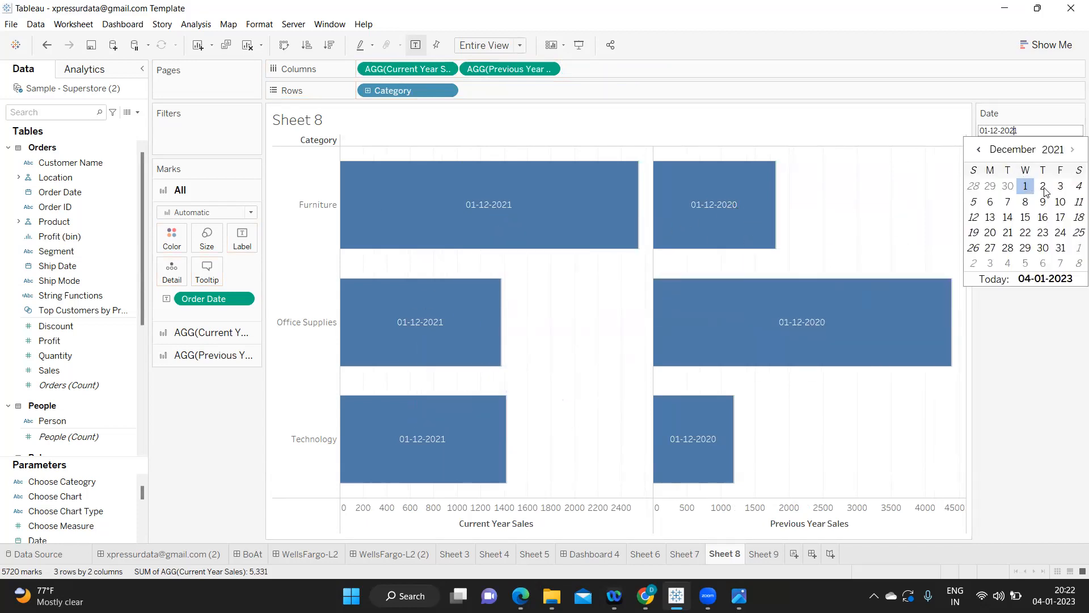
click(1043, 186)
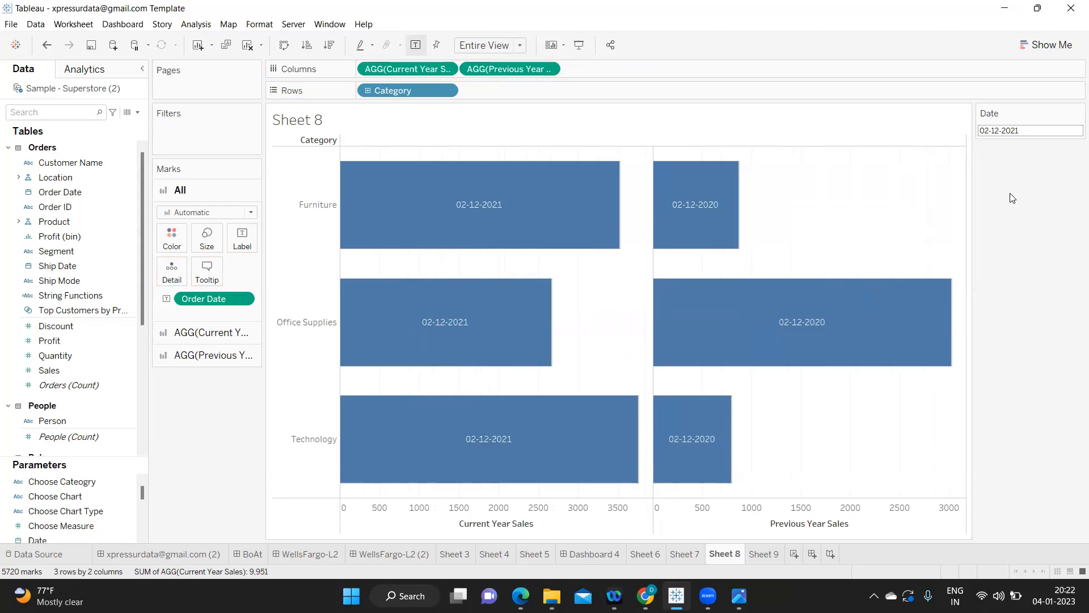
mouse_move(698, 219)
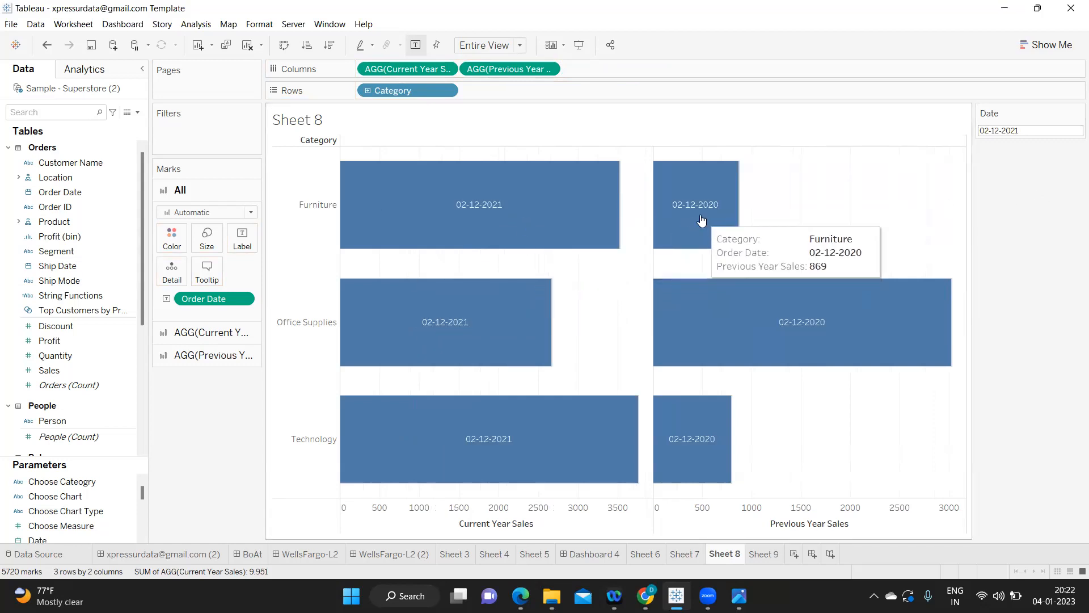
mouse_move(505, 322)
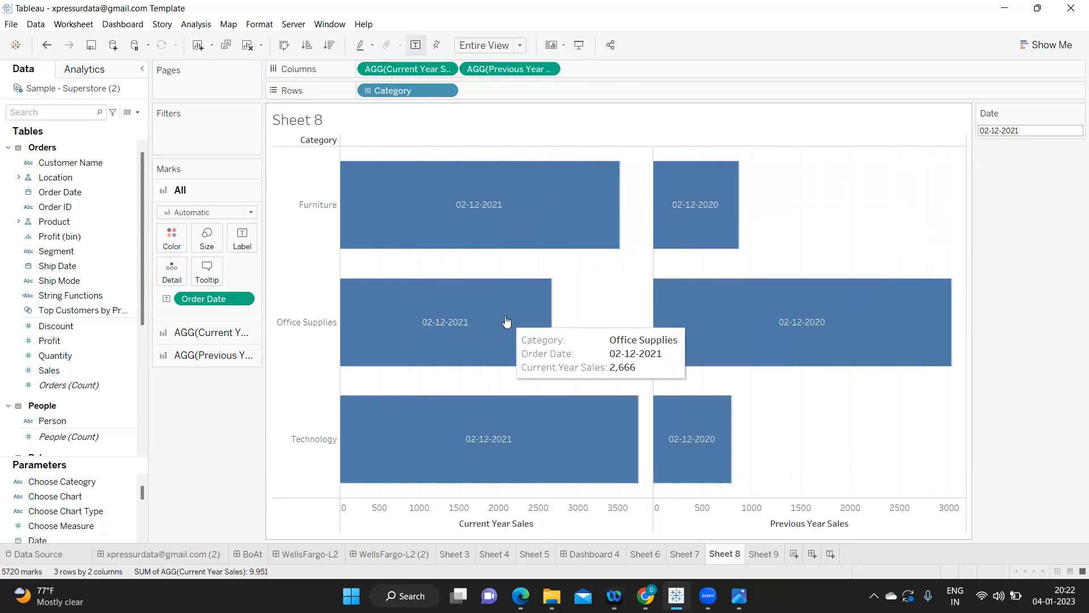
mouse_move(660, 579)
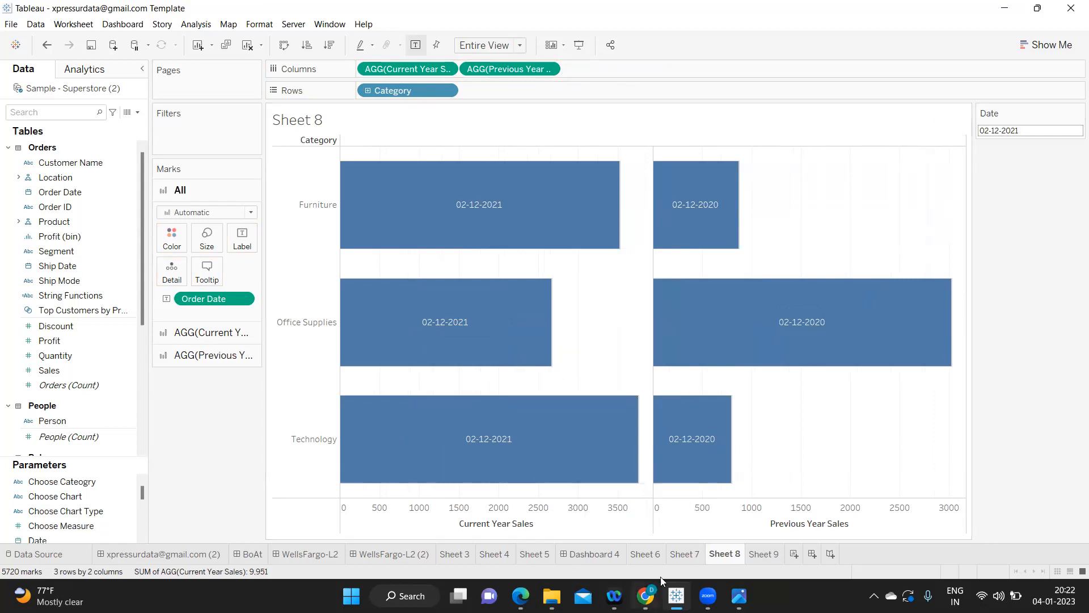
click(684, 554)
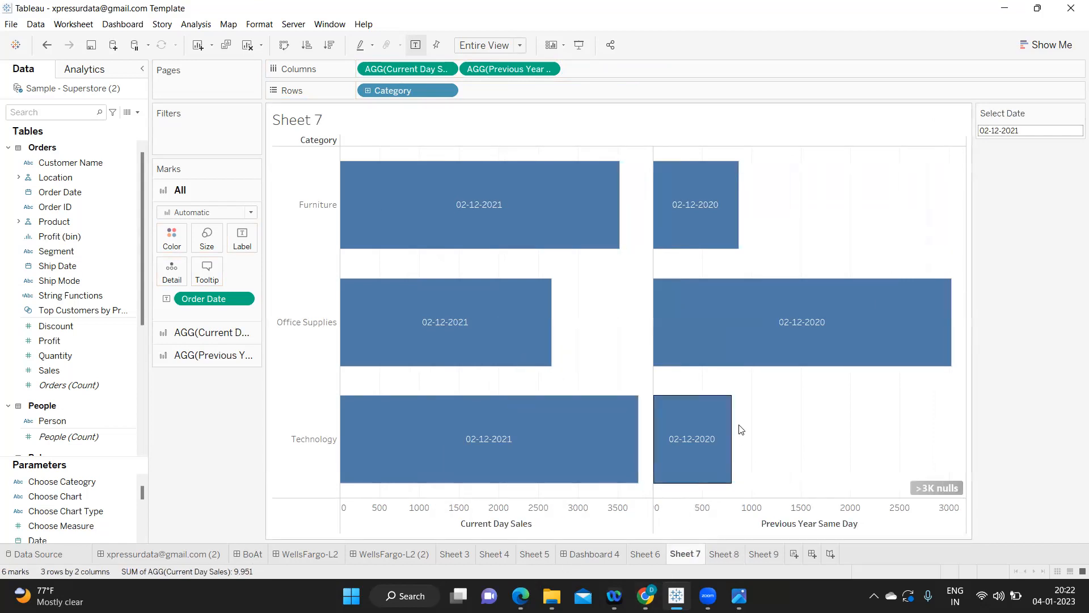